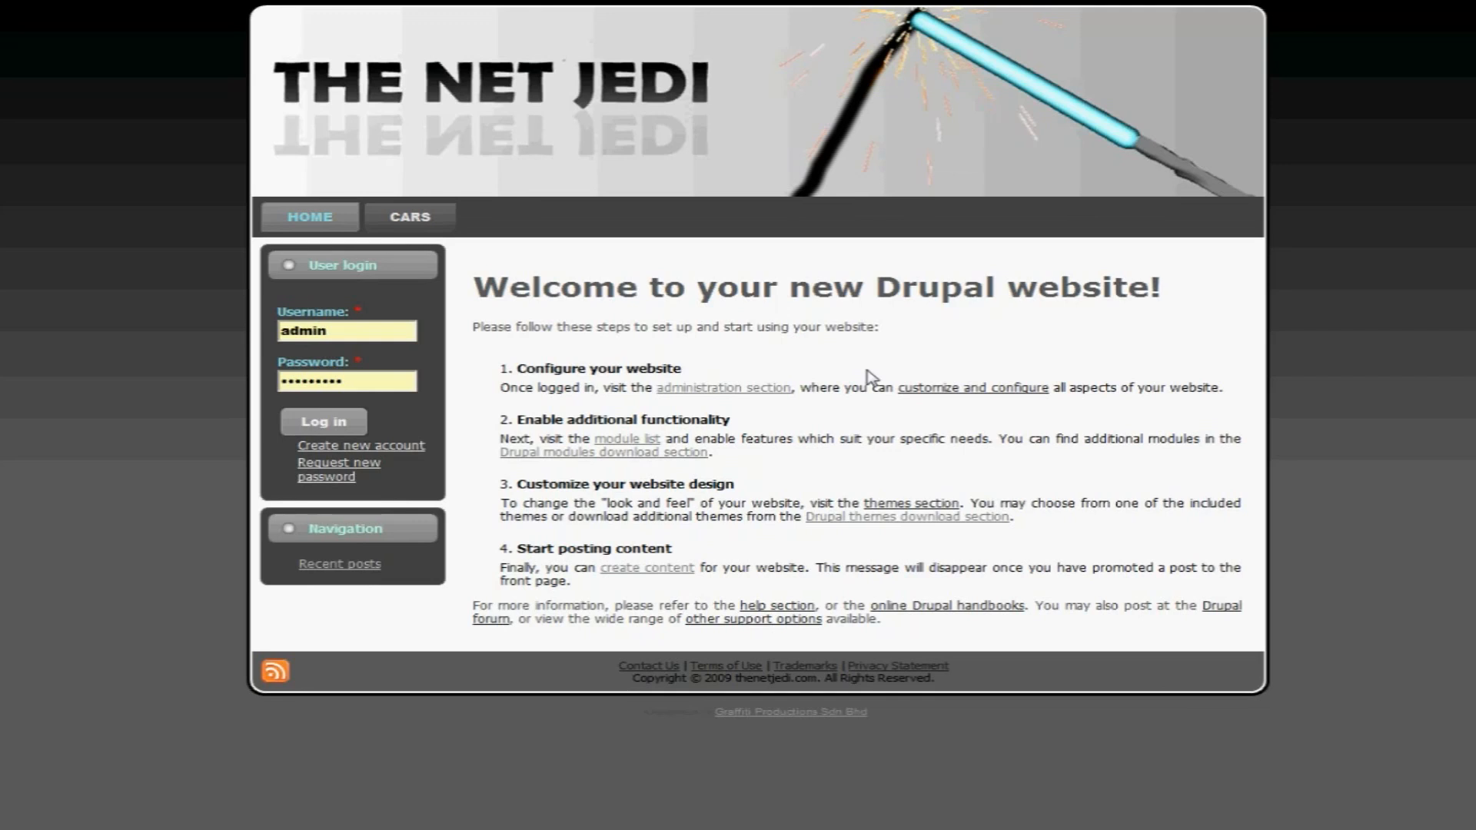
{"action": "mouse_move", "coordinate": [486, 324]}
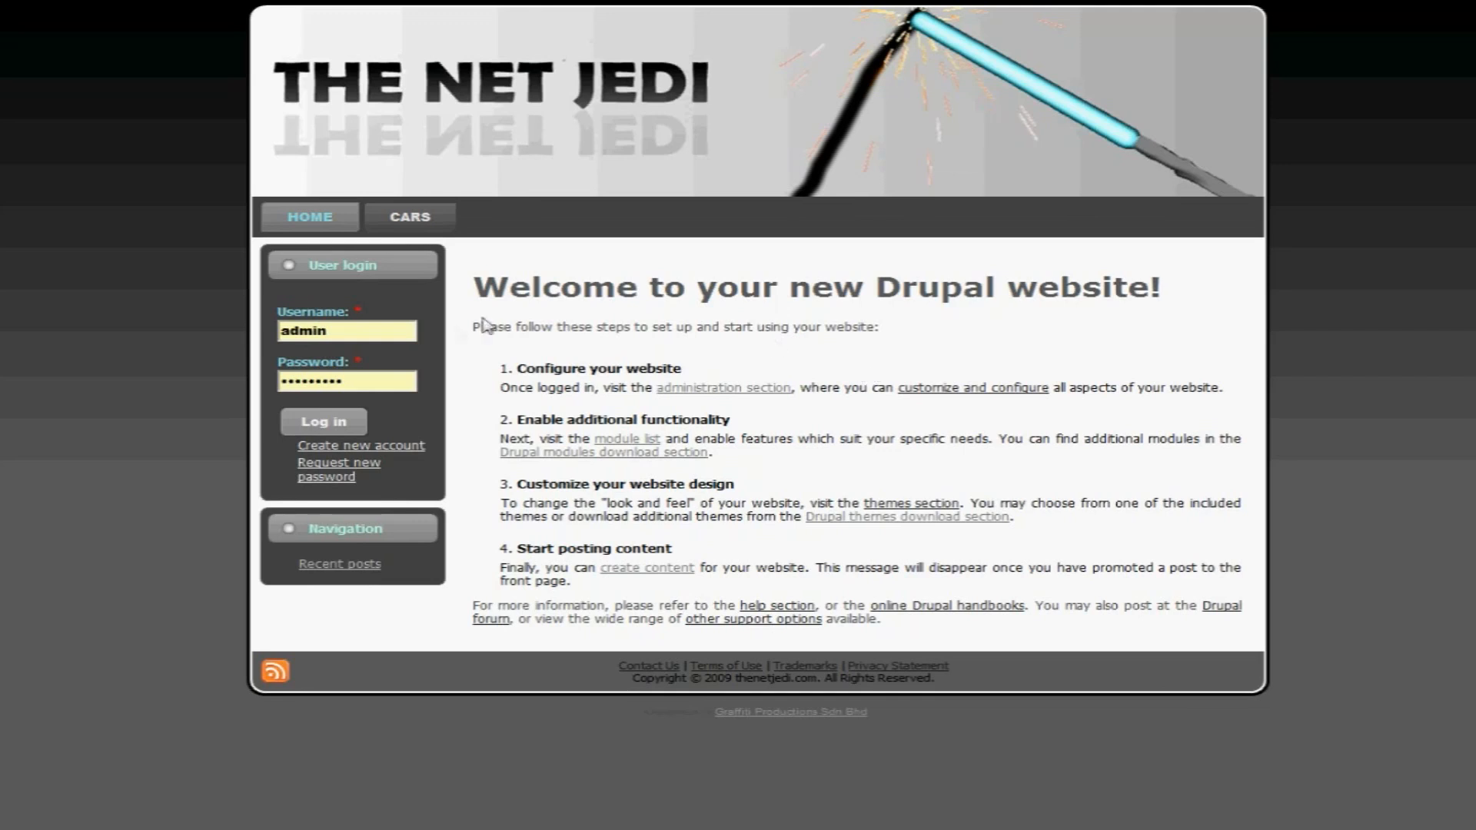
{"action": "mouse_move", "coordinate": [425, 346]}
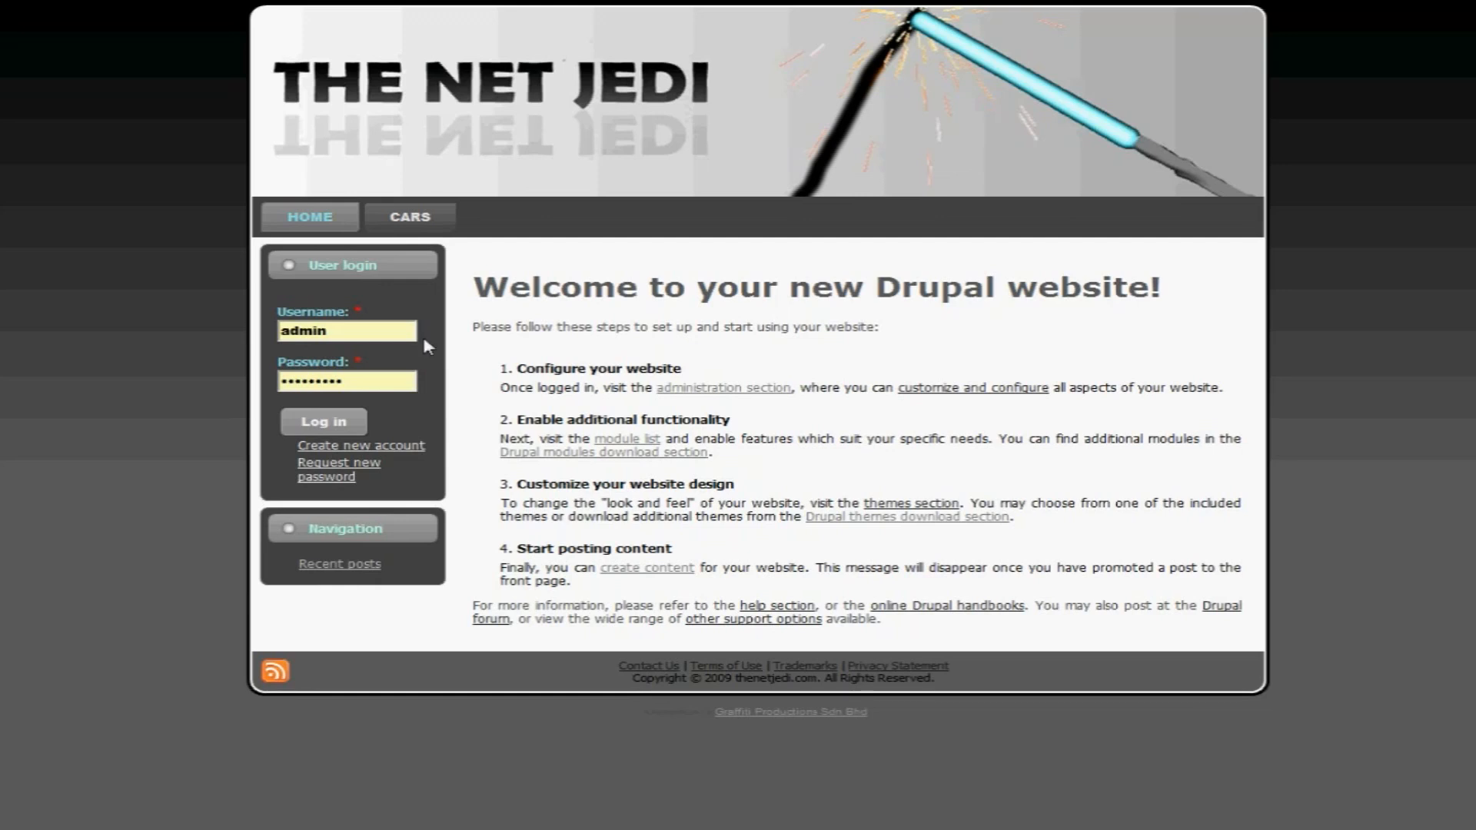
- Log in to the Drupal site as the administrator using the pre-filled credentials
{"action": "left_click", "coordinate": [347, 330]}
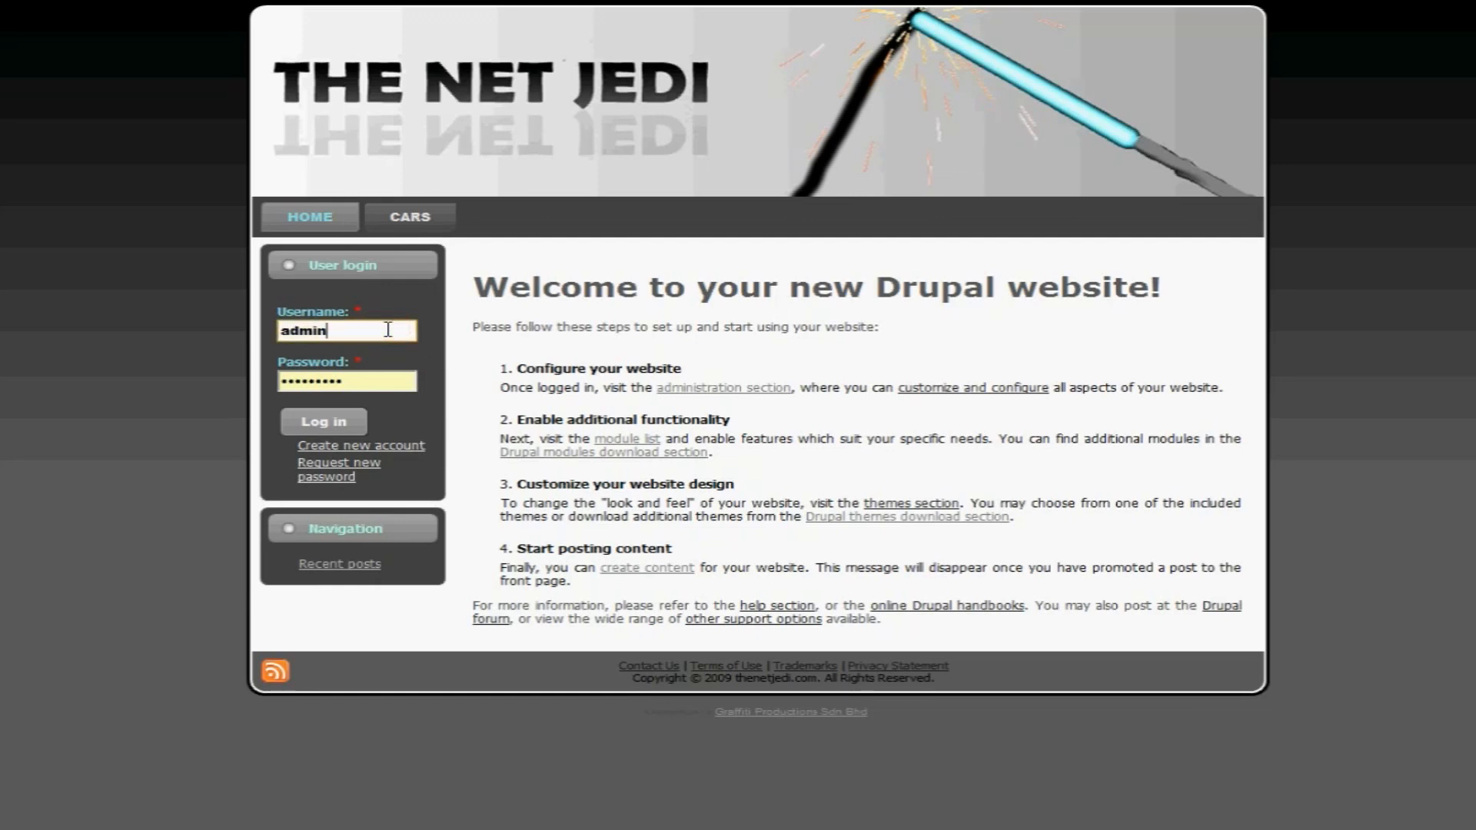
{"action": "left_click", "coordinate": [347, 382]}
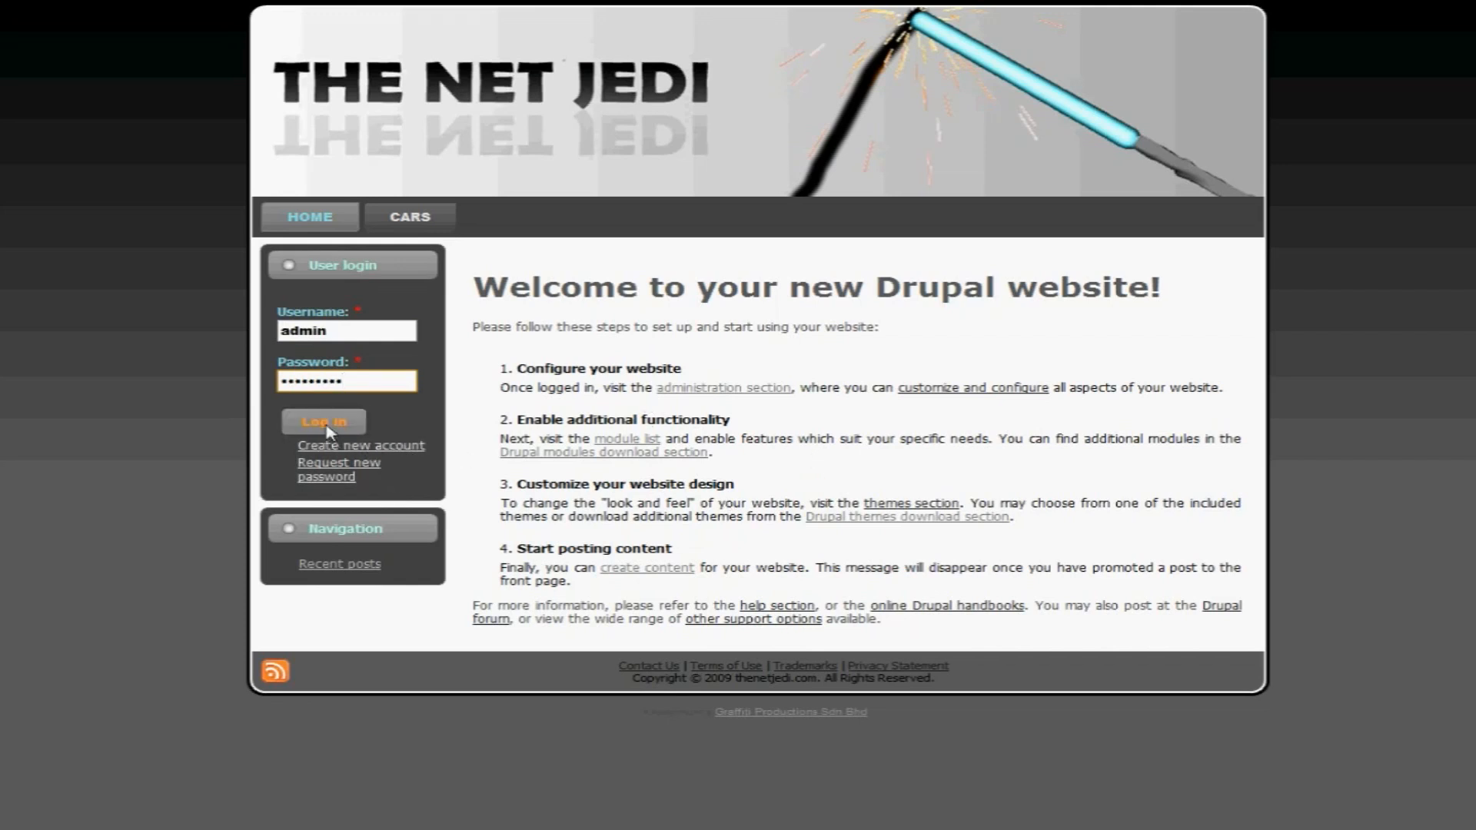
{"action": "left_click", "coordinate": [323, 420]}
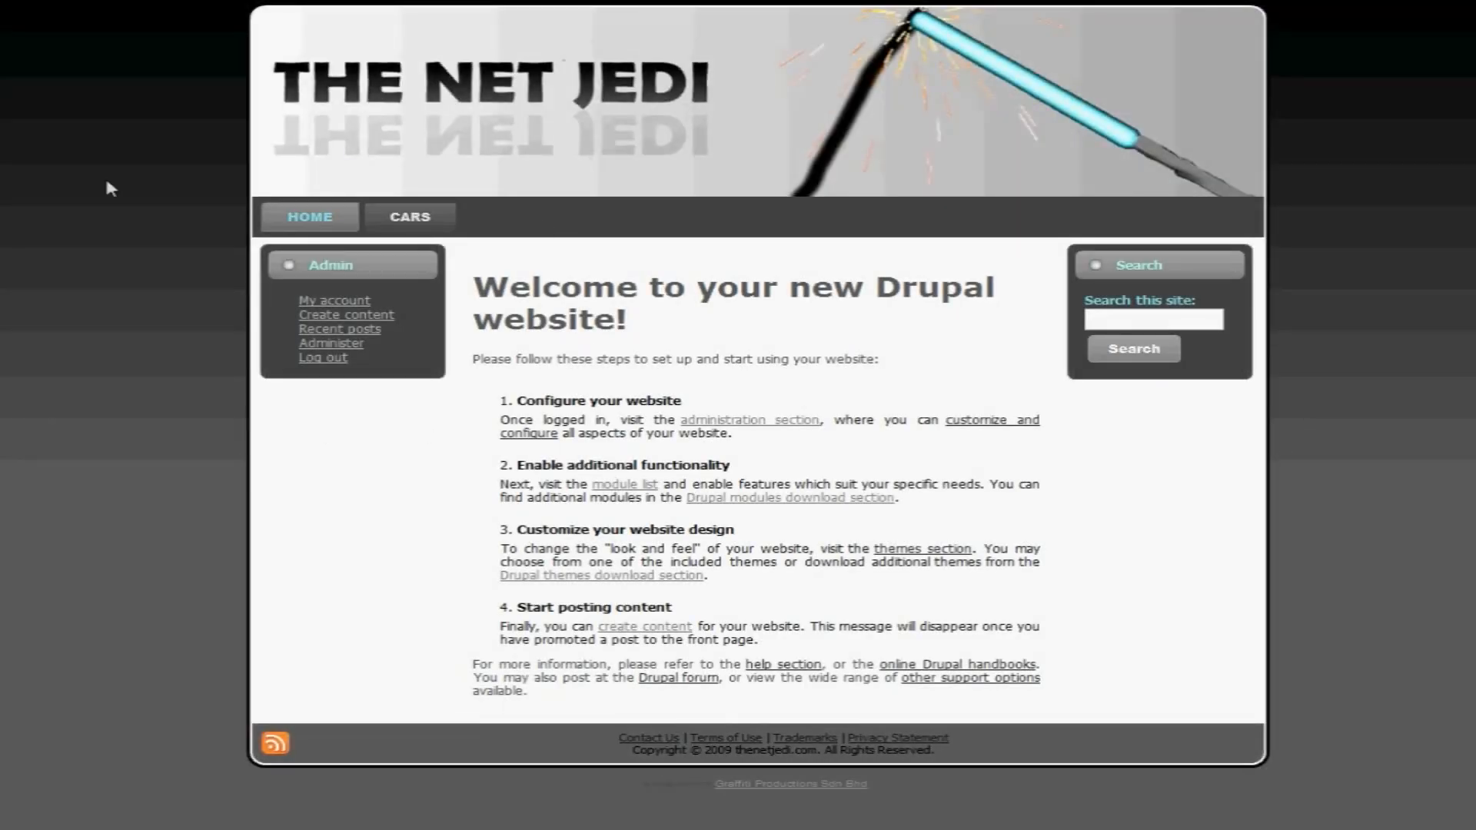
{"action": "mouse_move", "coordinate": [591, 344]}
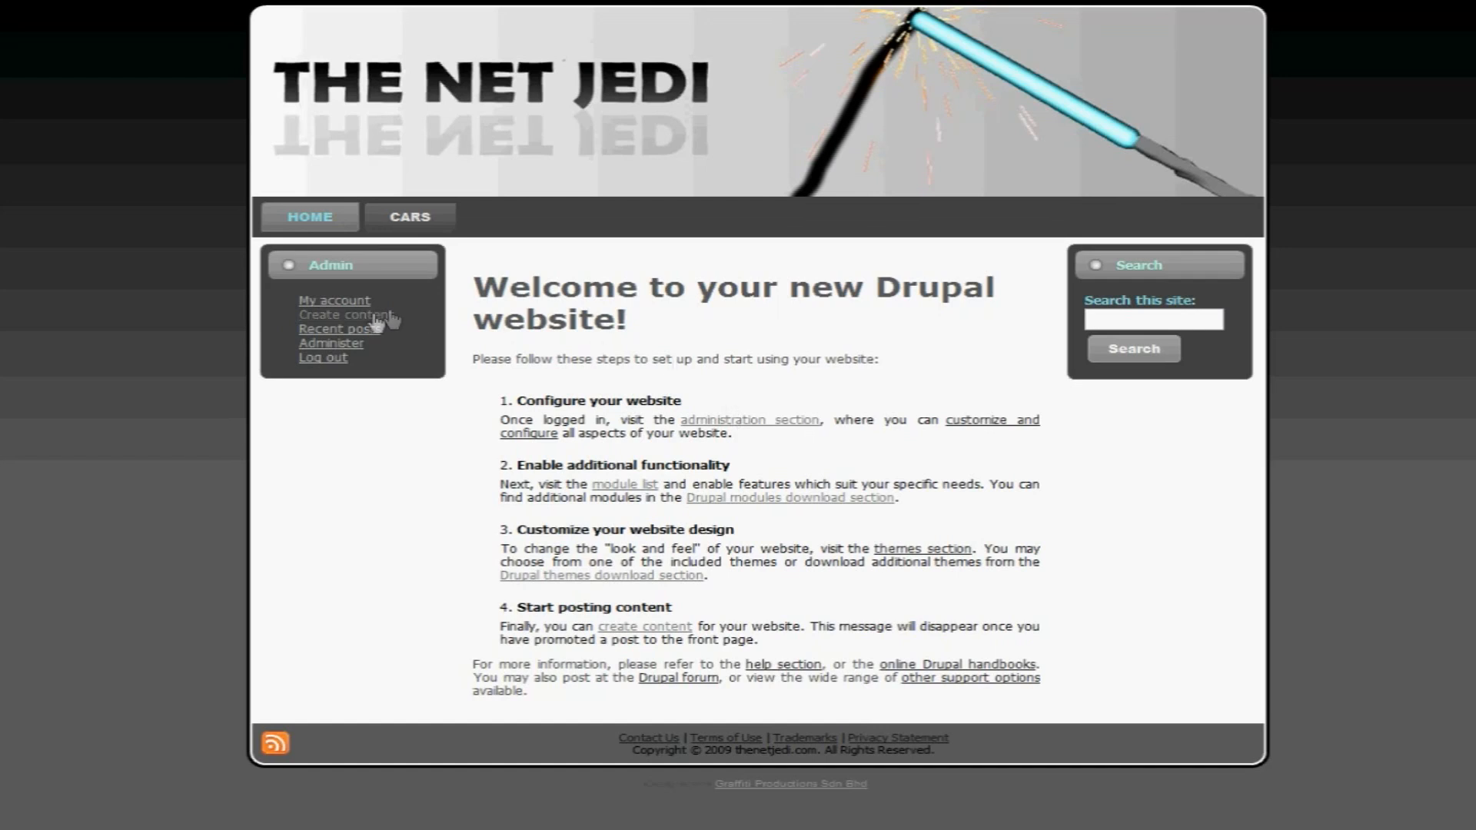
- Open Create content from the Admin block to list the available content types
{"action": "left_click", "coordinate": [343, 313]}
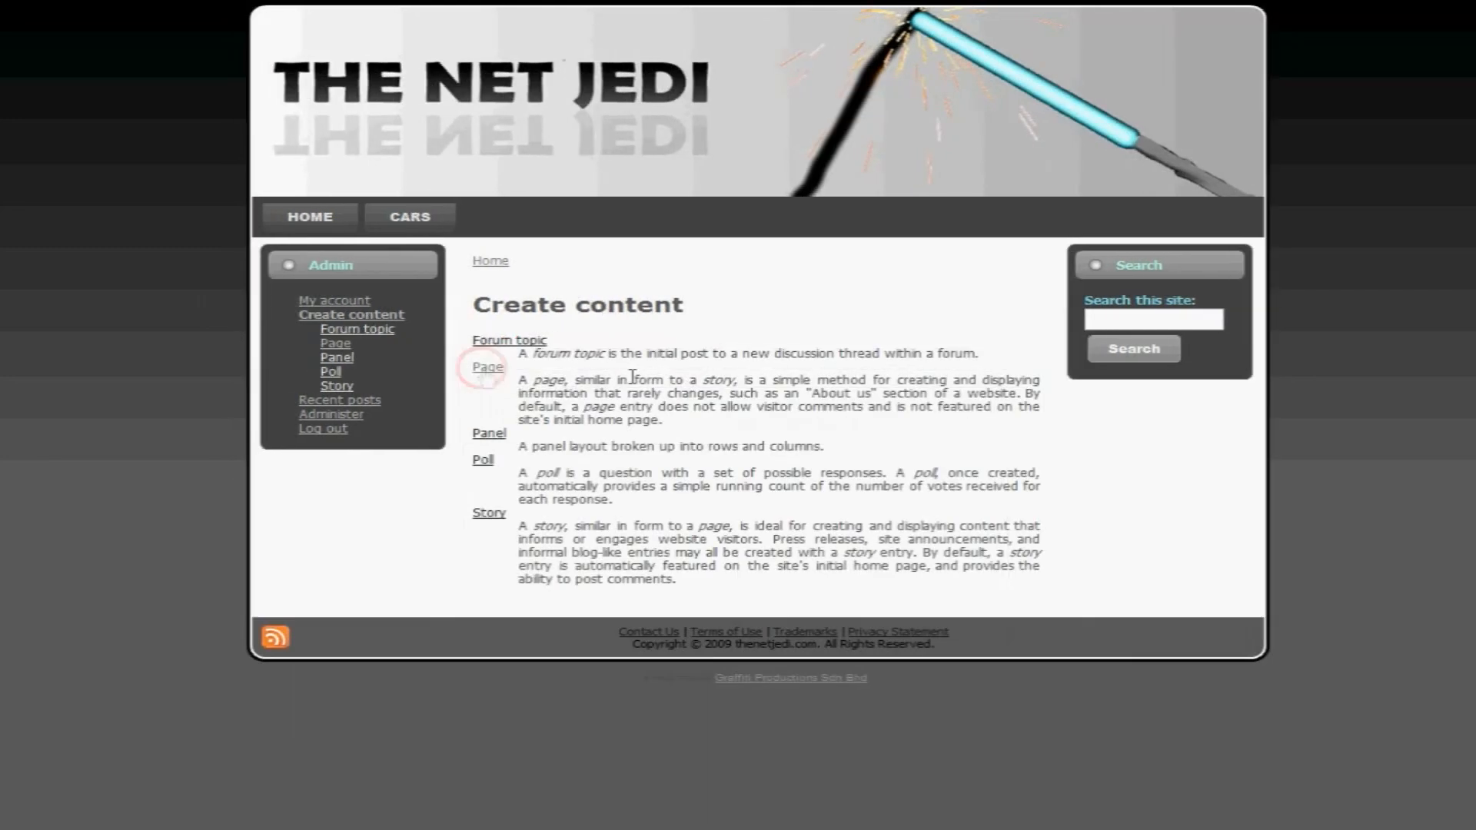
- Choose the Page content type to get a blank Create Page form
{"action": "left_click", "coordinate": [487, 367]}
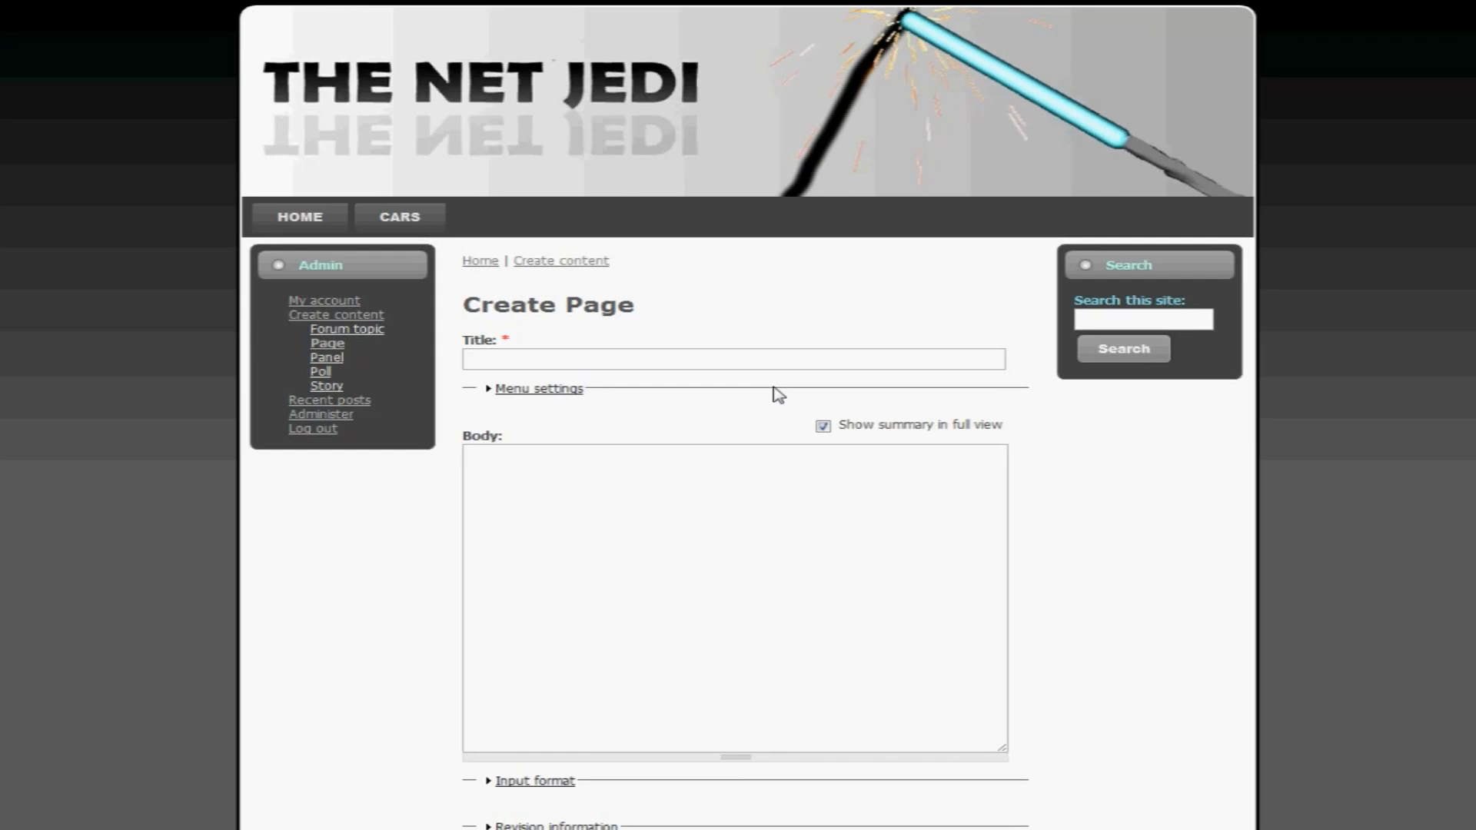
{"action": "mouse_move", "coordinate": [781, 399]}
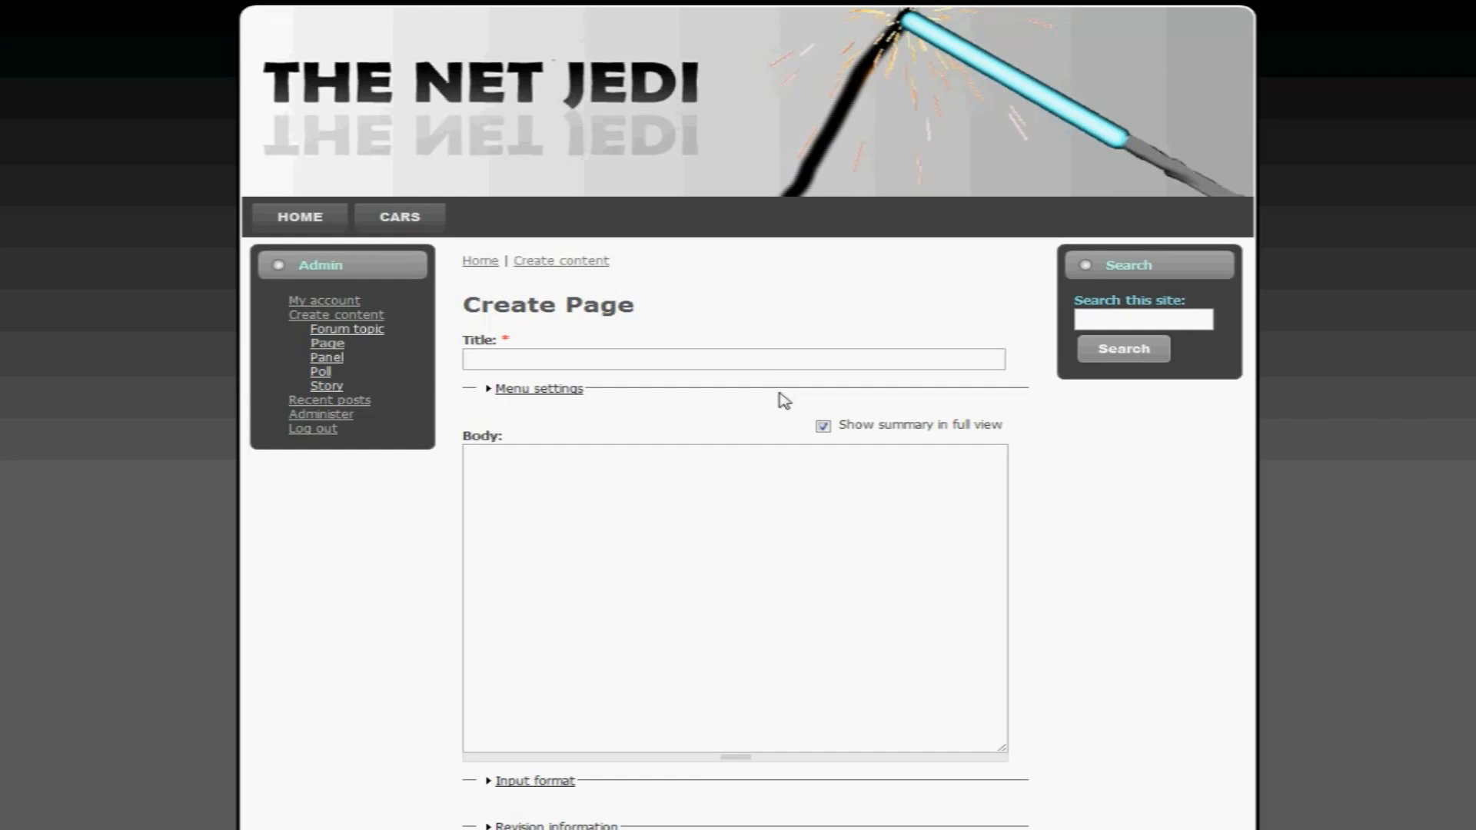
{"action": "mouse_move", "coordinate": [776, 390]}
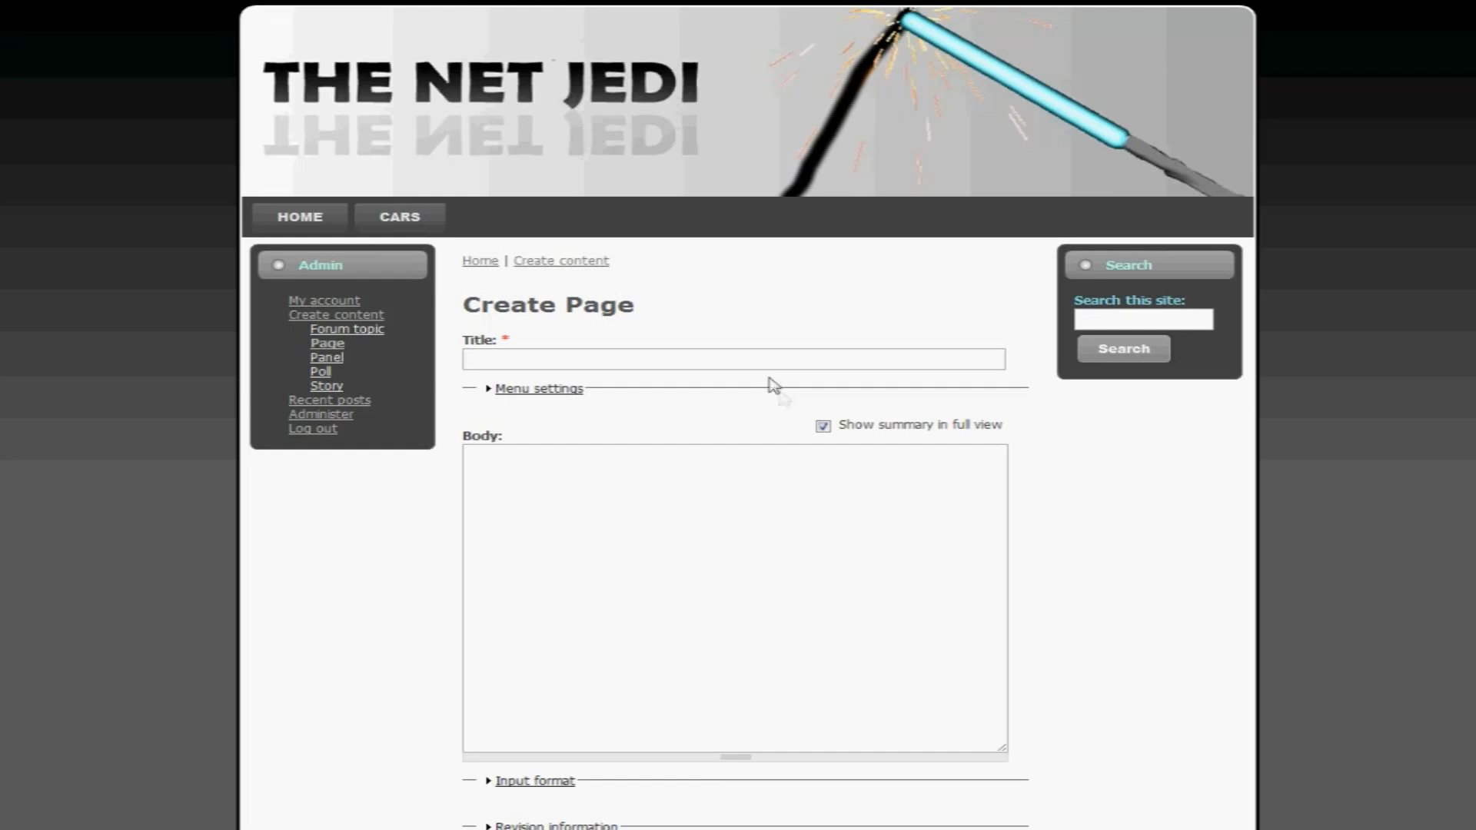
- Enter 'HOME' as the page title using the autocomplete suggestion
{"action": "left_click", "coordinate": [733, 359]}
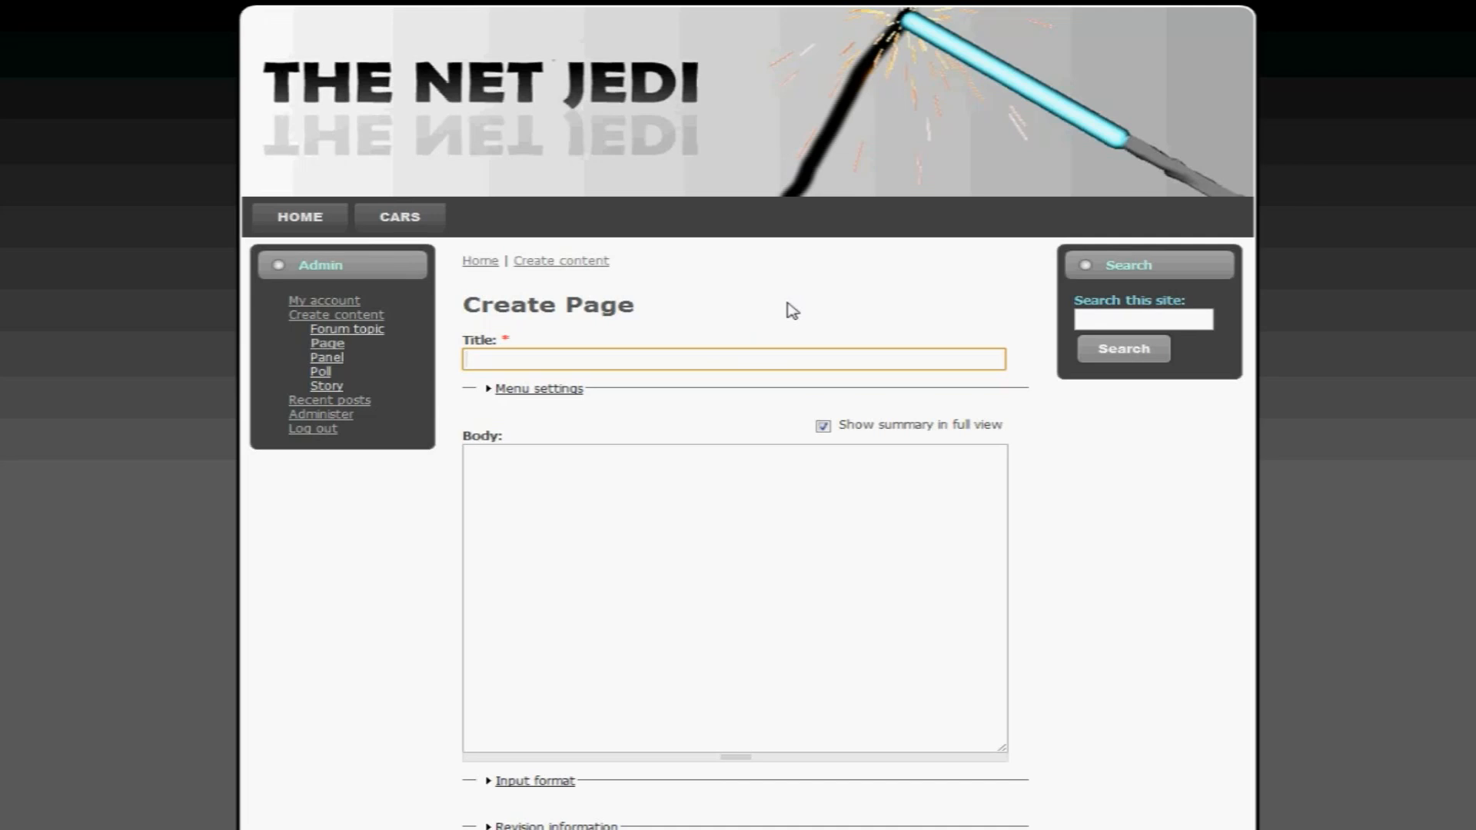
{"action": "left_click", "coordinate": [734, 359]}
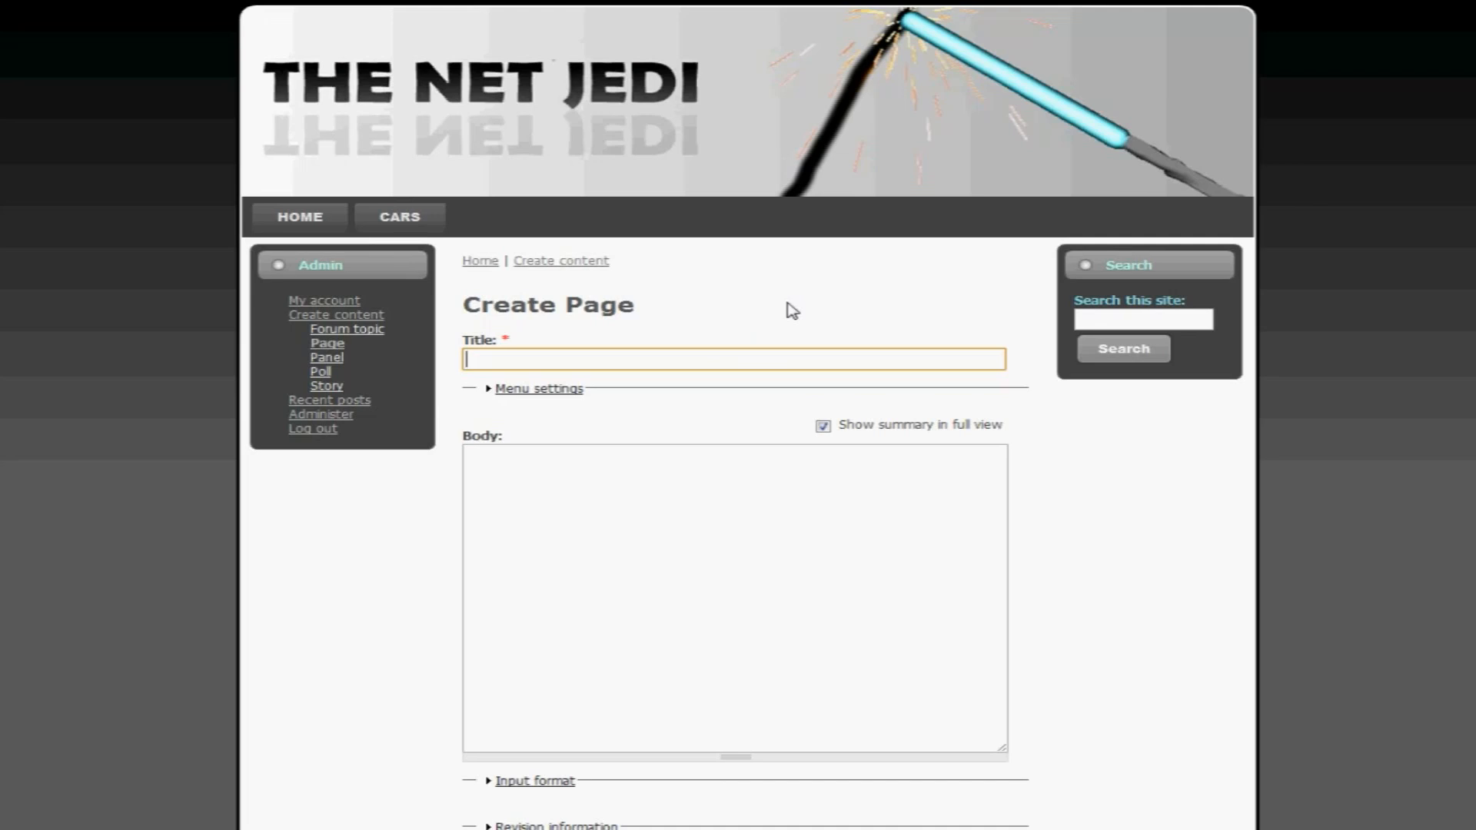
{"action": "type", "text": "H"}
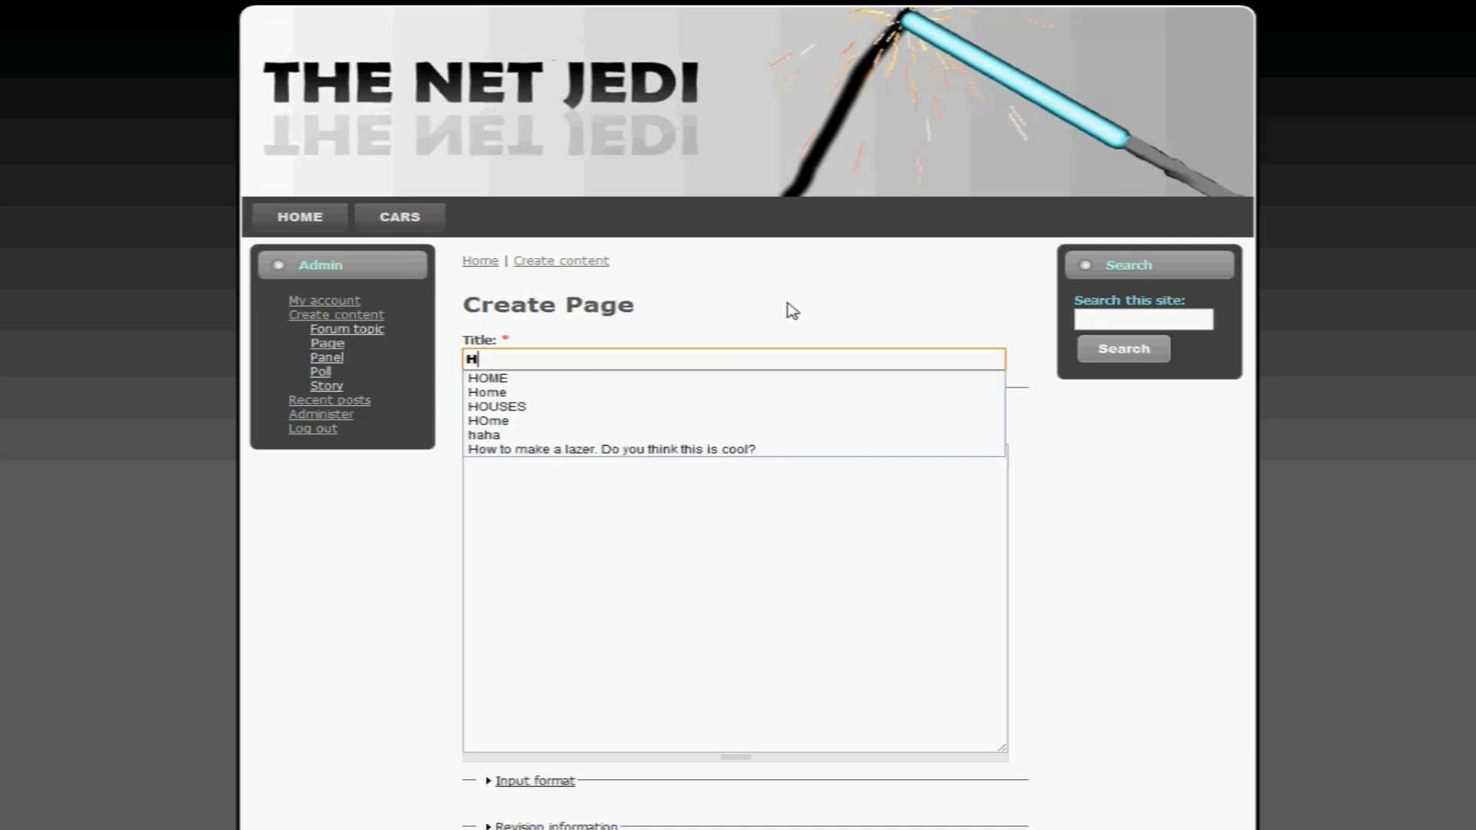
{"action": "left_click", "coordinate": [489, 378]}
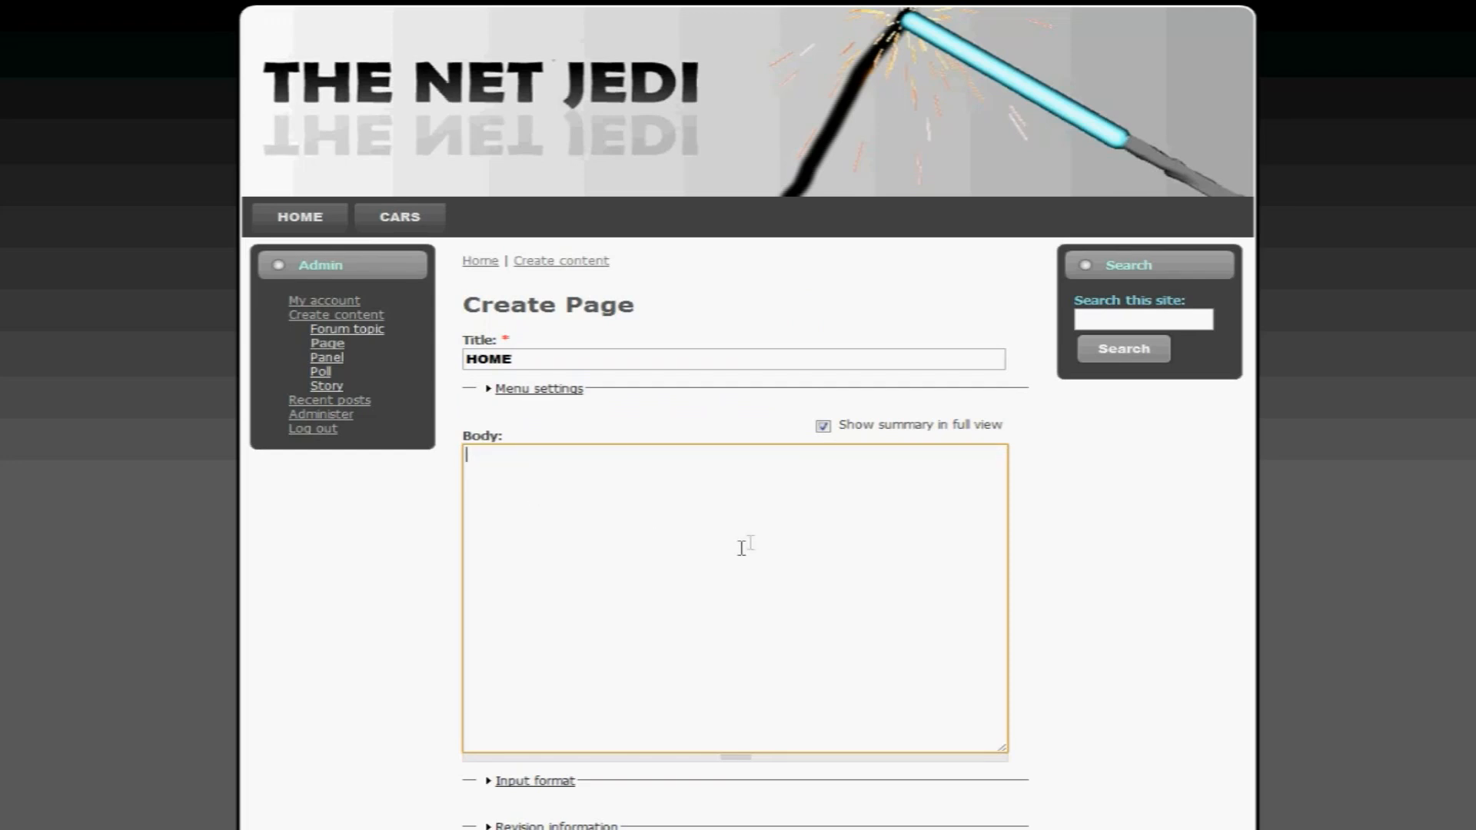
{"action": "scroll", "scroll_direction": "down", "scroll_amount": 3}
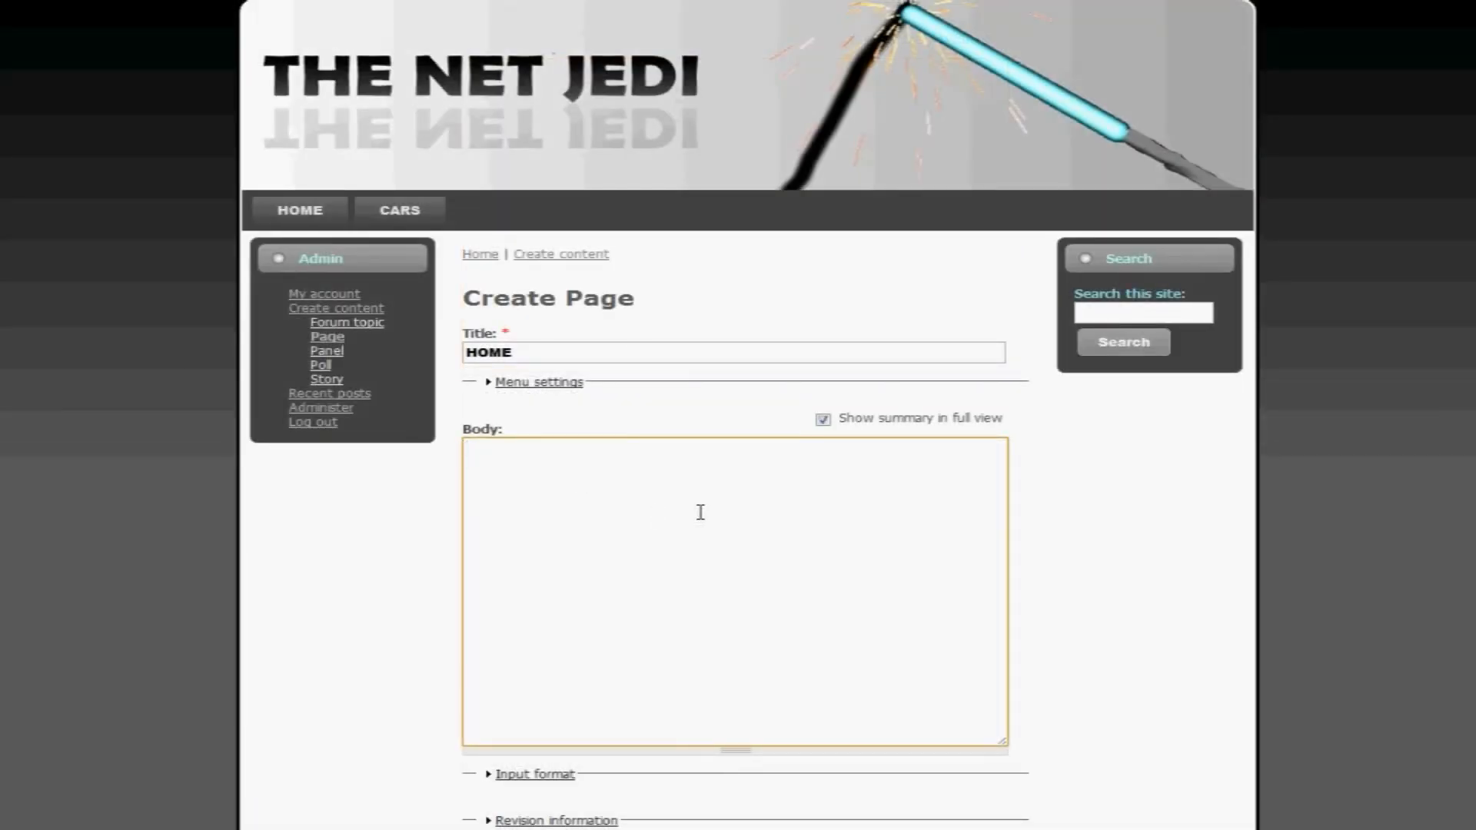
{"action": "scroll", "scroll_direction": "down", "scroll_amount": 3}
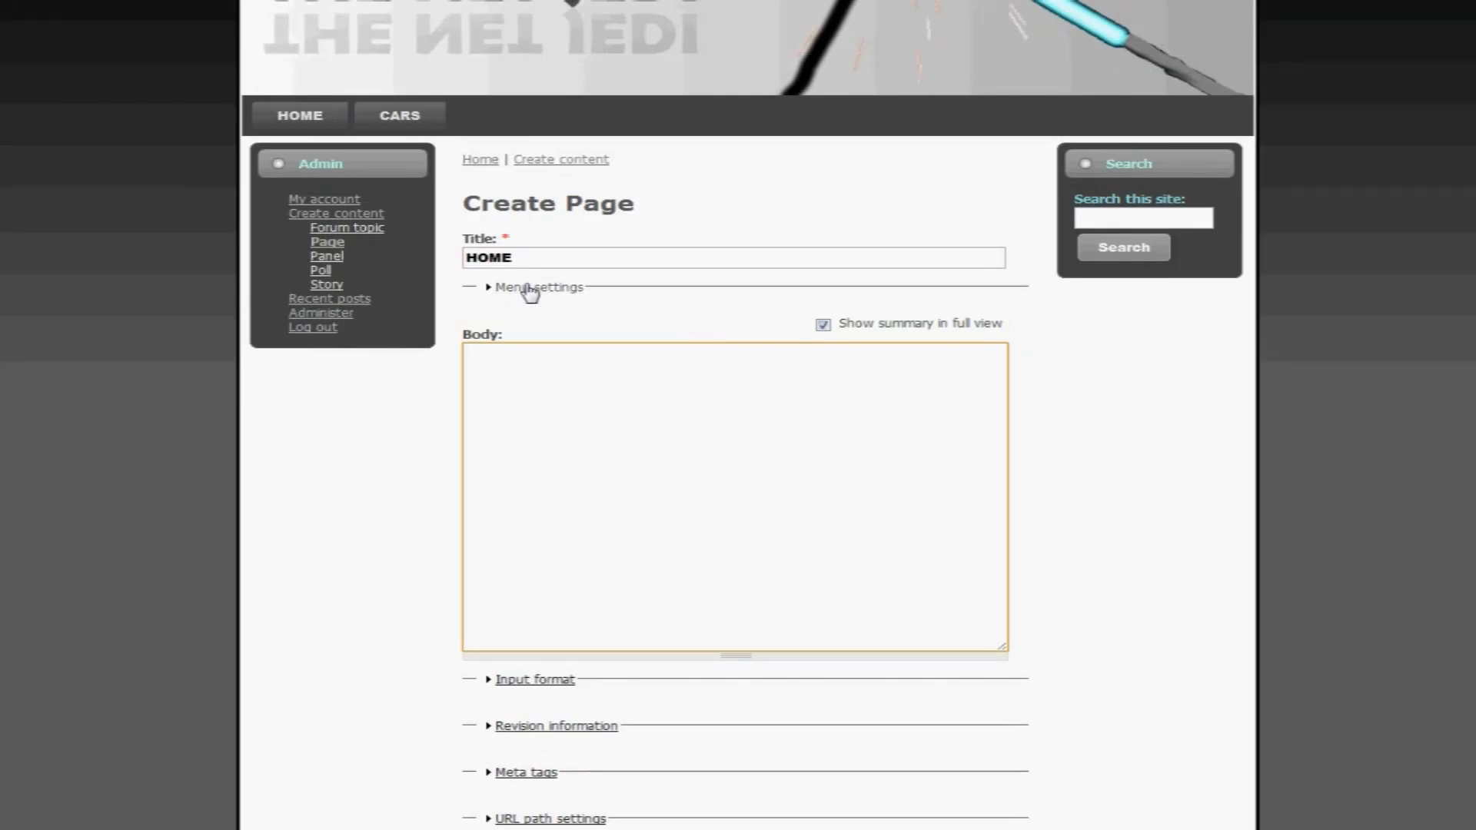
- In Menu settings, set the parent item to HOME under Primary links
{"action": "left_click", "coordinate": [537, 287]}
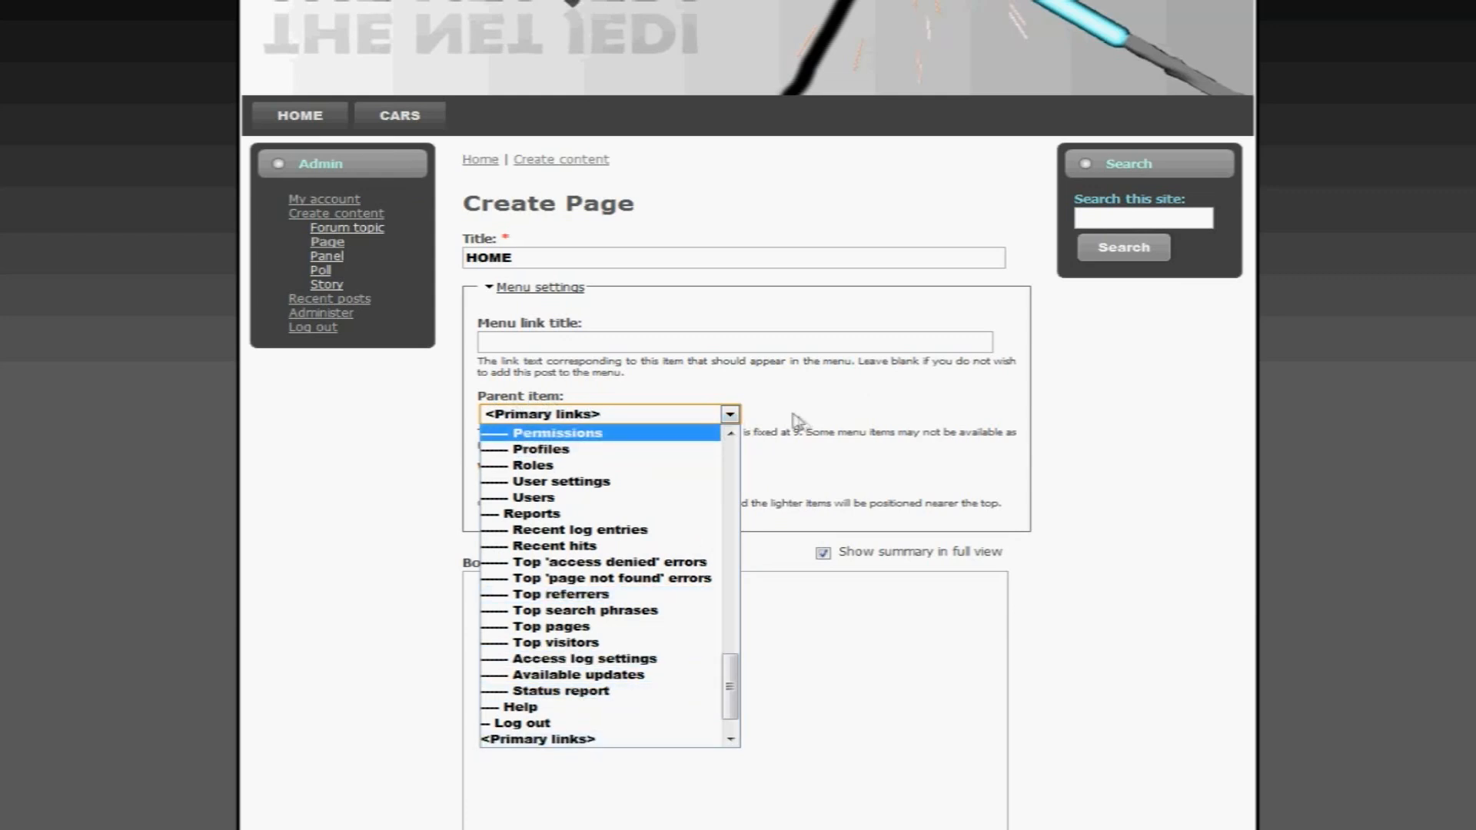
{"action": "mouse_move", "coordinate": [533, 514]}
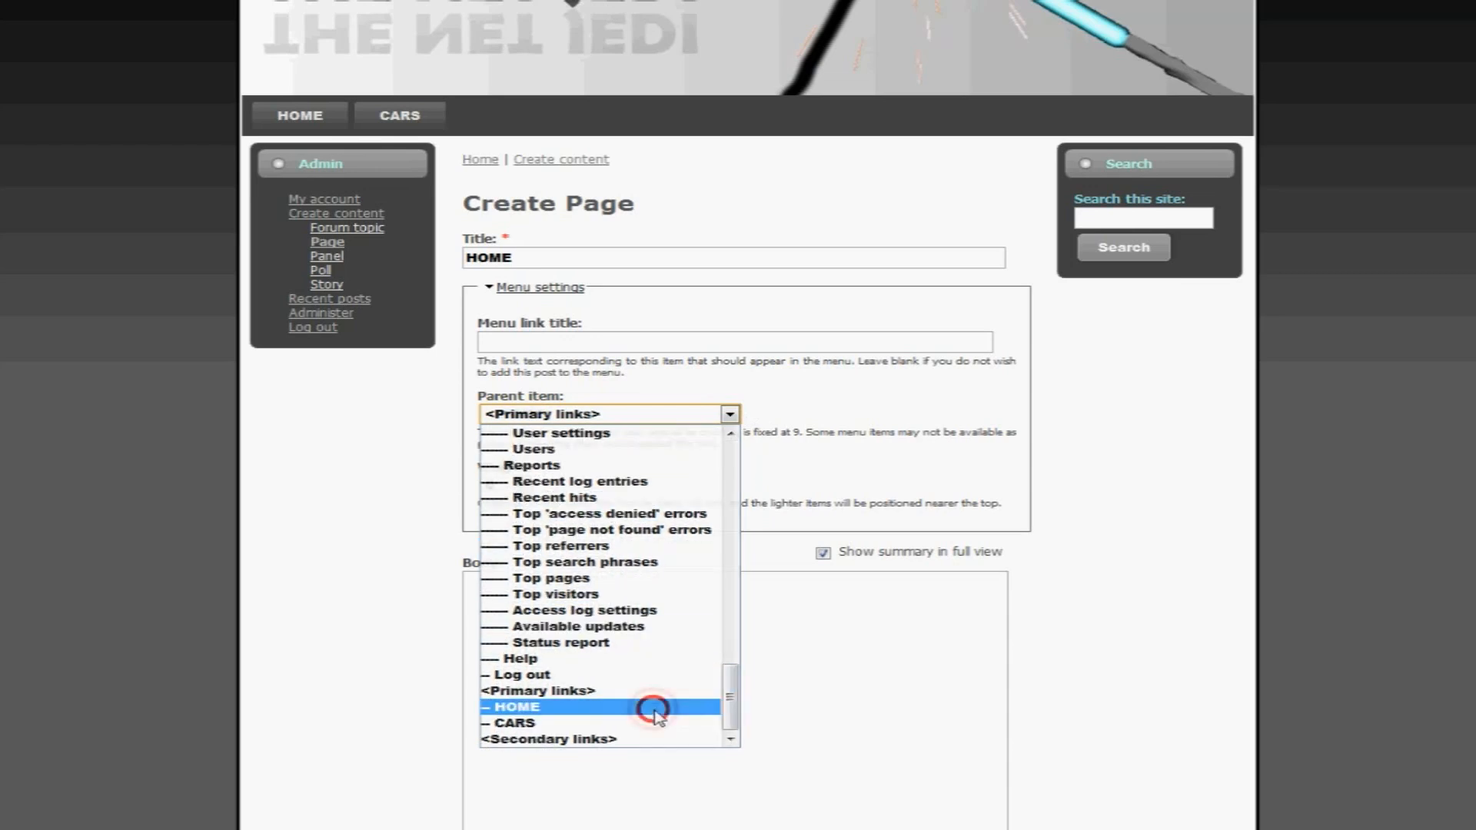
{"action": "left_click", "coordinate": [516, 705]}
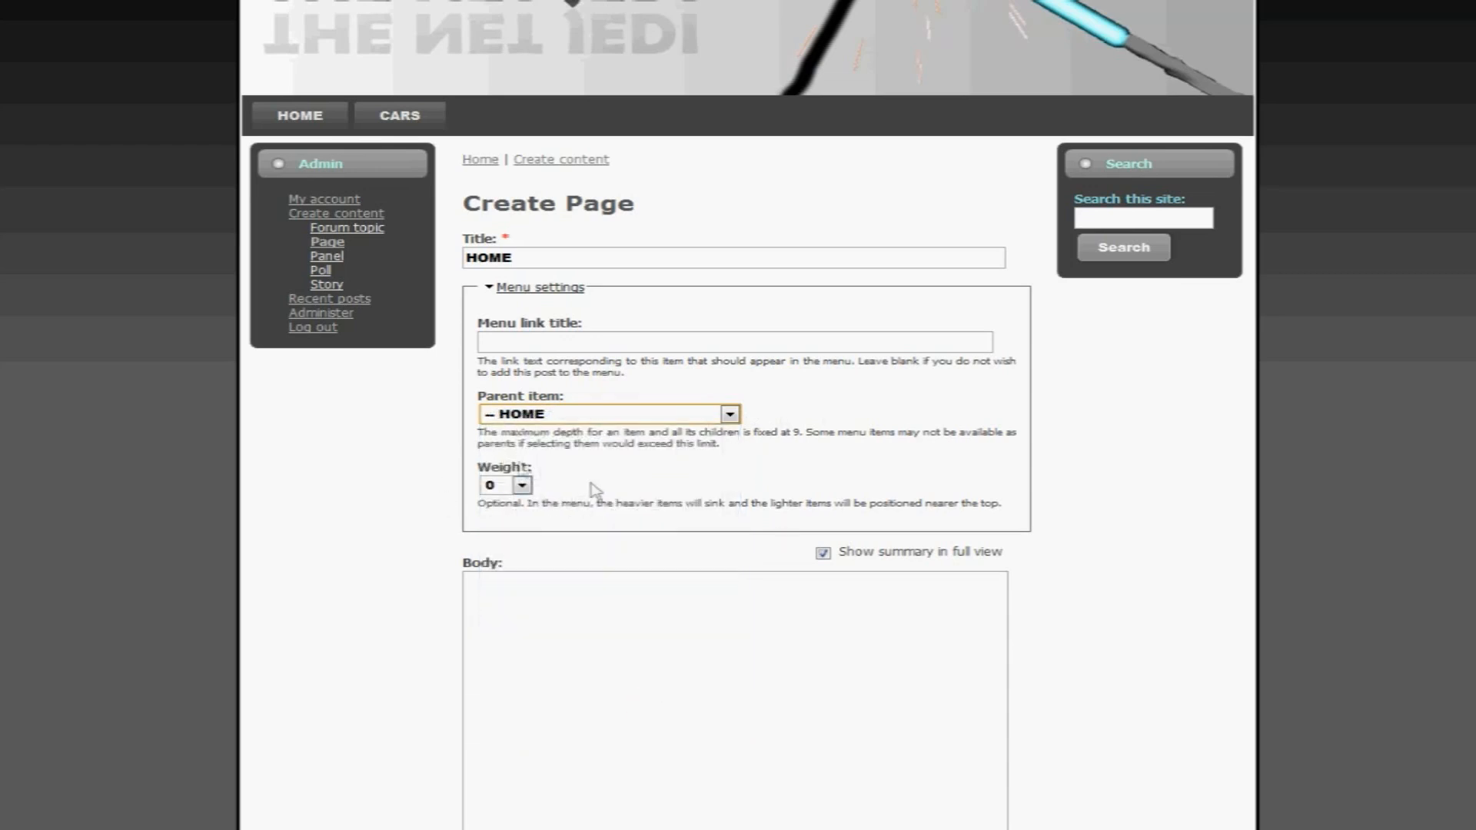
{"action": "scroll", "scroll_direction": "down", "scroll_amount": 3}
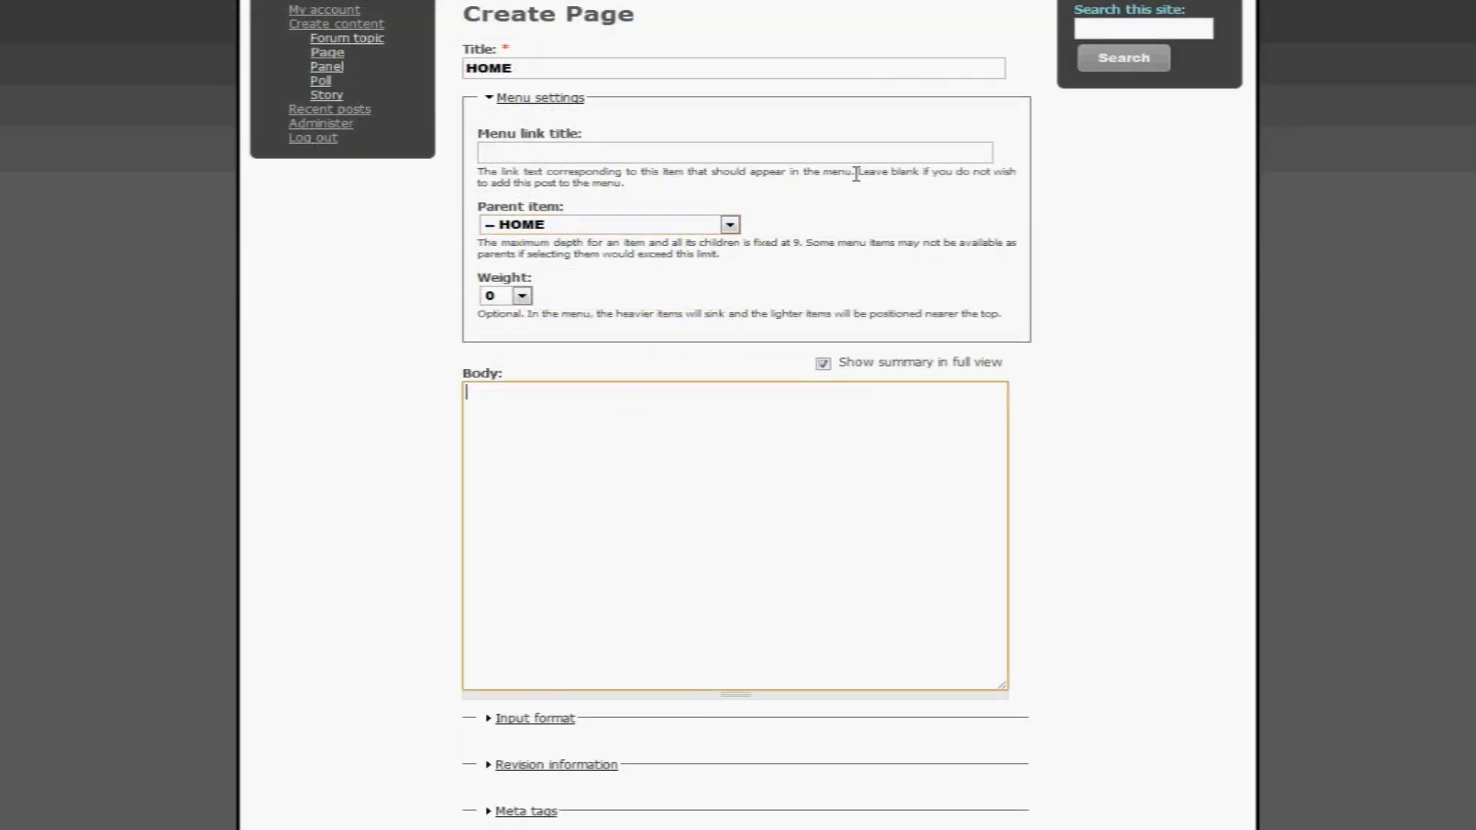
{"action": "mouse_move", "coordinate": [884, 188]}
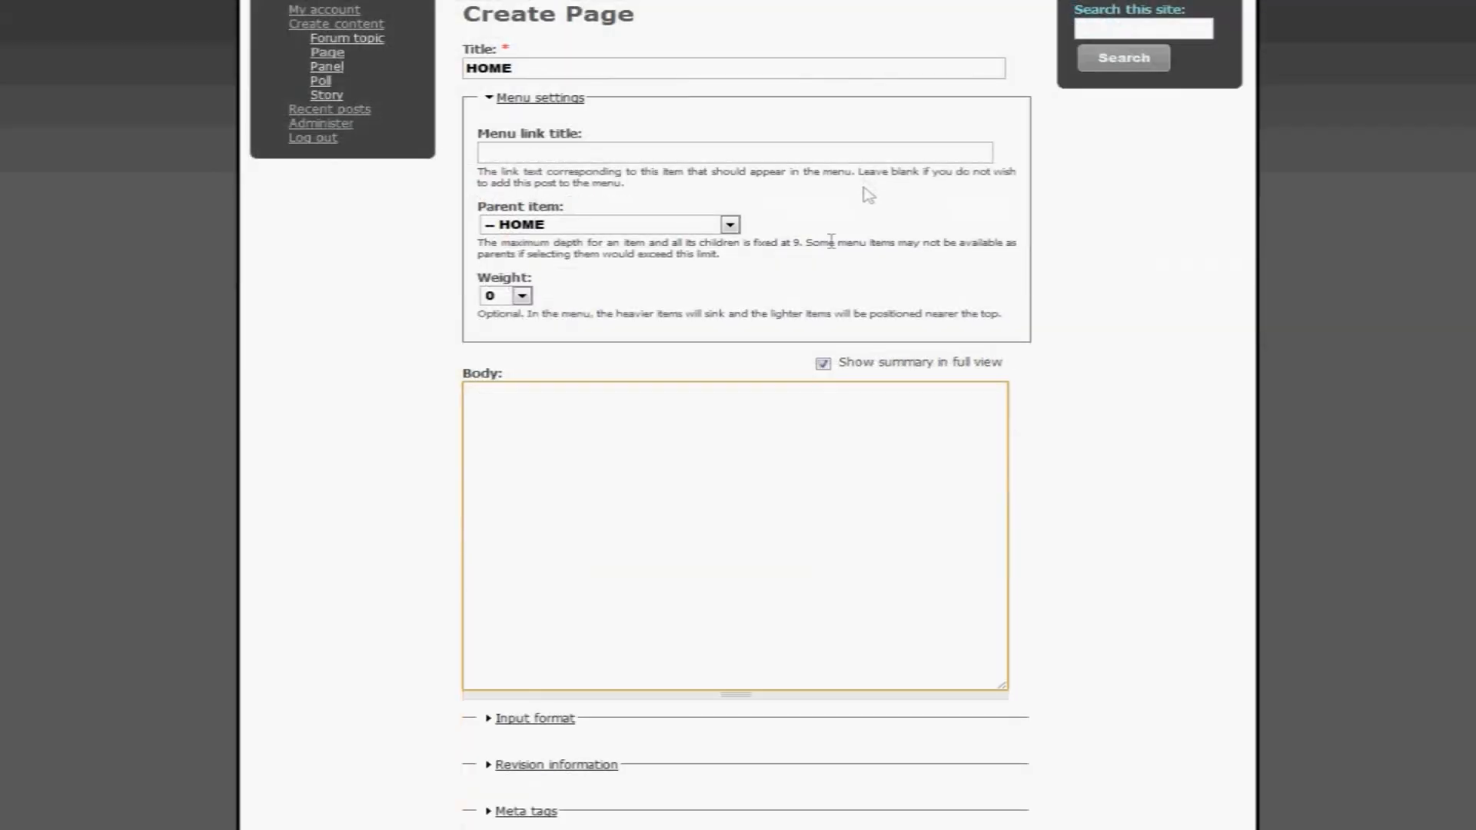
{"action": "scroll", "scroll_direction": "down", "scroll_amount": 3}
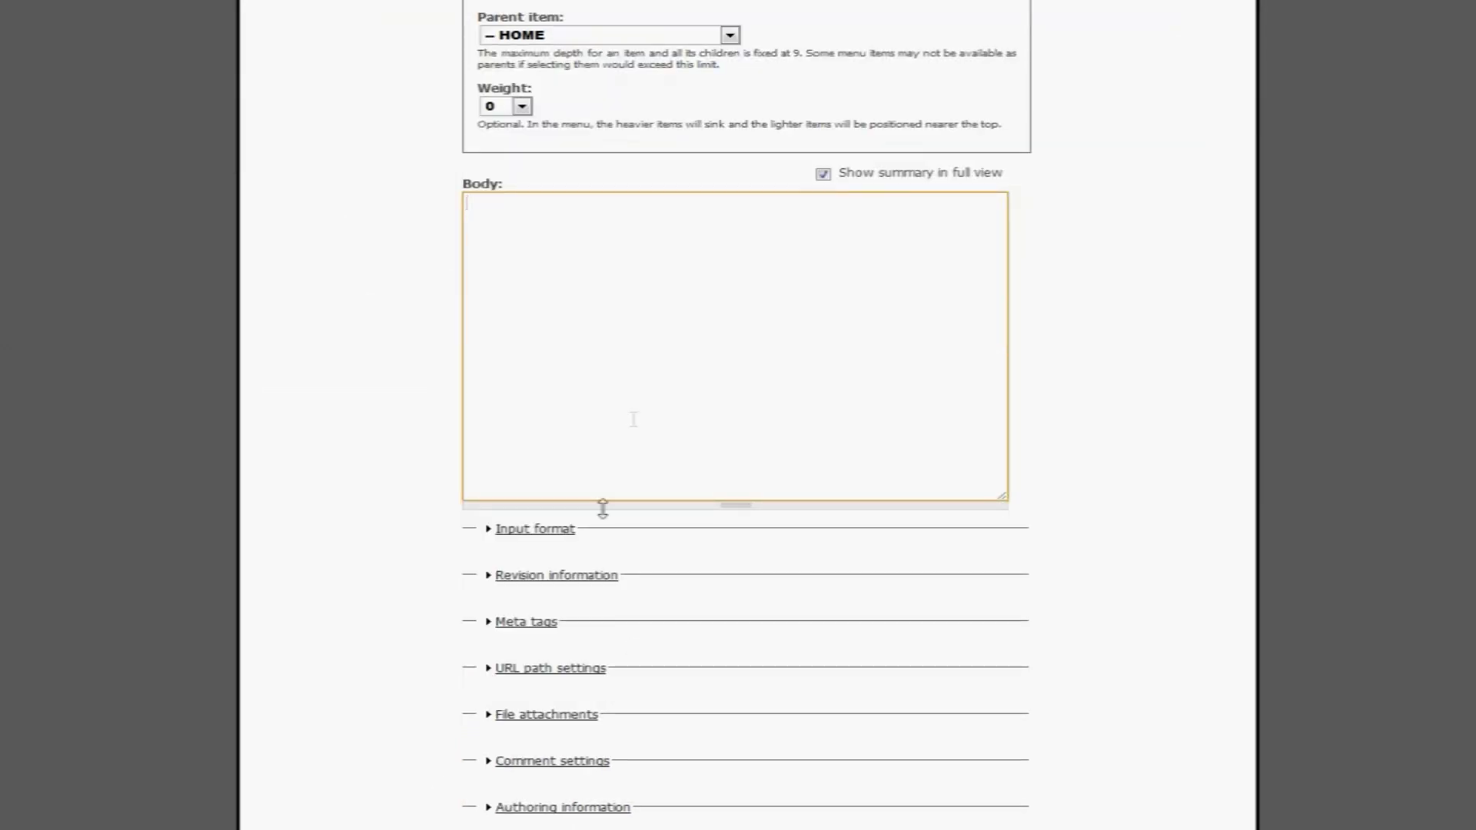
- Load the rich-text body editor with the Full HTML input format selected
{"action": "left_click", "coordinate": [535, 529]}
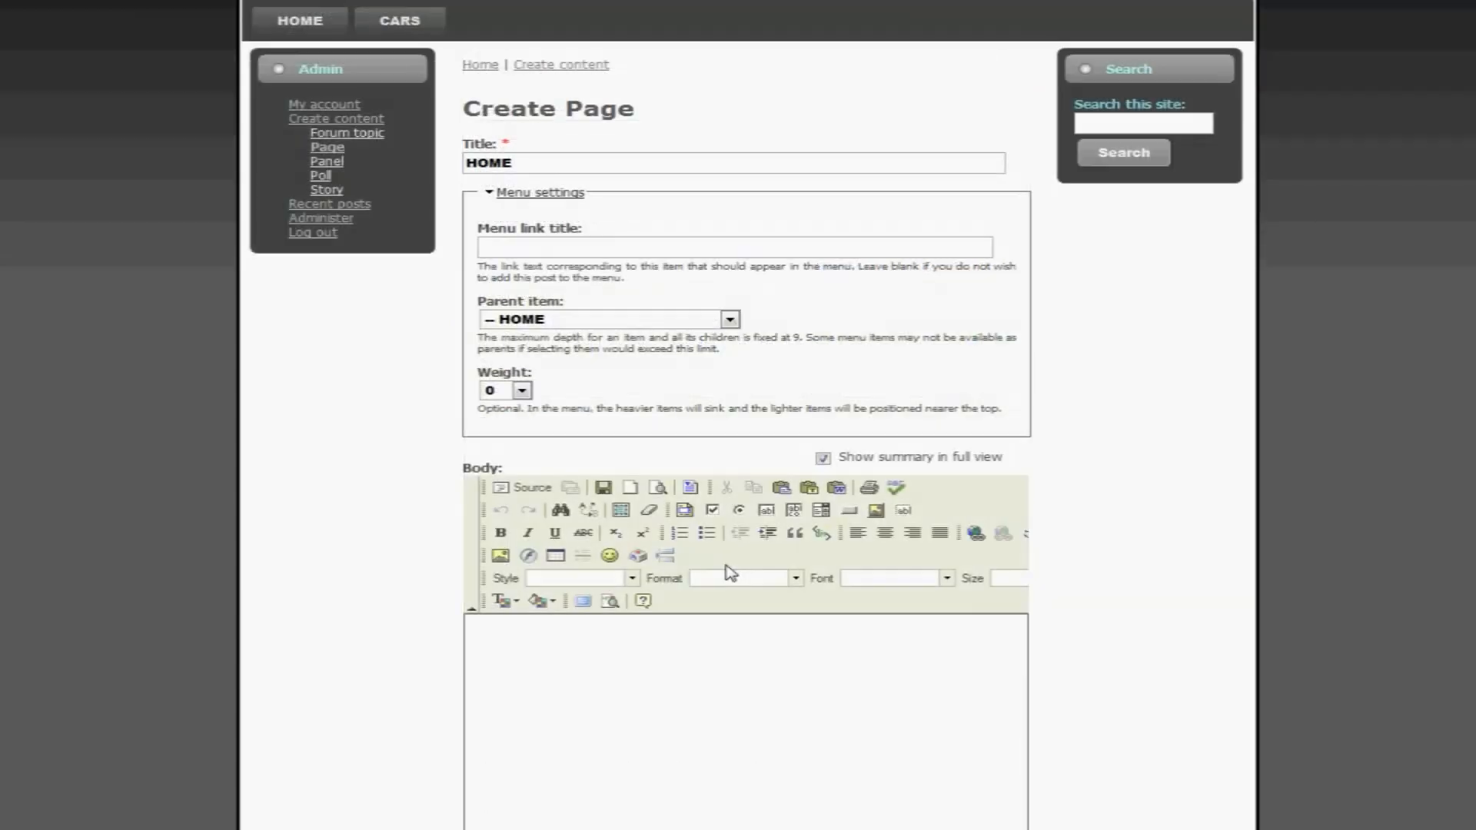
{"action": "scroll", "scroll_direction": "down", "scroll_amount": 3}
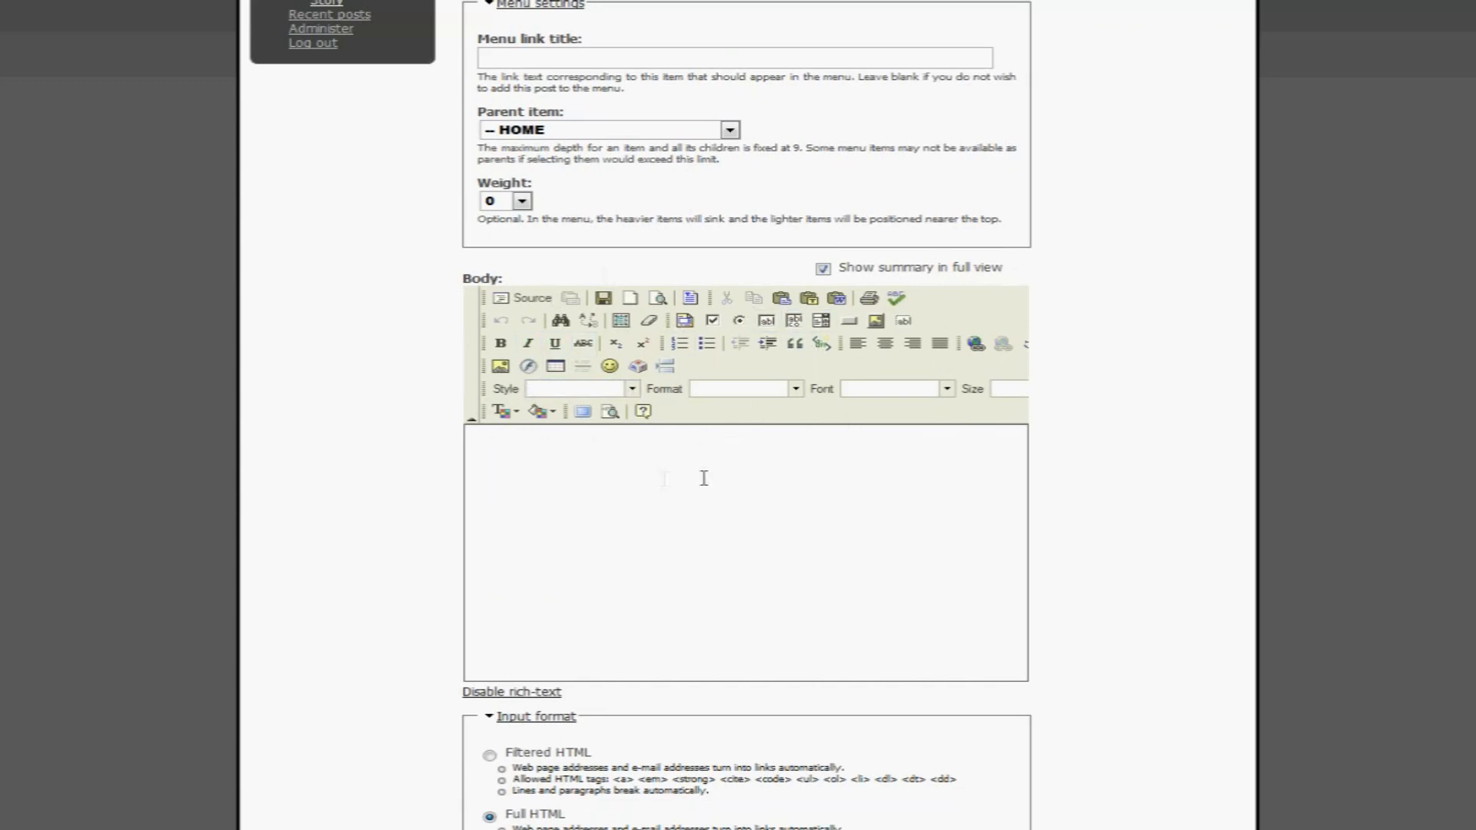
{"action": "mouse_move", "coordinate": [658, 539]}
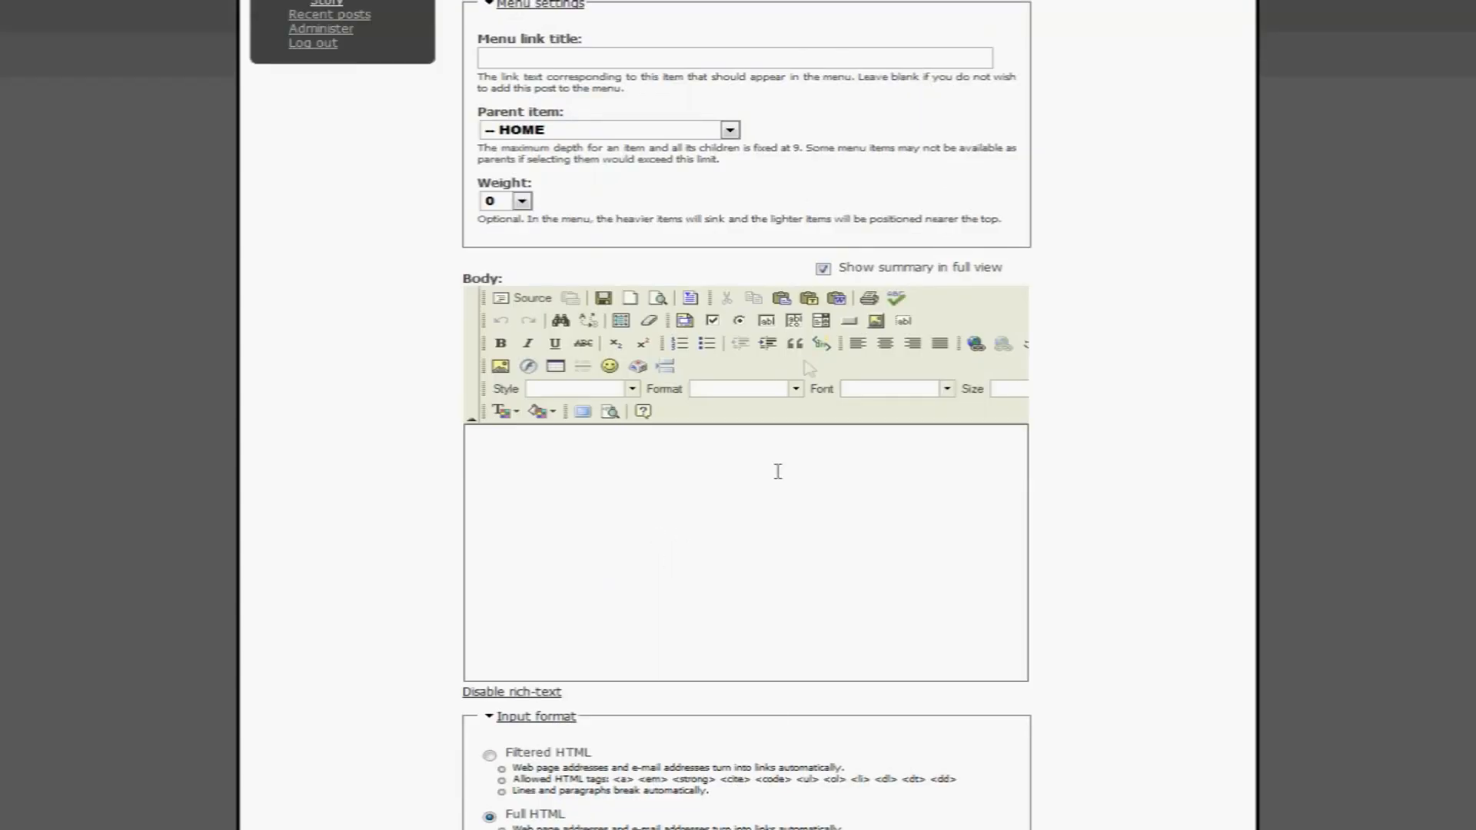
{"action": "mouse_move", "coordinate": [857, 342]}
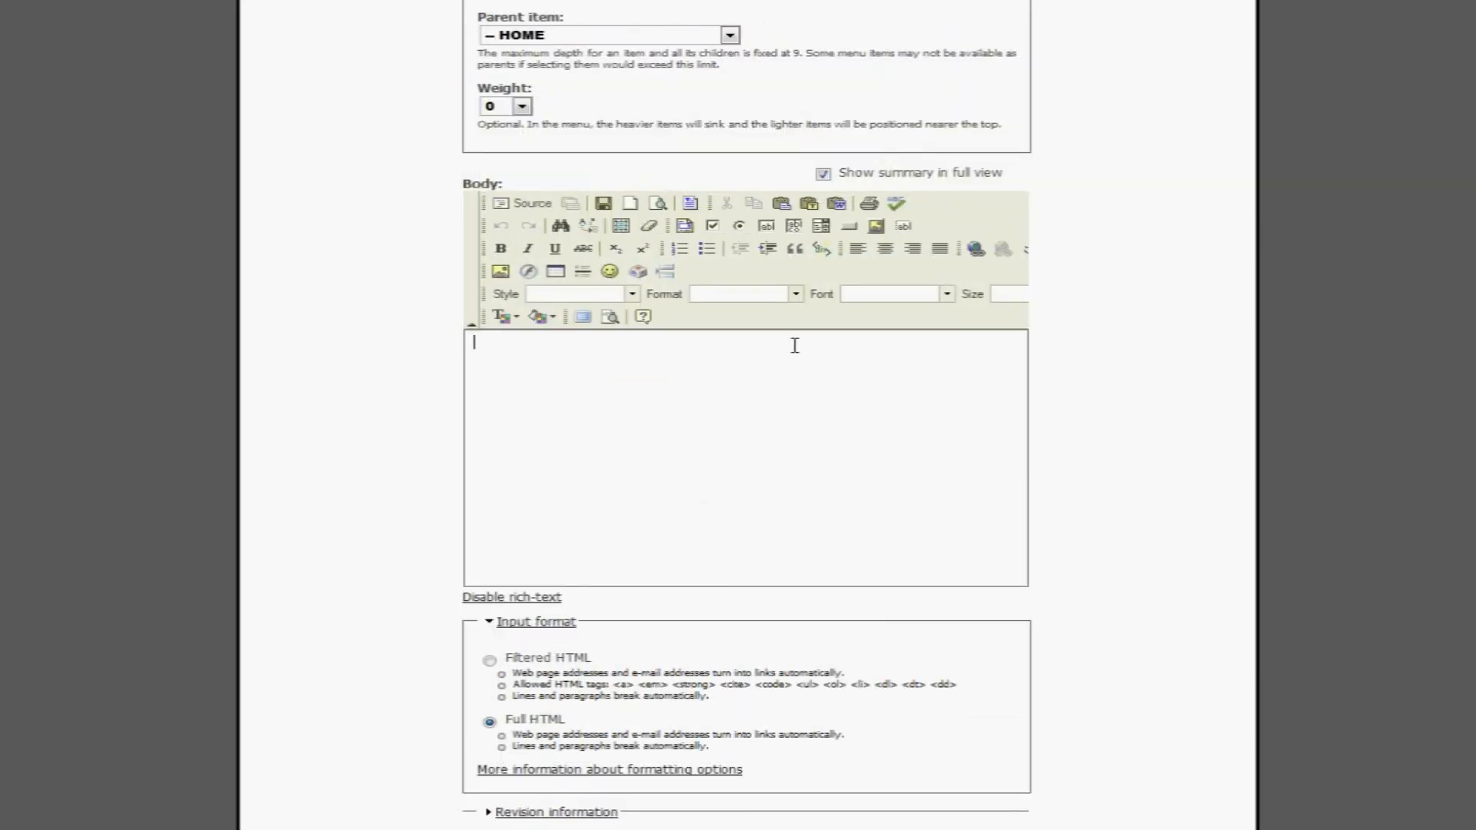
- Type 'Welcome to me website' into the HOME page body
{"action": "type", "text": "Welcome to me website"}
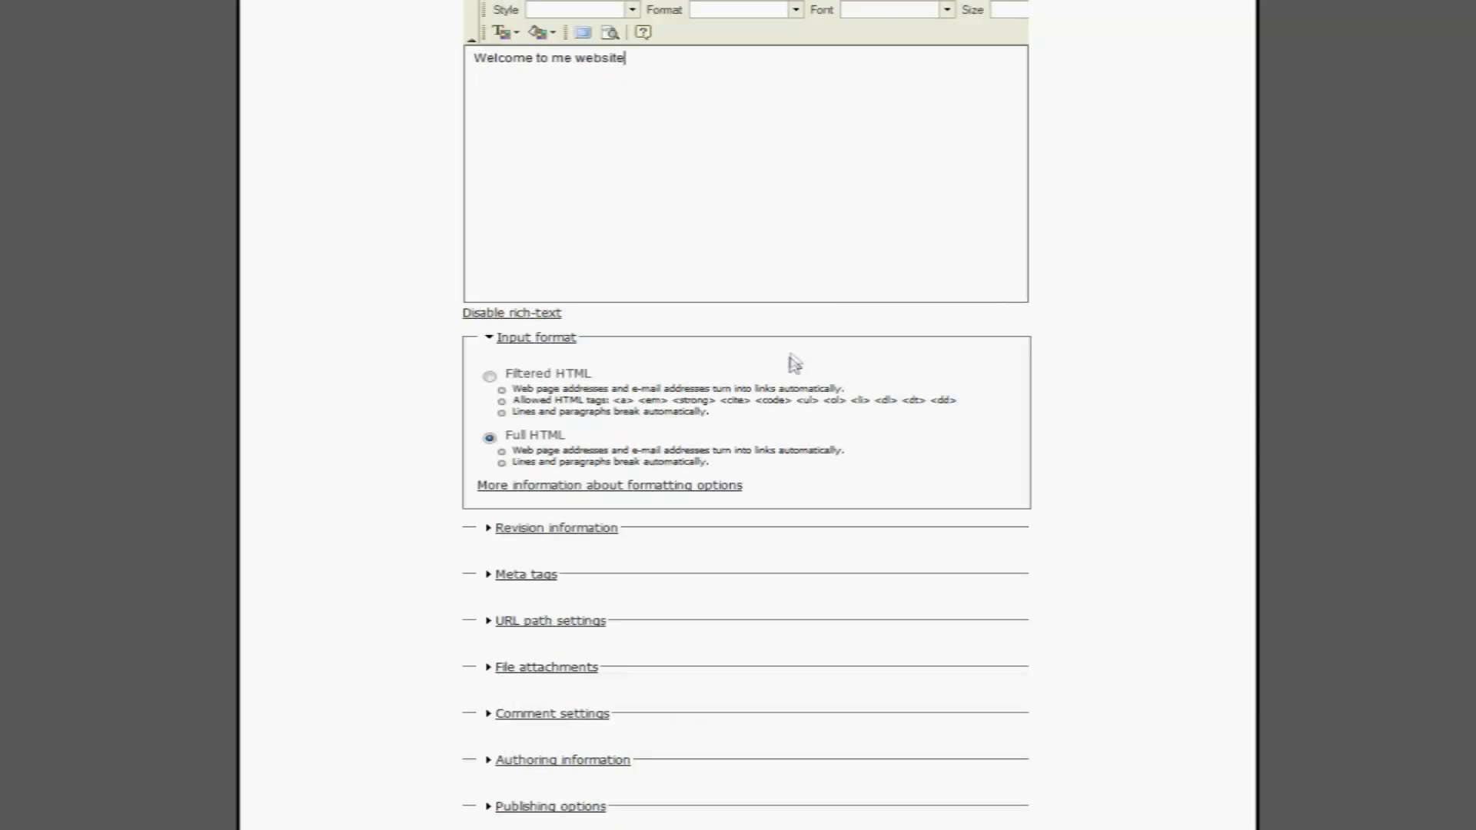
{"action": "scroll", "scroll_direction": "down", "scroll_amount": 3}
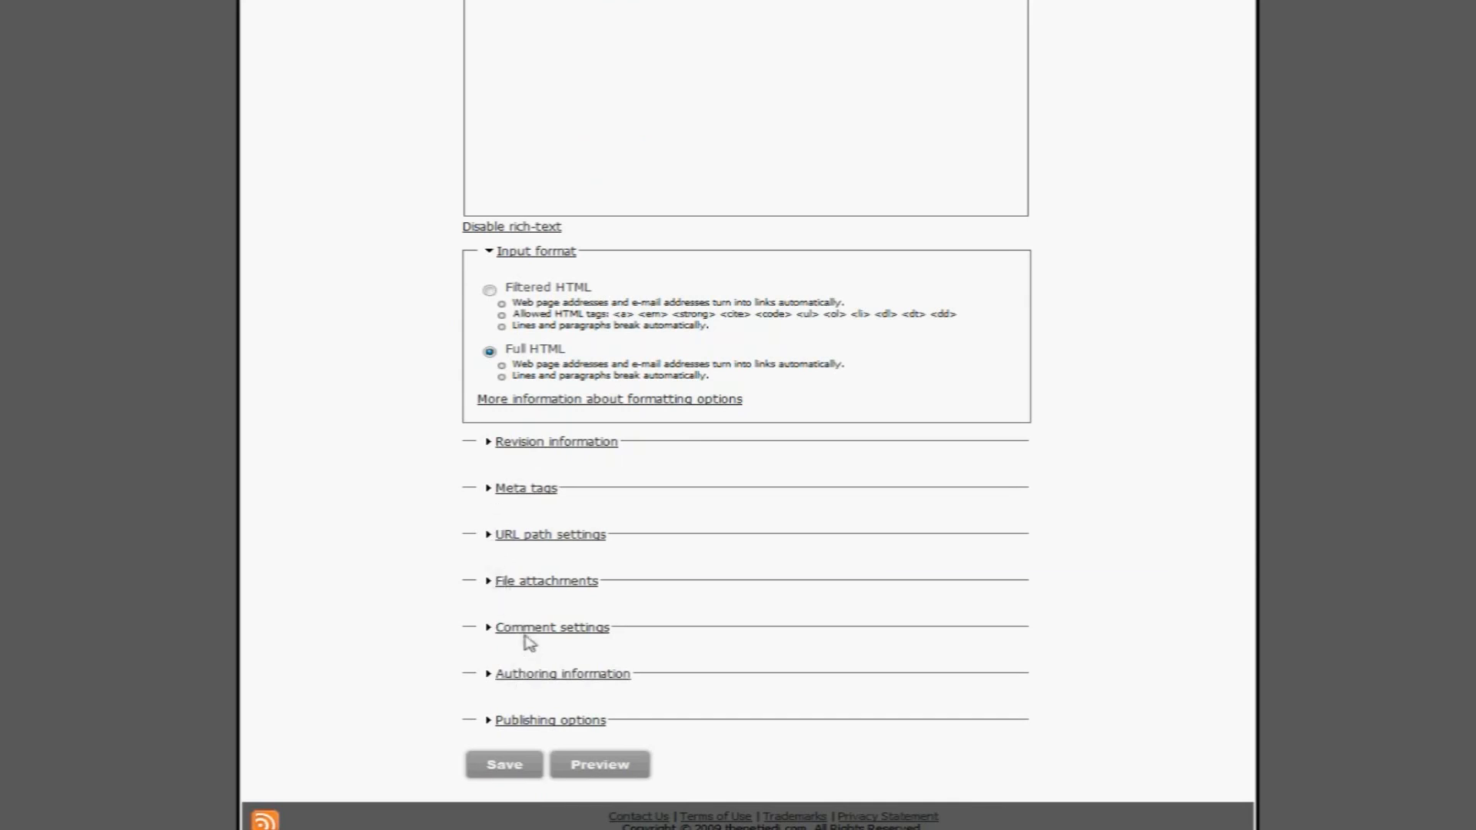
{"action": "left_click", "coordinate": [552, 627]}
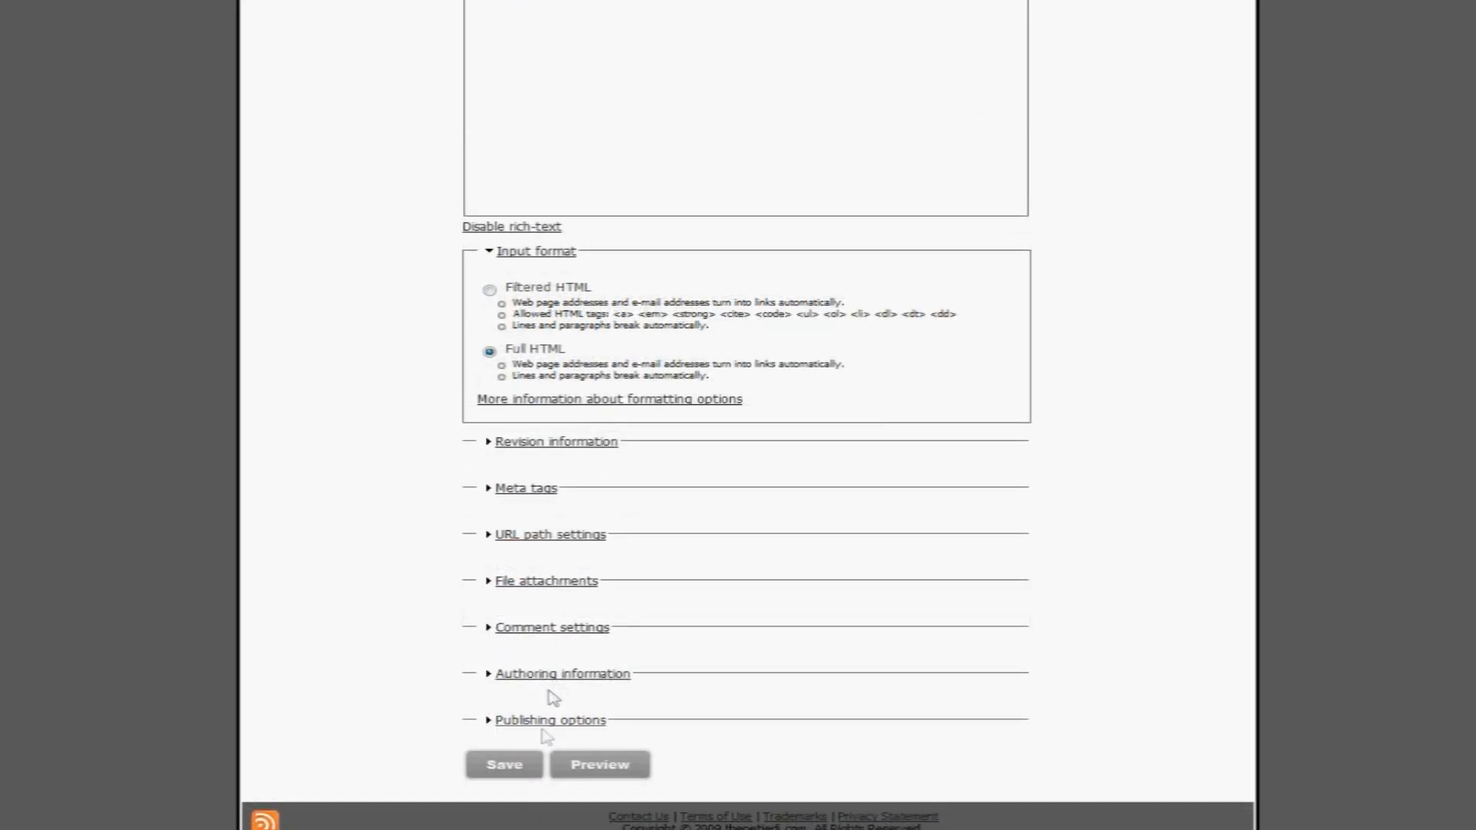
- Expand Publishing options, showing the page set as Published
{"action": "left_click", "coordinate": [550, 720]}
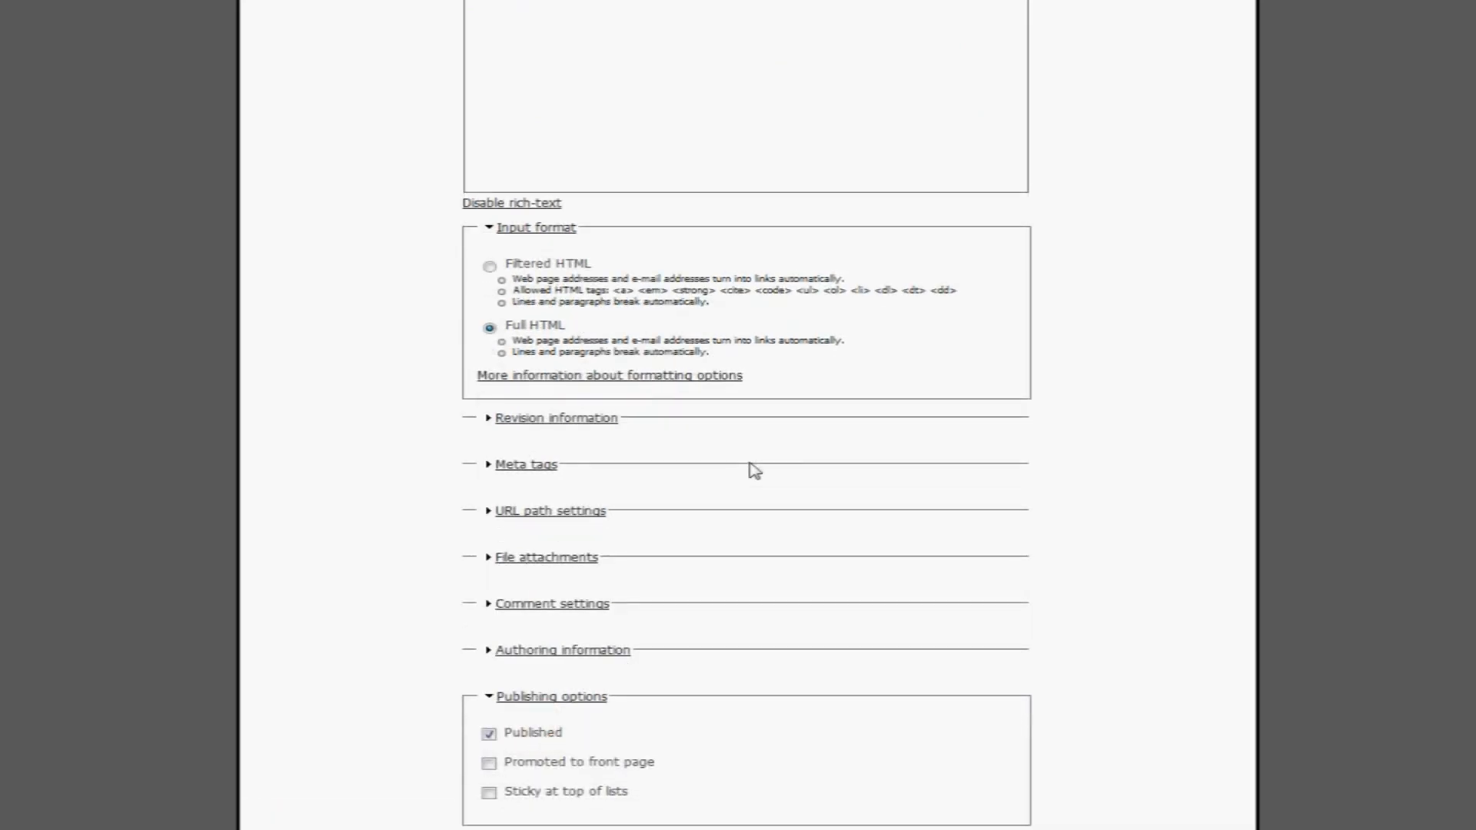
{"action": "scroll", "scroll_direction": "down", "scroll_amount": 3}
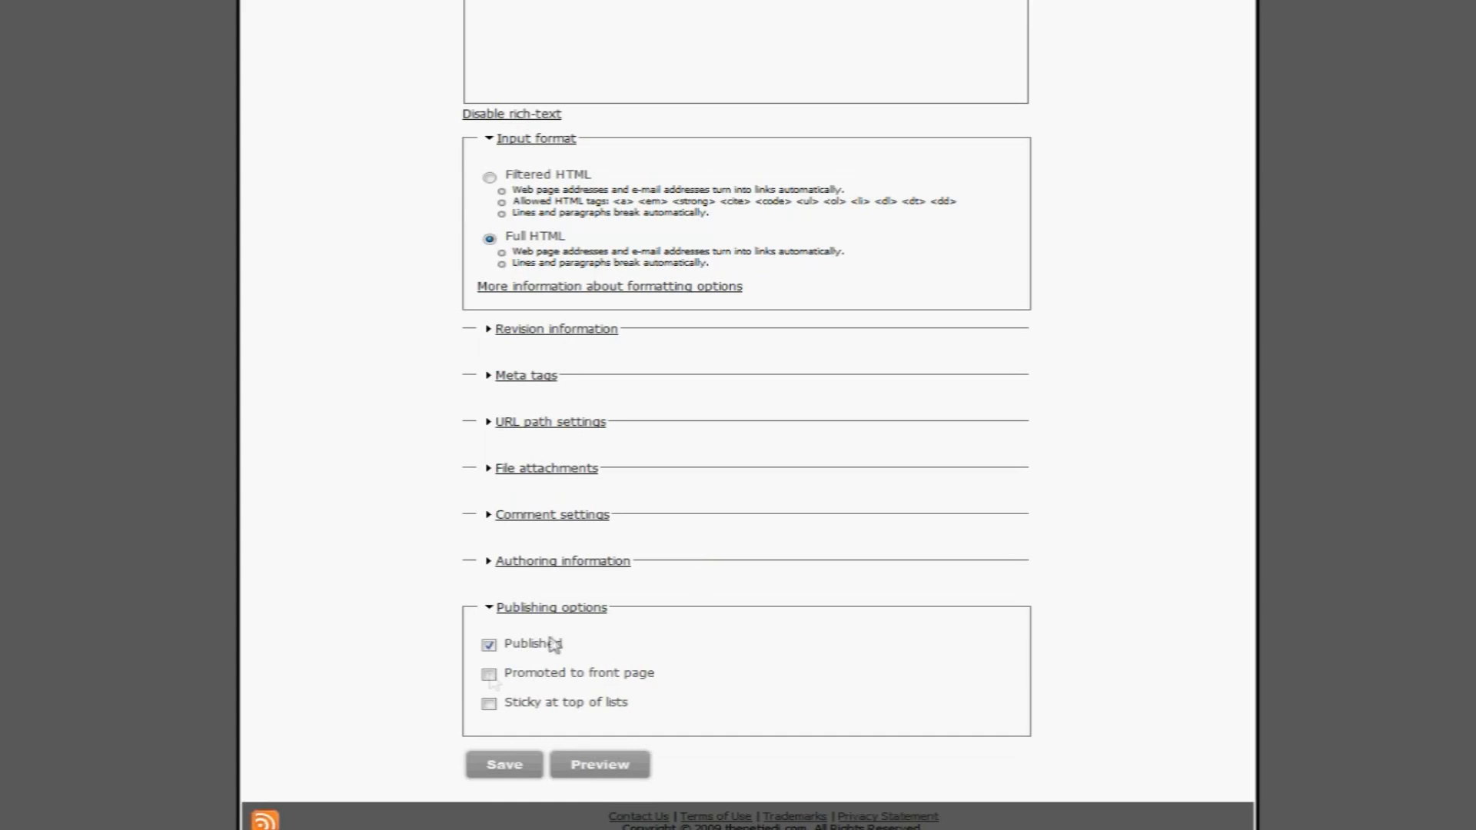
{"action": "left_click", "coordinate": [489, 675]}
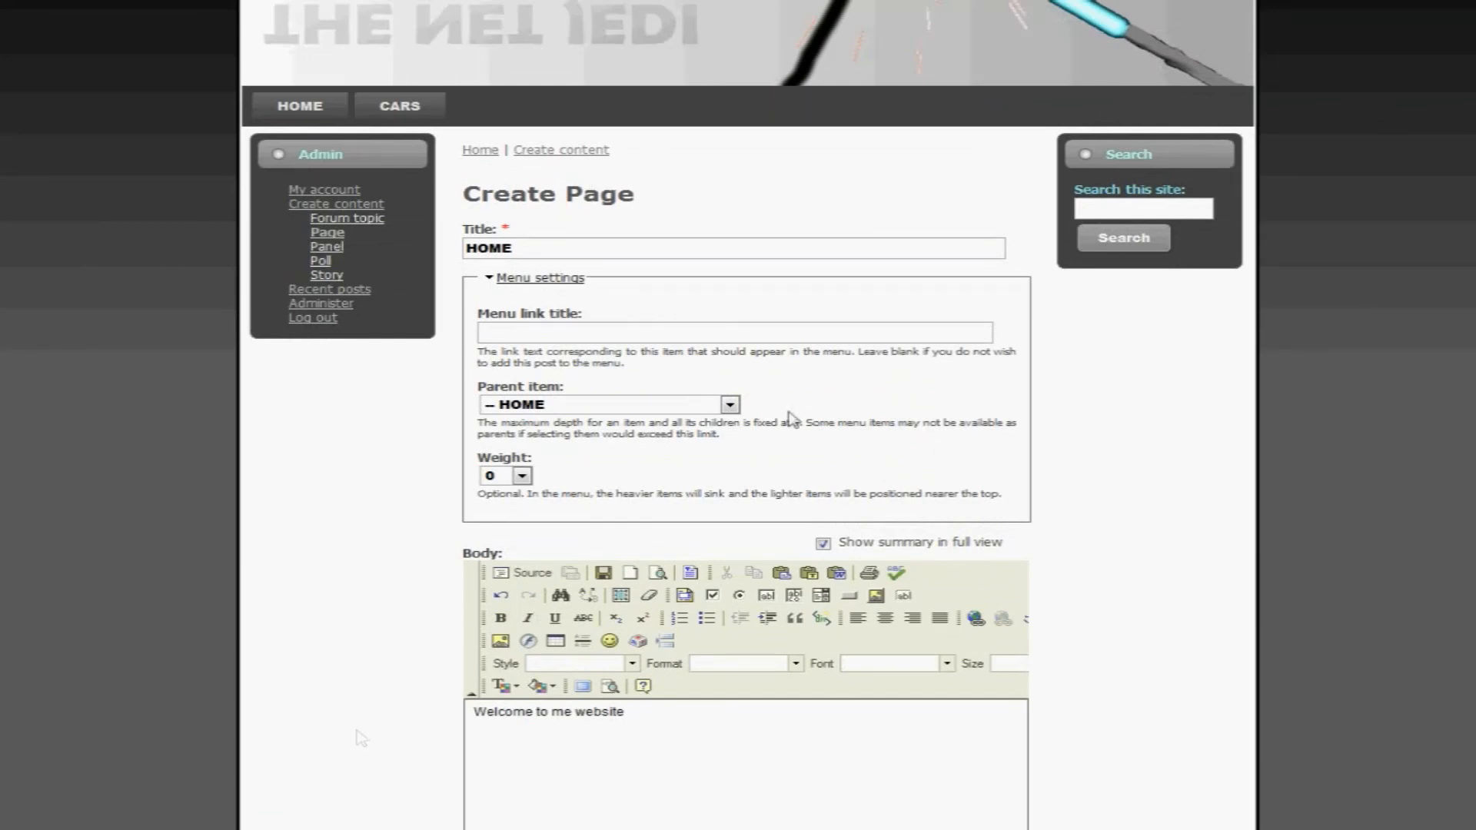
- Tick 'Promoted to front page' under Publishing options for the HOME page
{"action": "scroll", "scroll_direction": "down", "scroll_amount": 3}
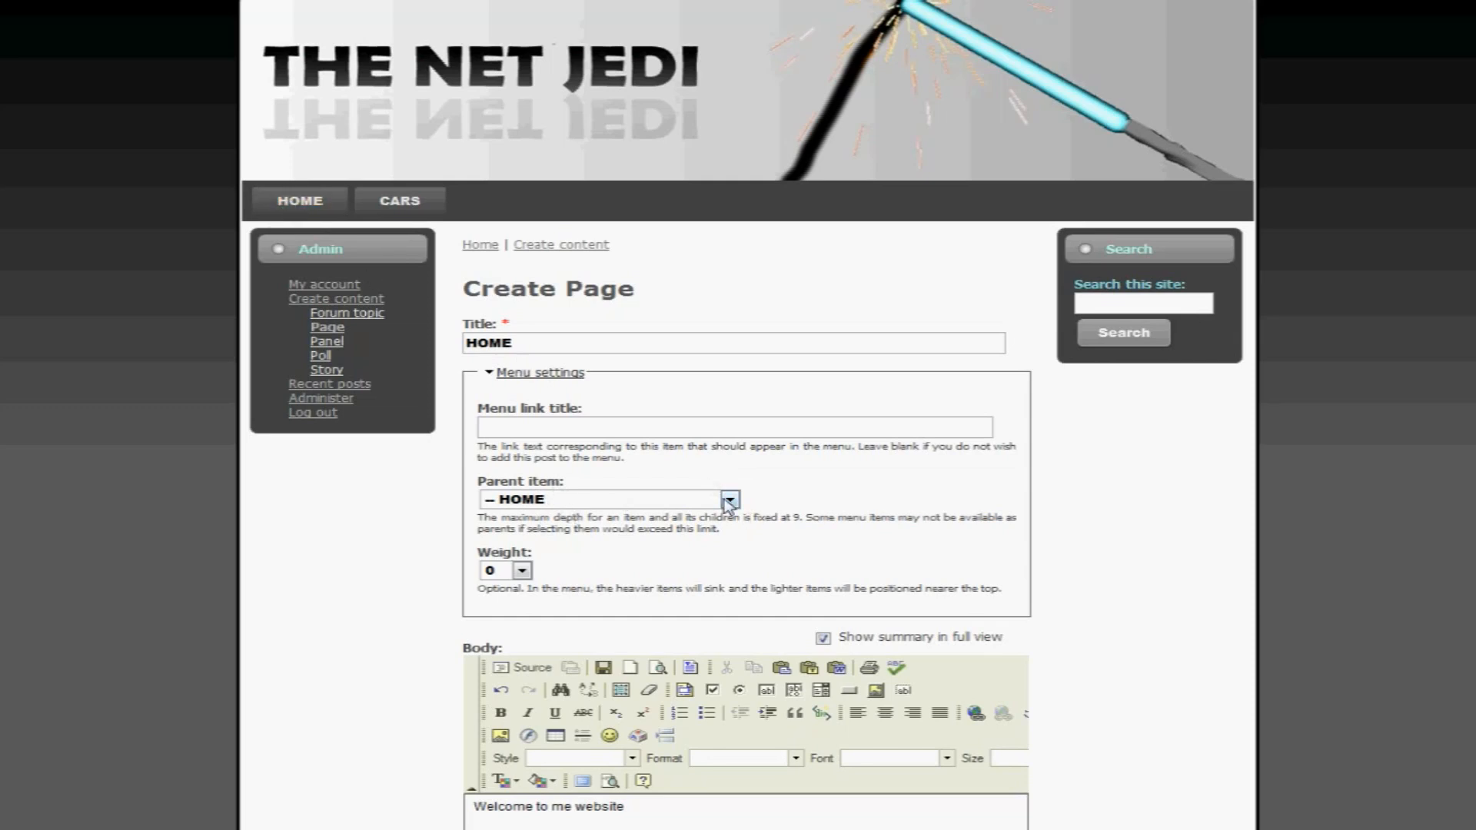
{"action": "scroll", "scroll_direction": "down", "scroll_amount": 3}
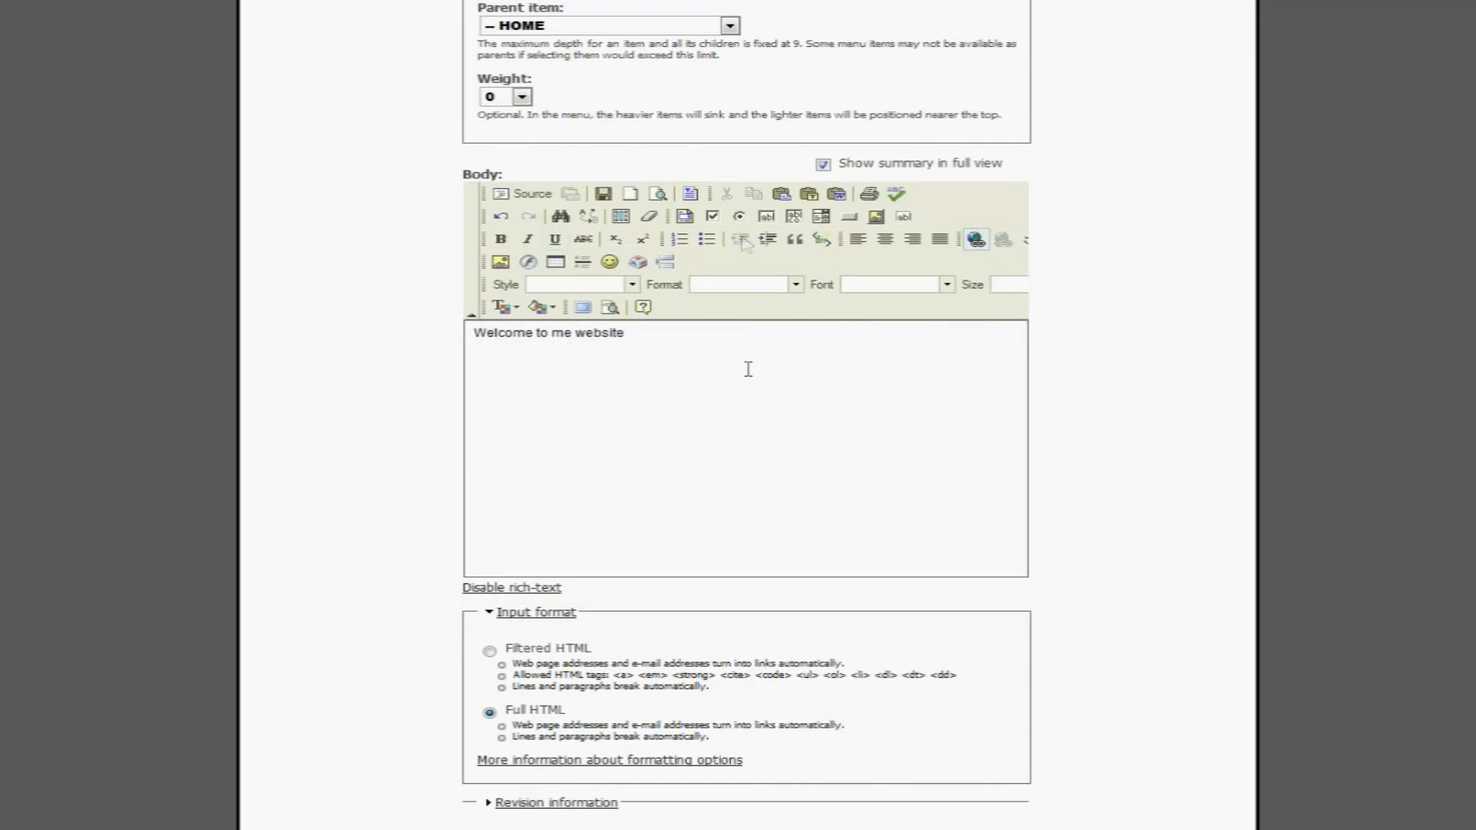
{"action": "scroll", "scroll_direction": "down", "scroll_amount": 3}
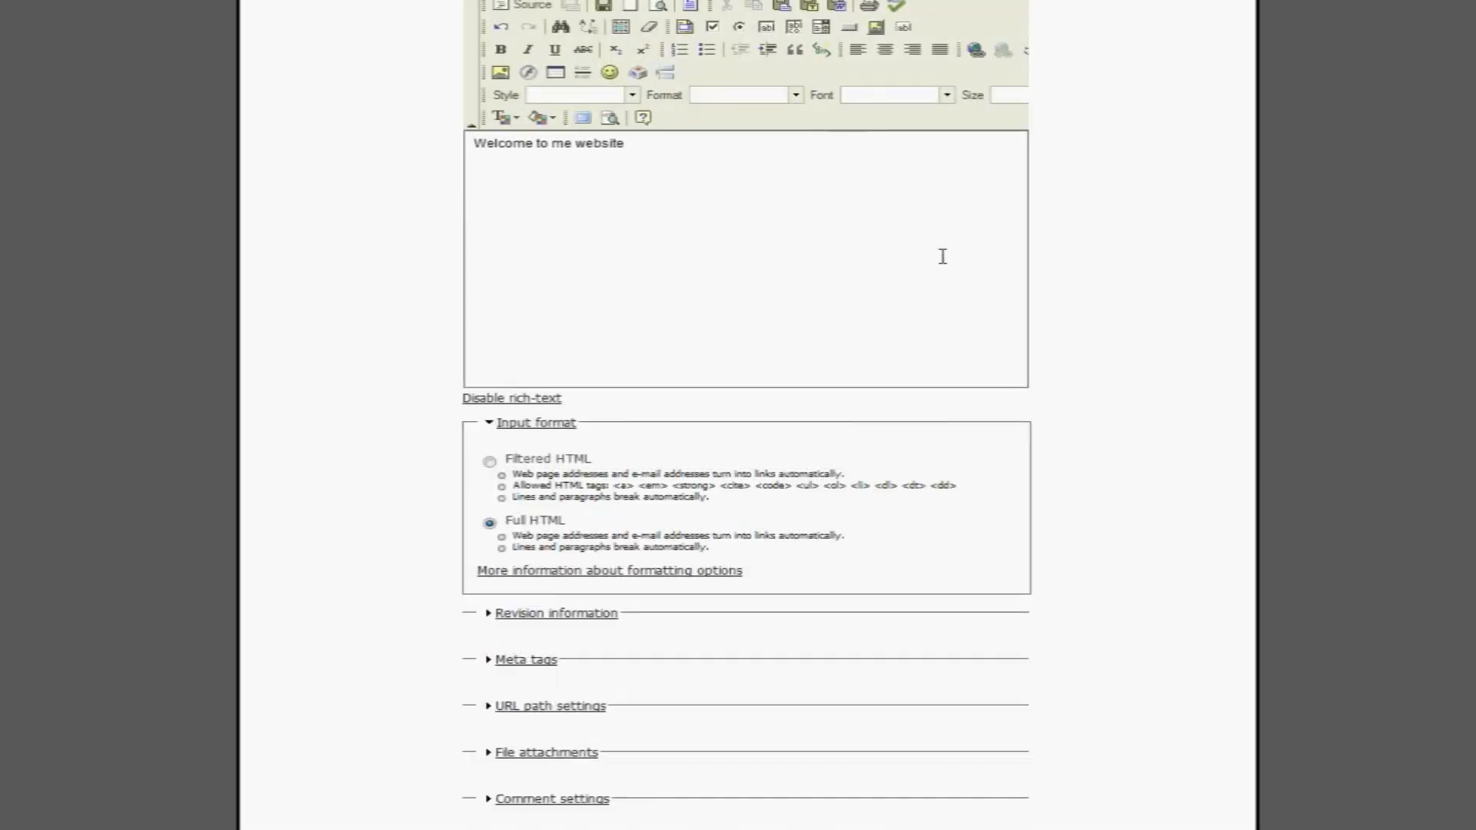
{"action": "scroll", "scroll_direction": "down", "scroll_amount": 3}
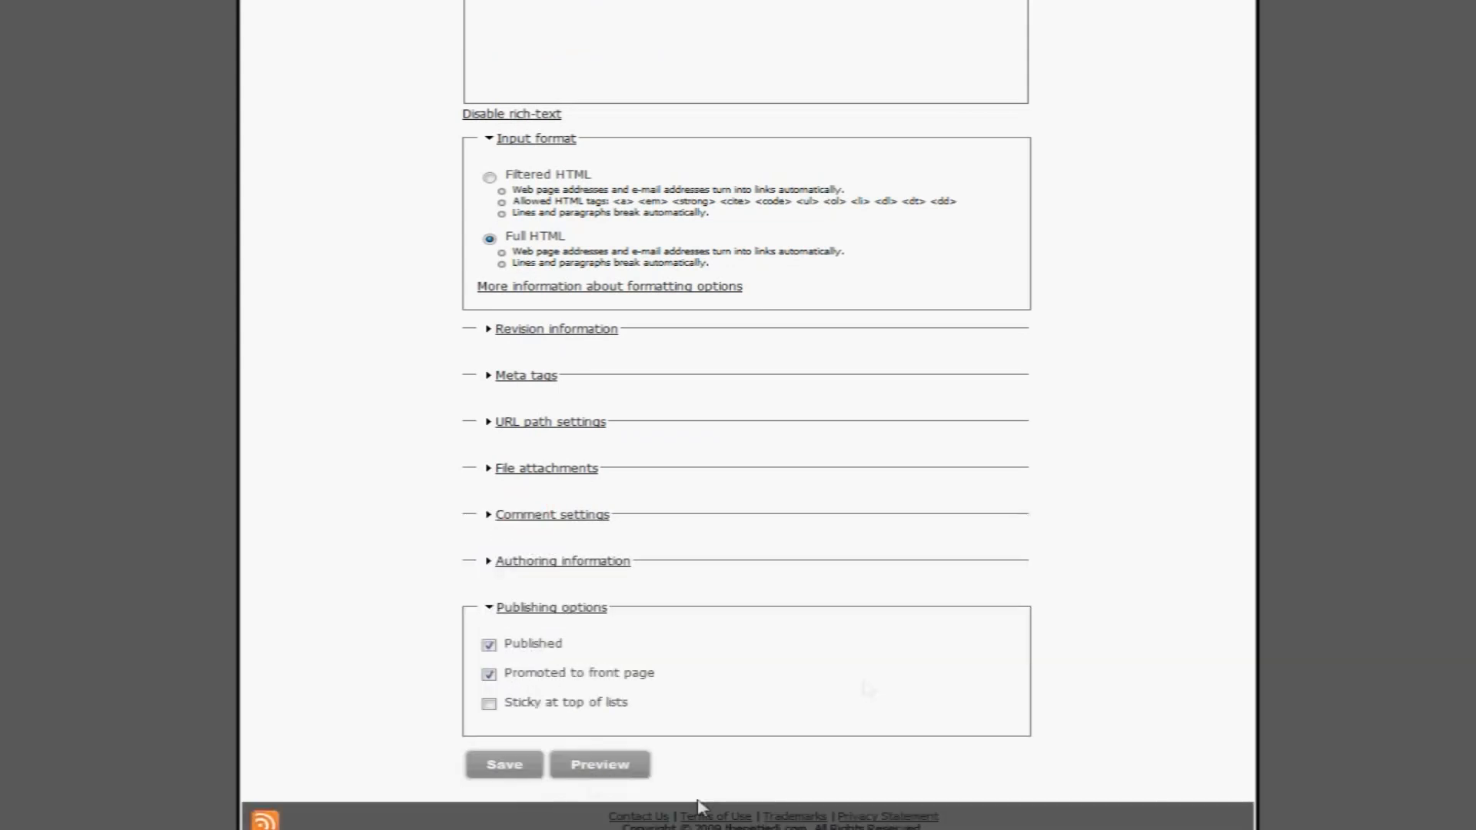
- Save the HOME page, view it via the HOME menu button, then reopen Create content
{"action": "left_click", "coordinate": [503, 764]}
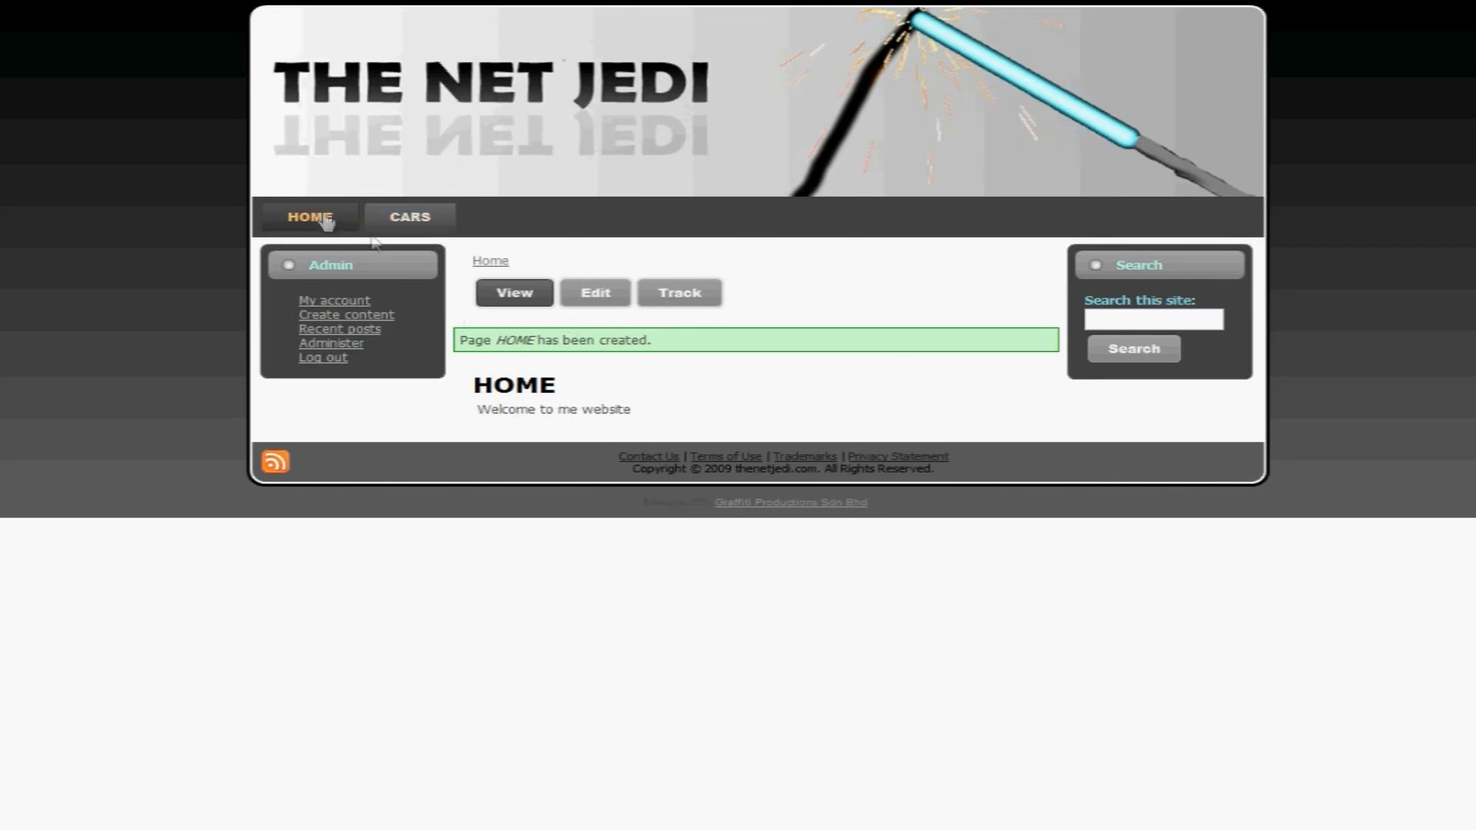
{"action": "left_click", "coordinate": [310, 217]}
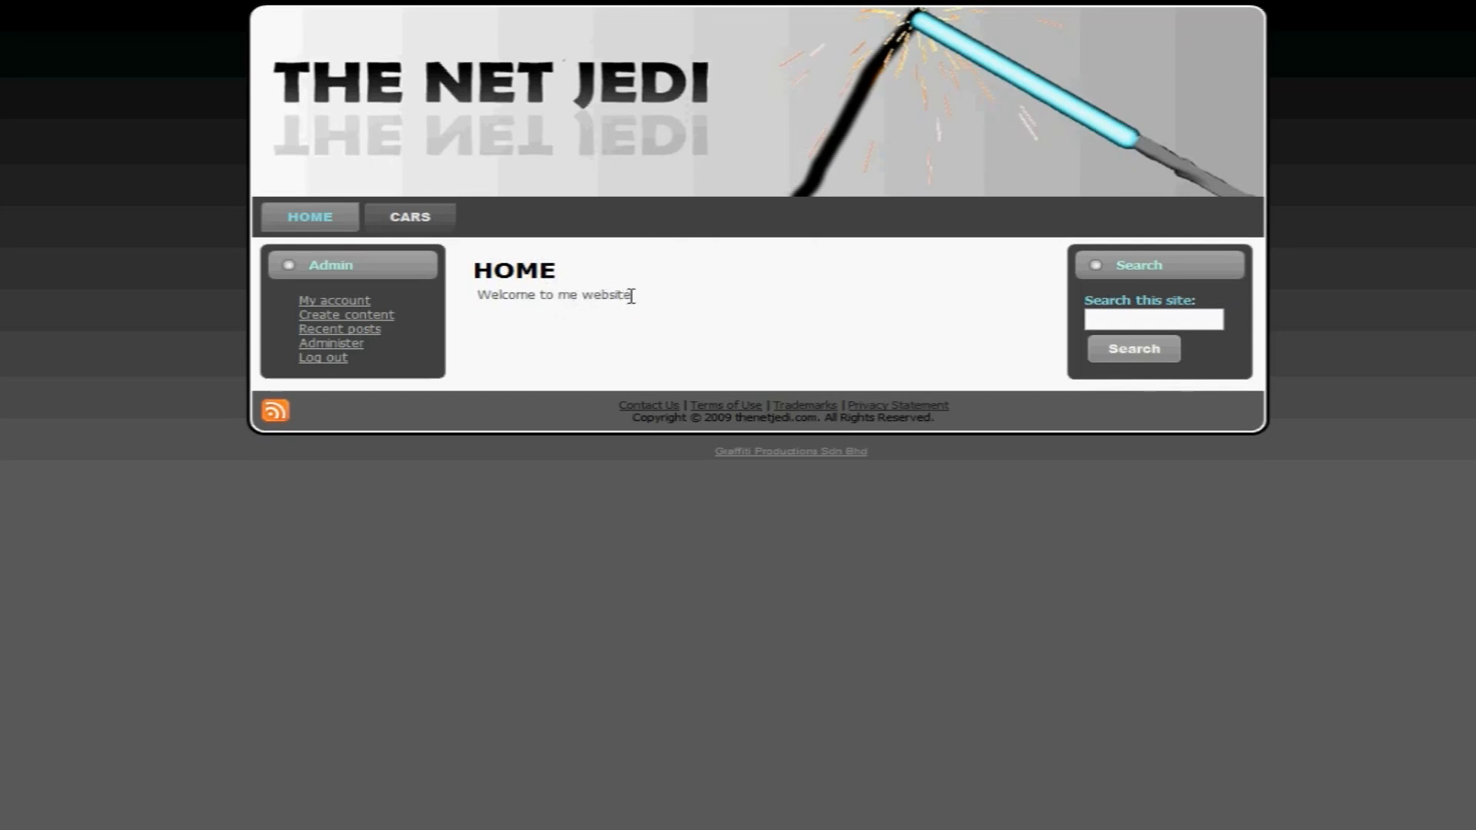
{"action": "mouse_move", "coordinate": [725, 309]}
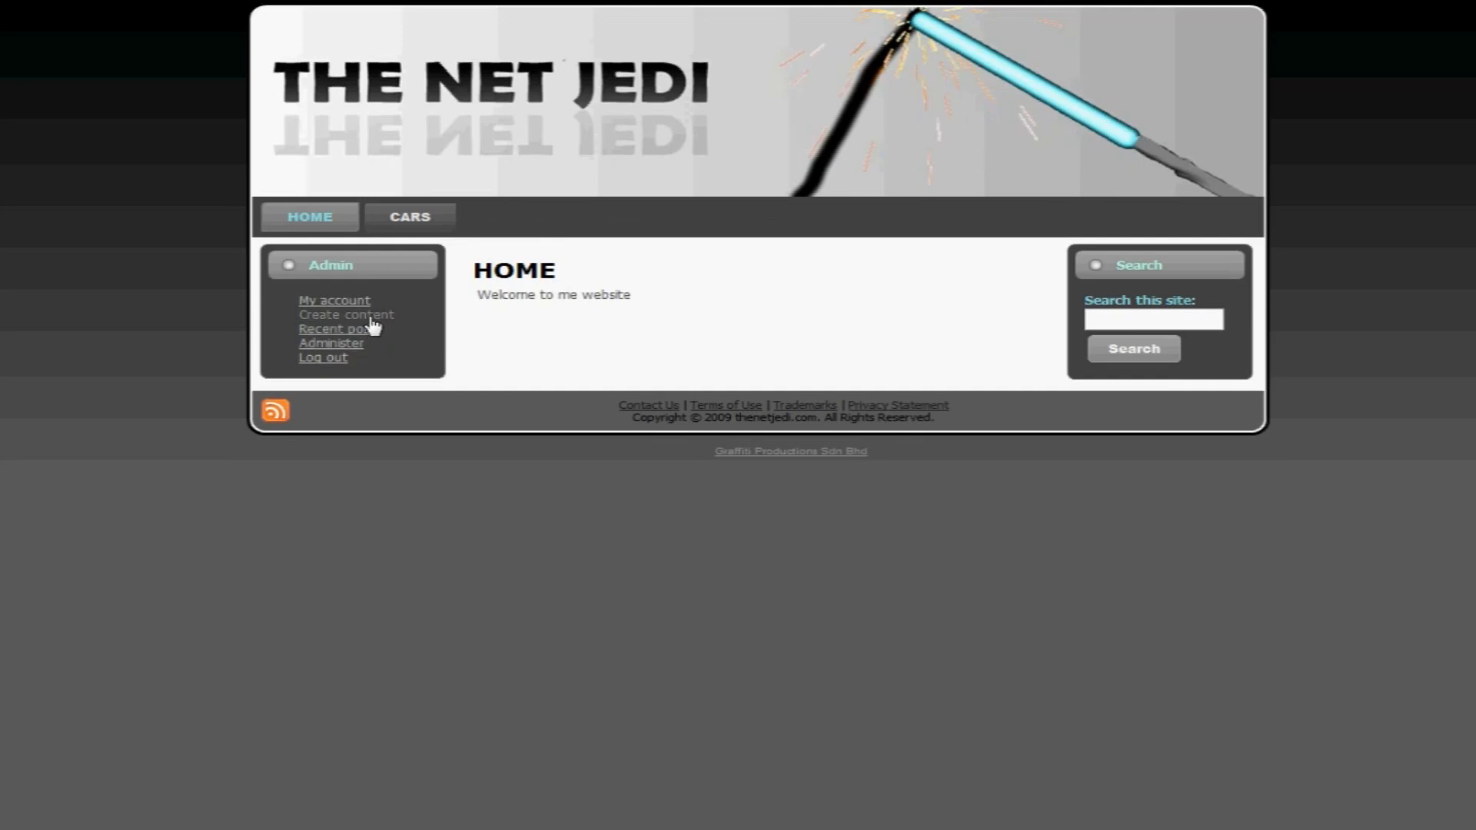
{"action": "left_click", "coordinate": [345, 313]}
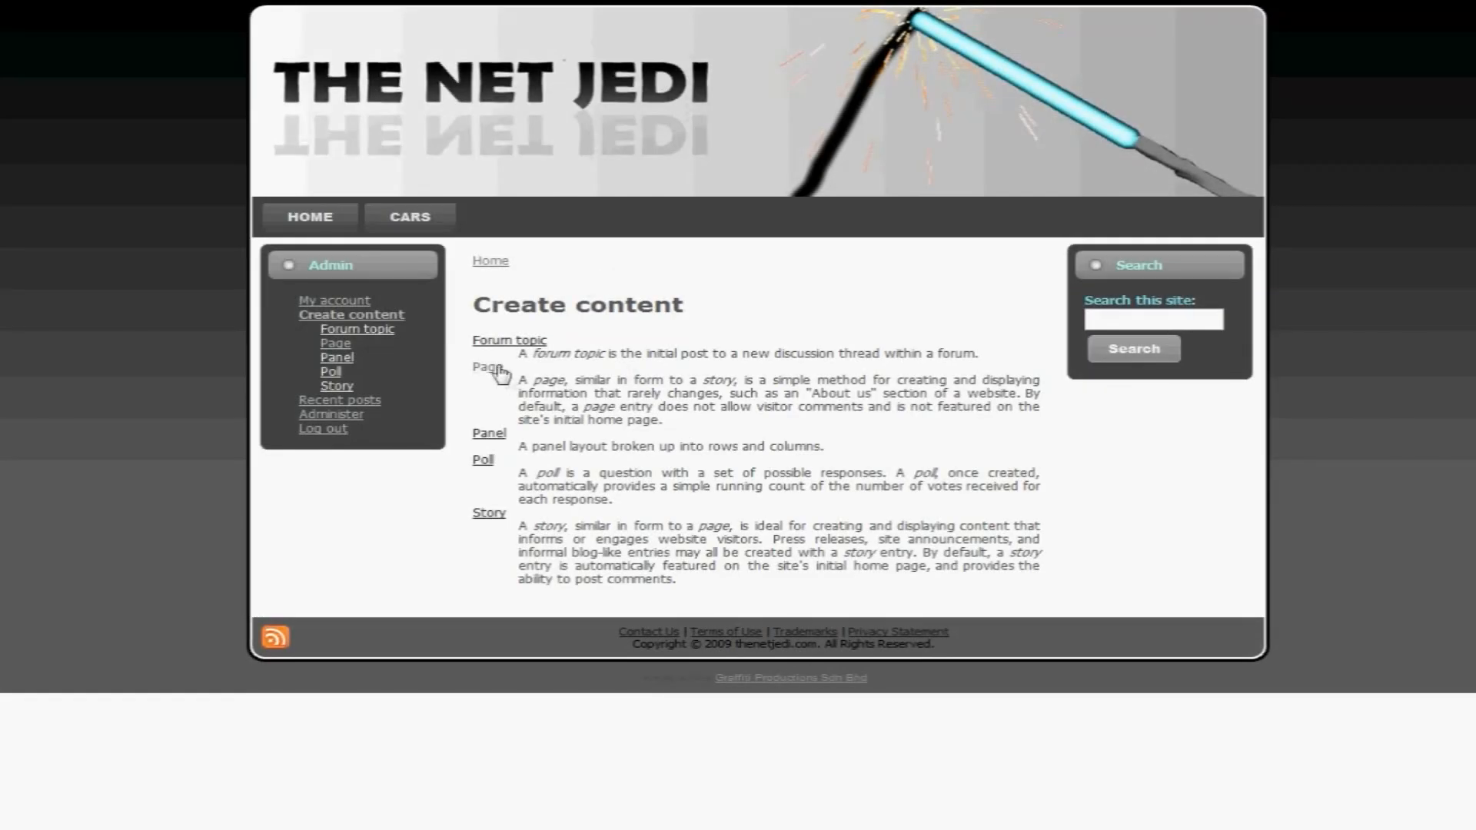
- Start a page titled CARS with its menu parent set to the CARS item
{"action": "left_click", "coordinate": [335, 343]}
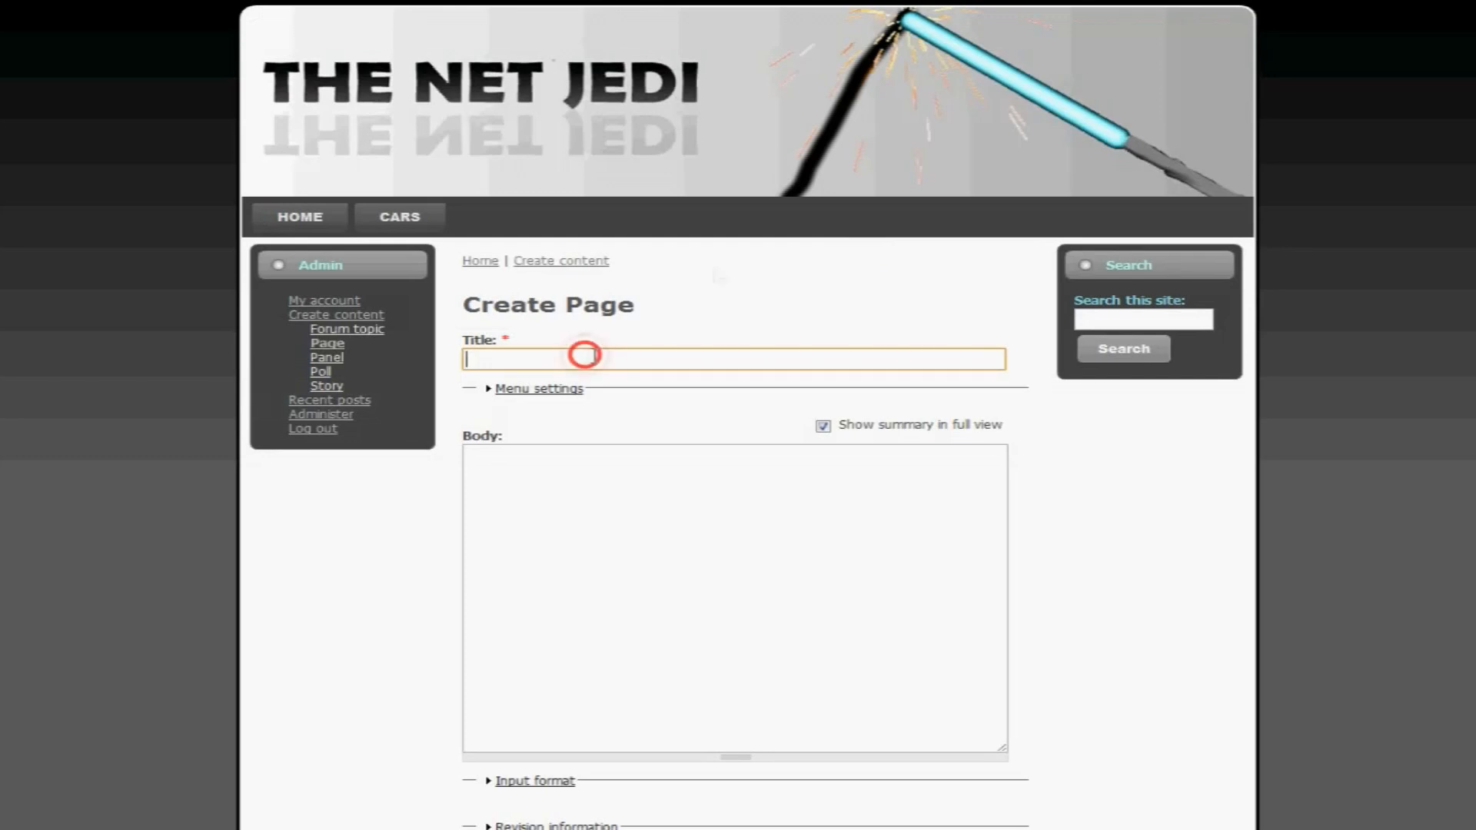
{"action": "type", "text": "CARS"}
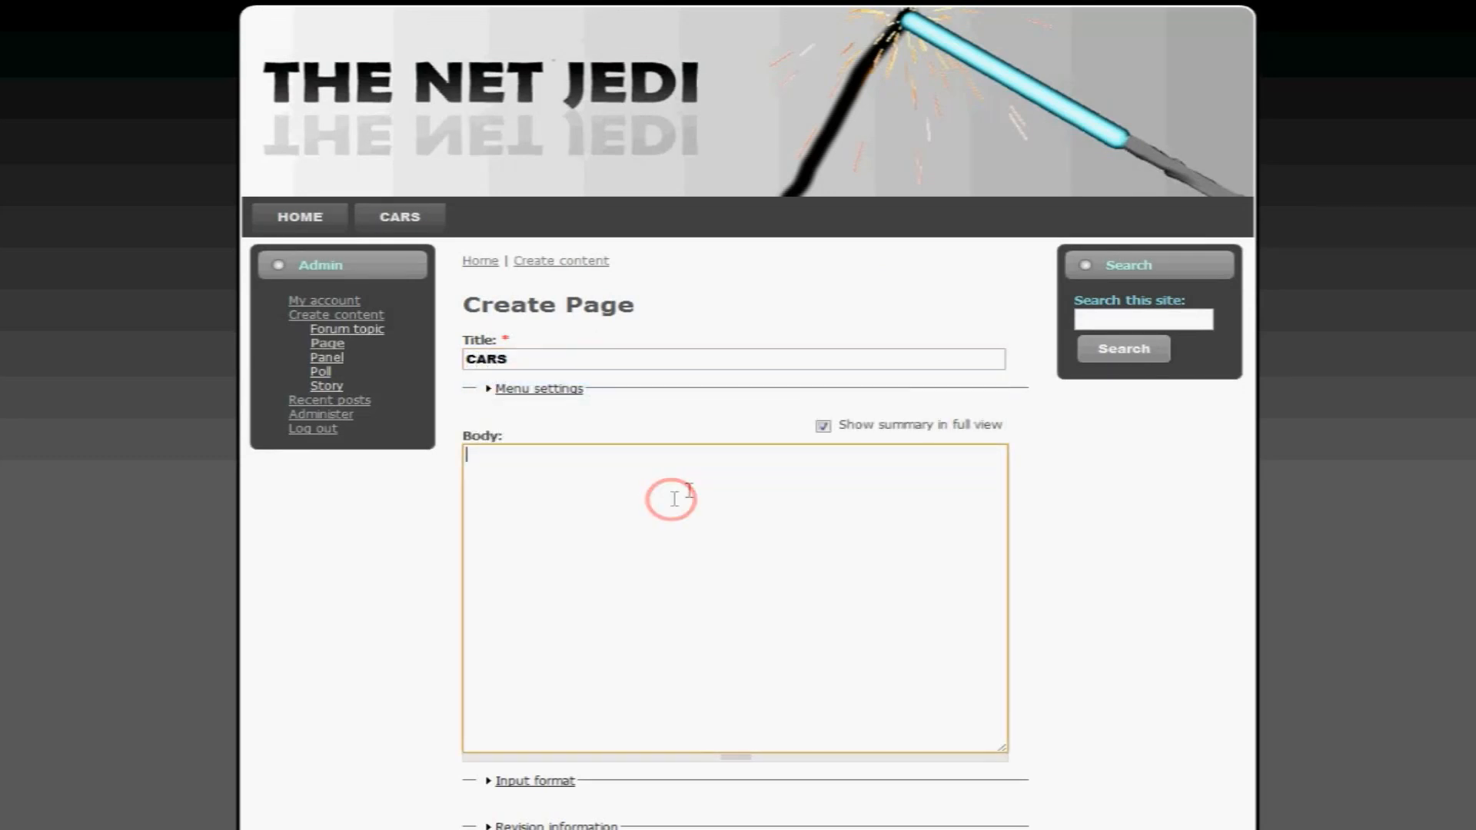
{"action": "left_click", "coordinate": [537, 388]}
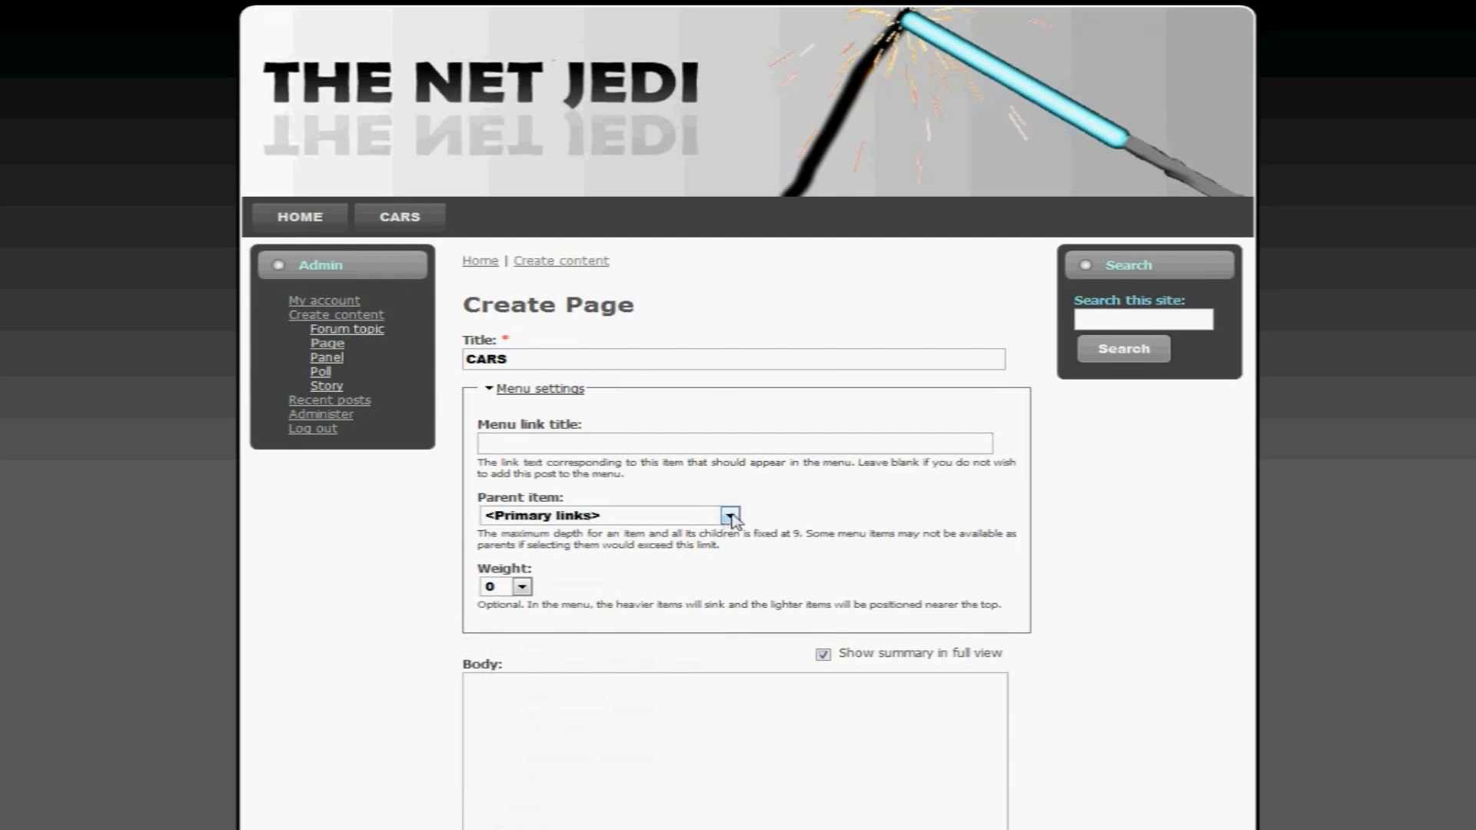
{"action": "left_click", "coordinate": [730, 516]}
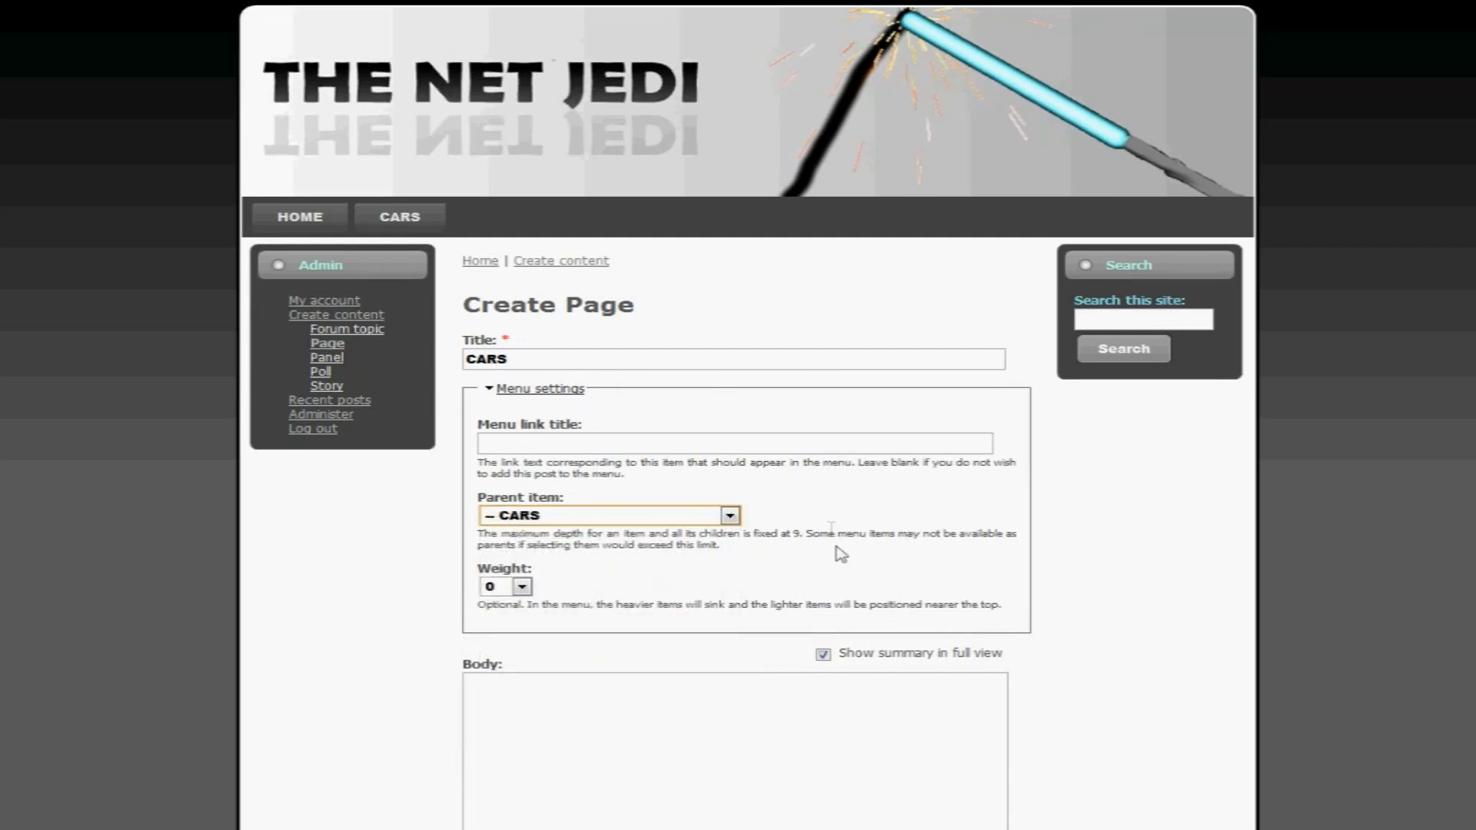
{"action": "scroll", "scroll_direction": "down", "scroll_amount": 3}
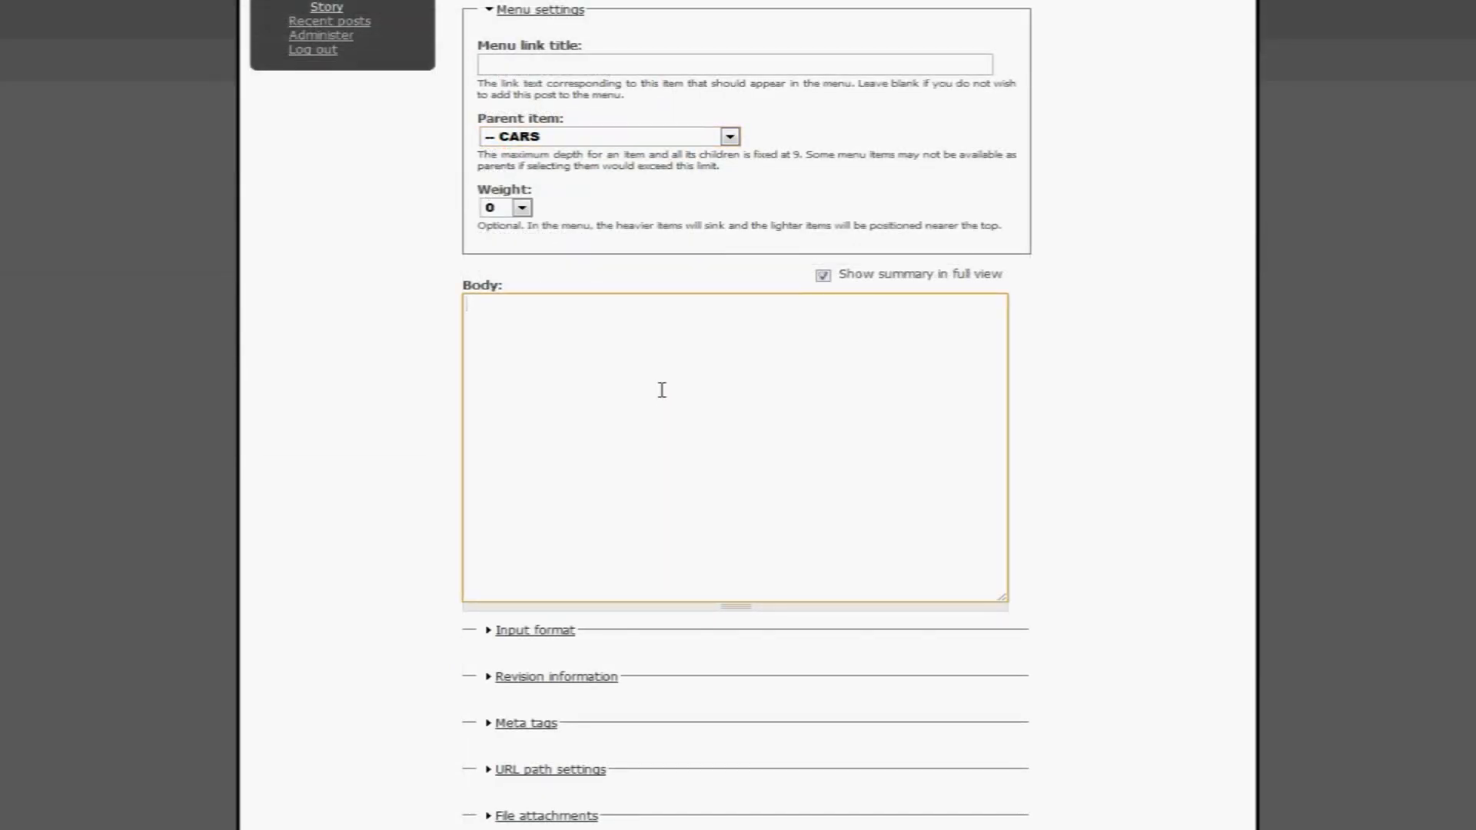
- Switch the CARS page body to Full HTML and enter 'CARS that i like'
{"action": "left_click", "coordinate": [535, 630]}
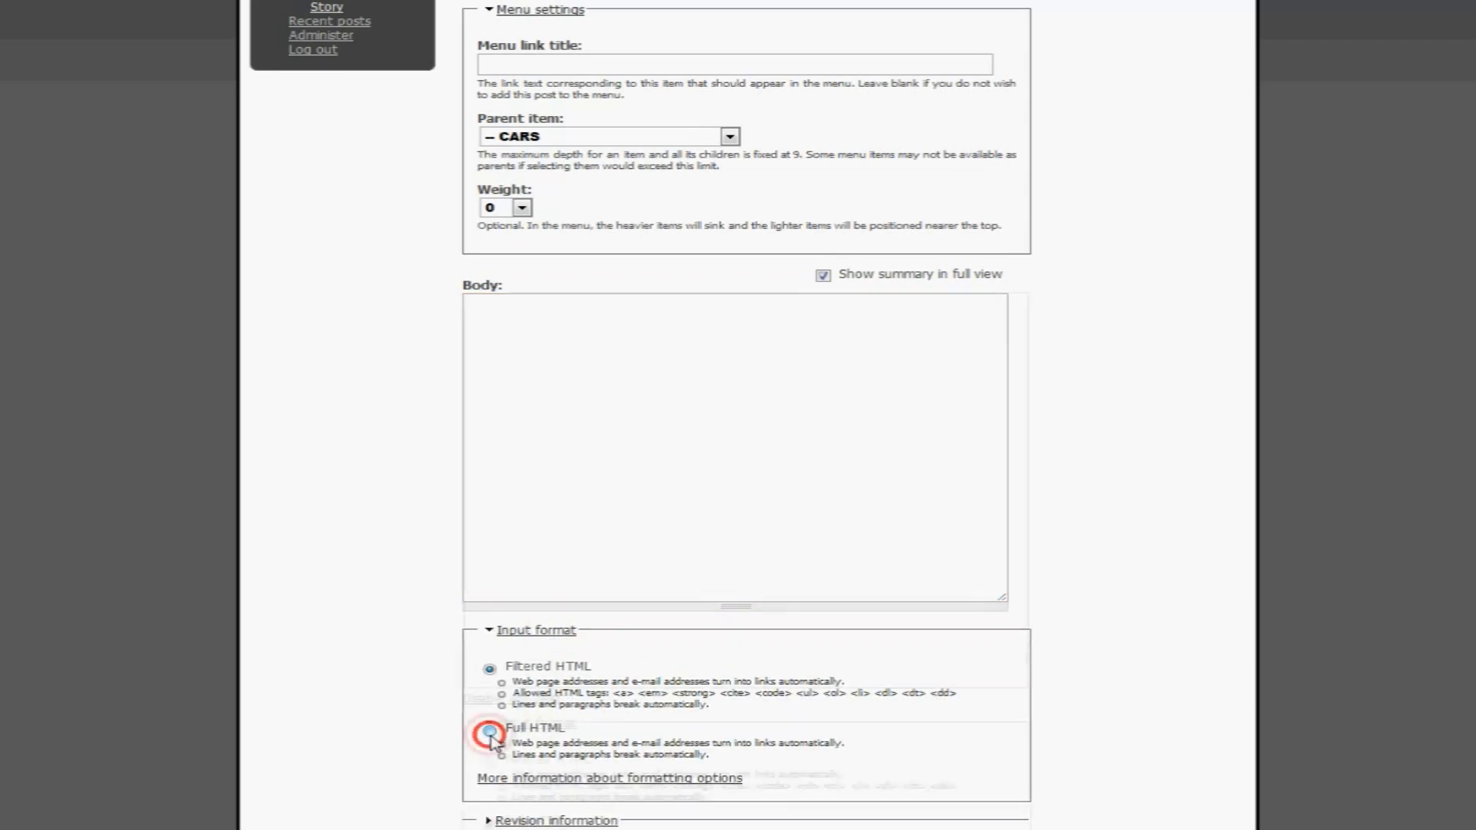
{"action": "left_click", "coordinate": [489, 733]}
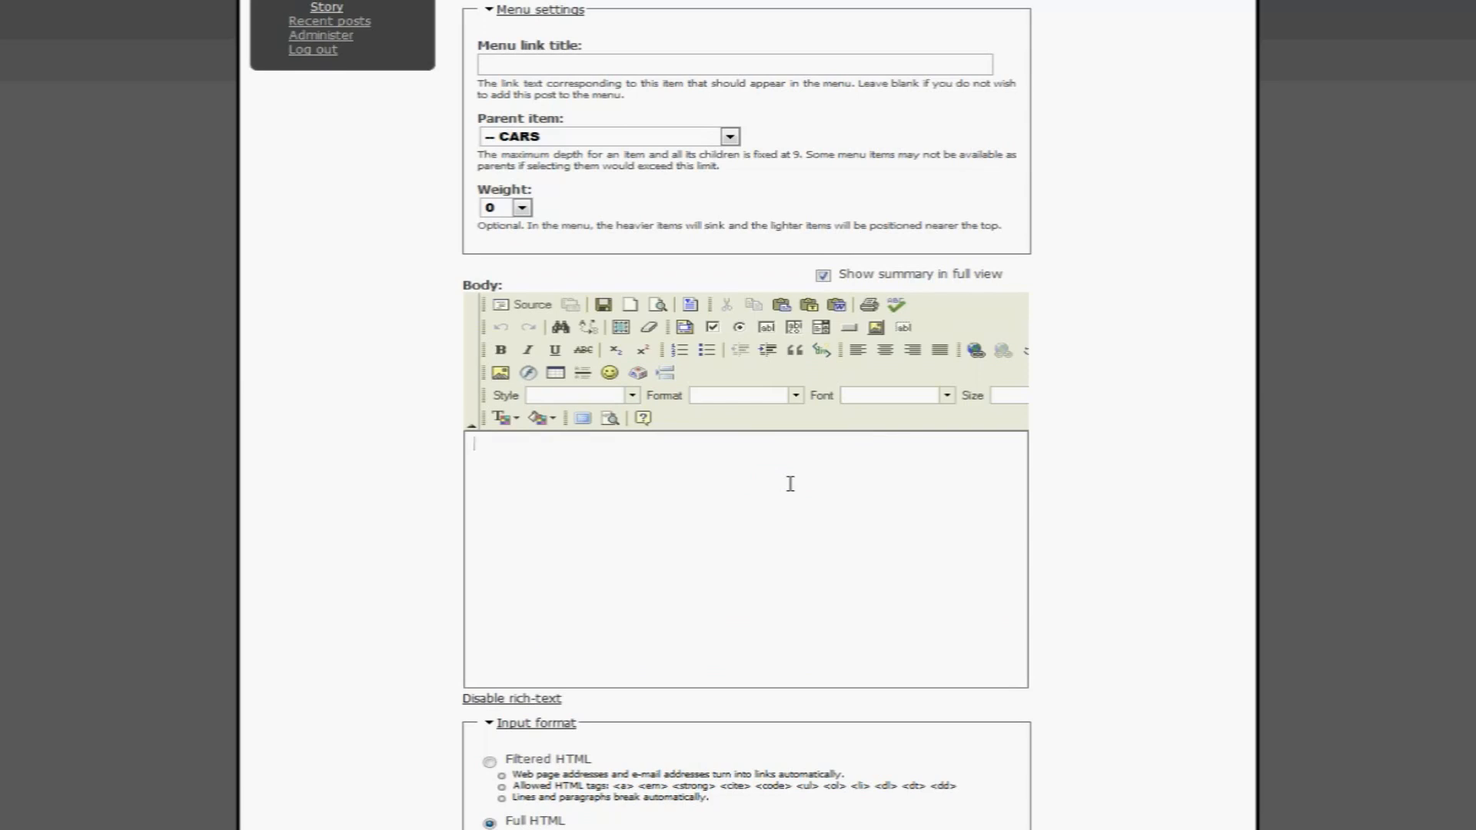
{"action": "type", "text": "CARS that i"}
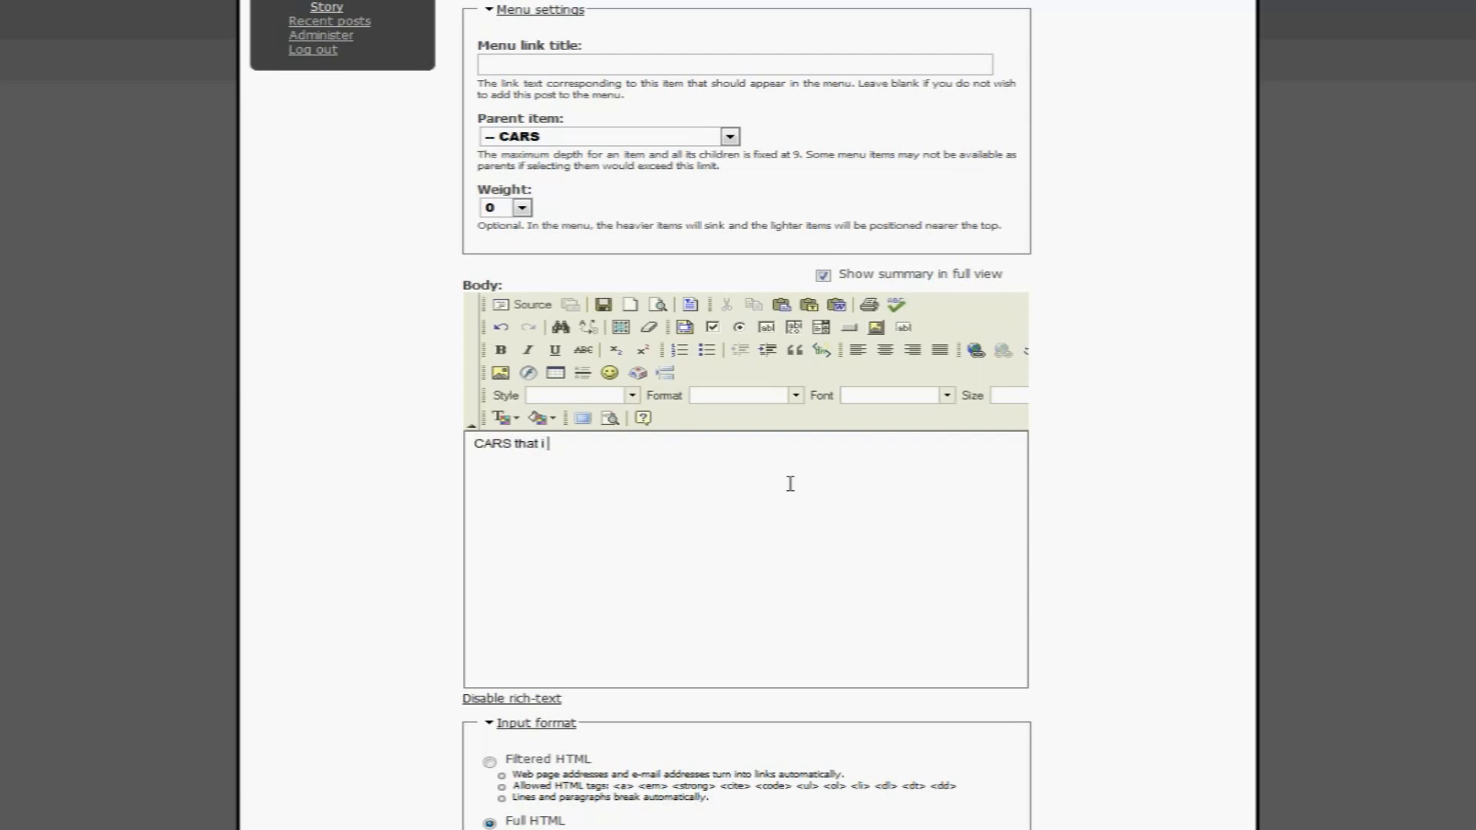
{"action": "type", "text": "like"}
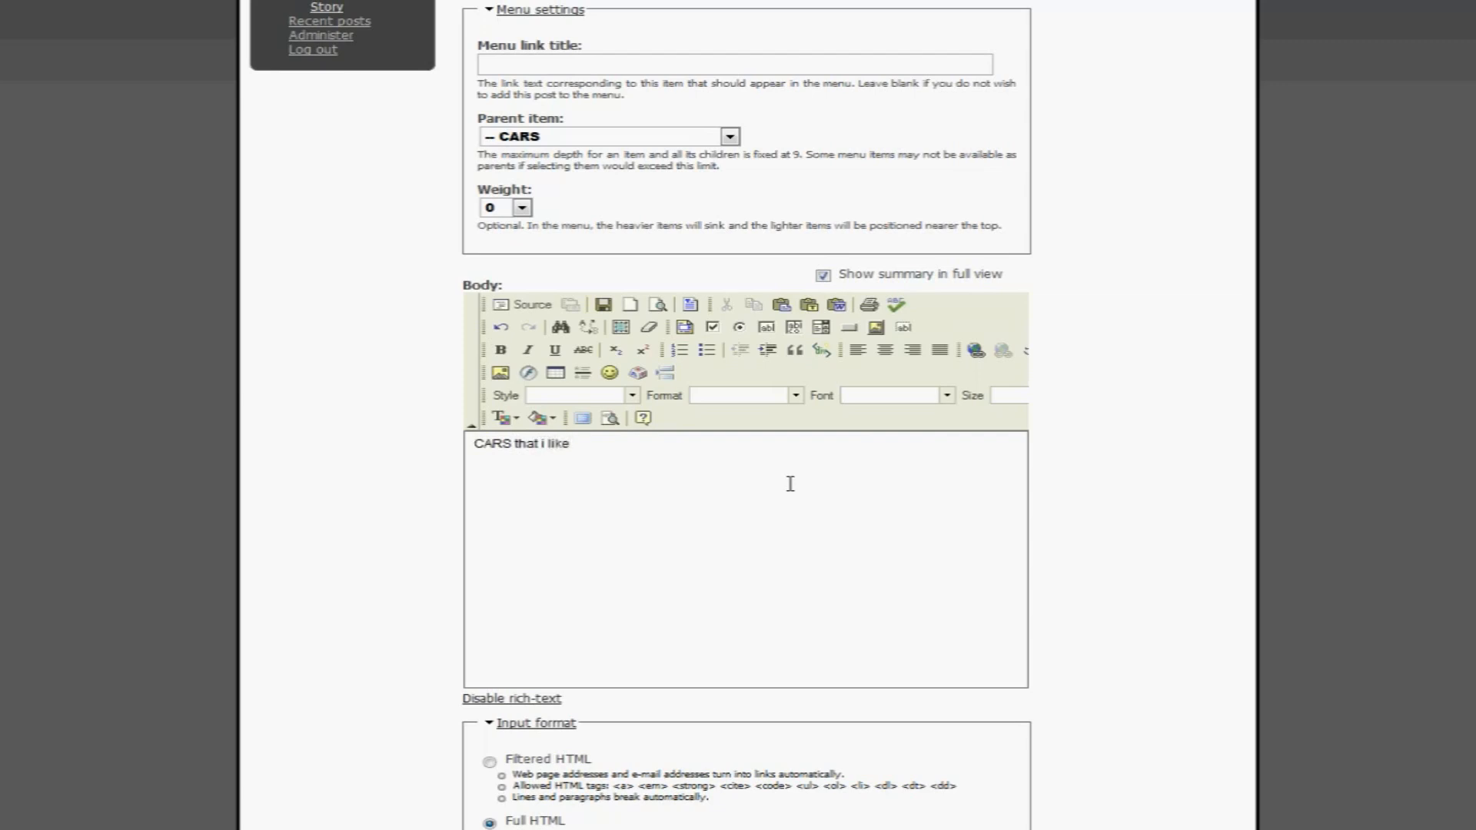
{"action": "scroll", "scroll_direction": "down", "scroll_amount": 3}
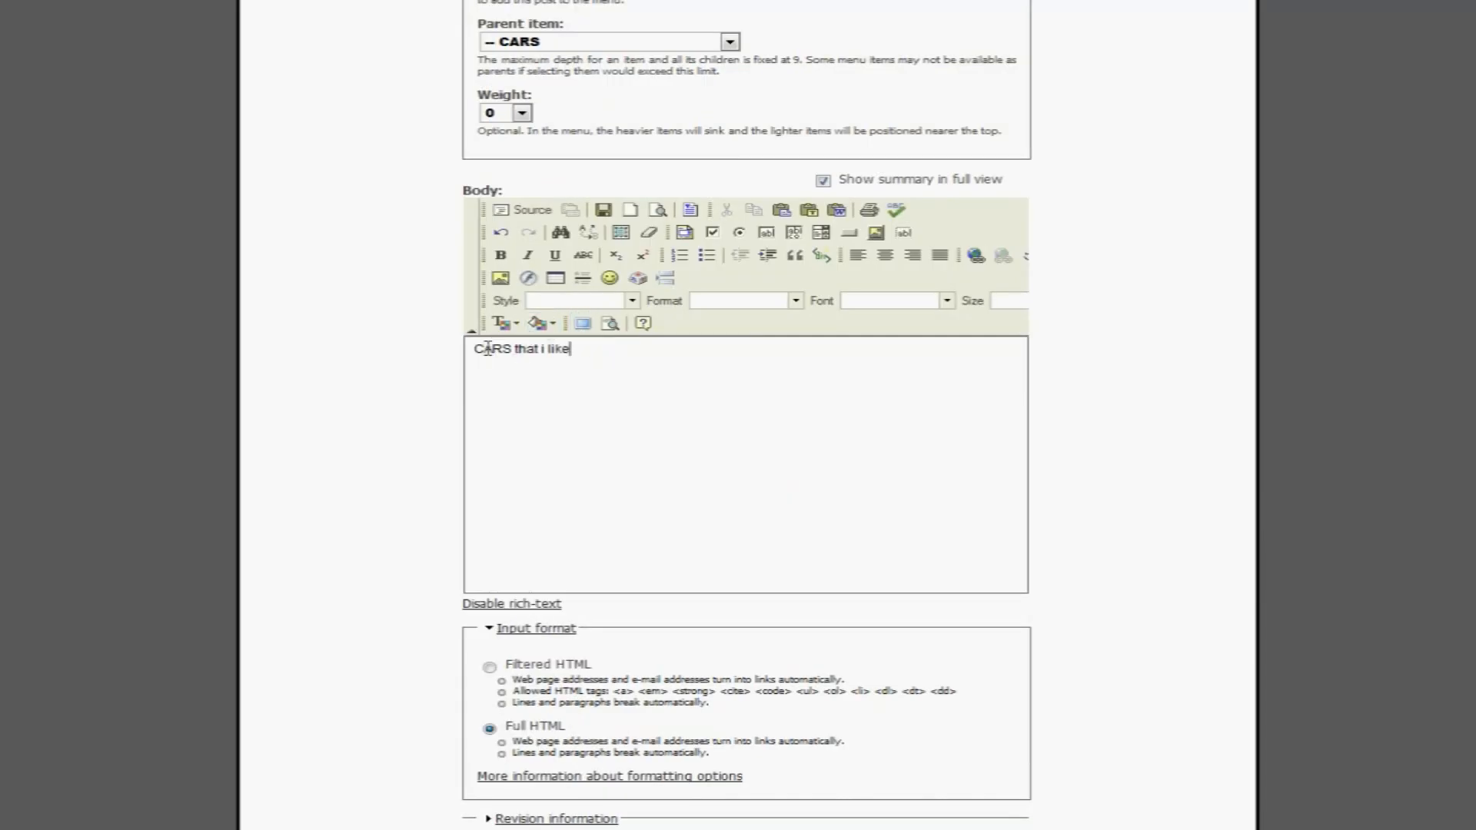
{"action": "scroll", "scroll_direction": "down", "scroll_amount": 3}
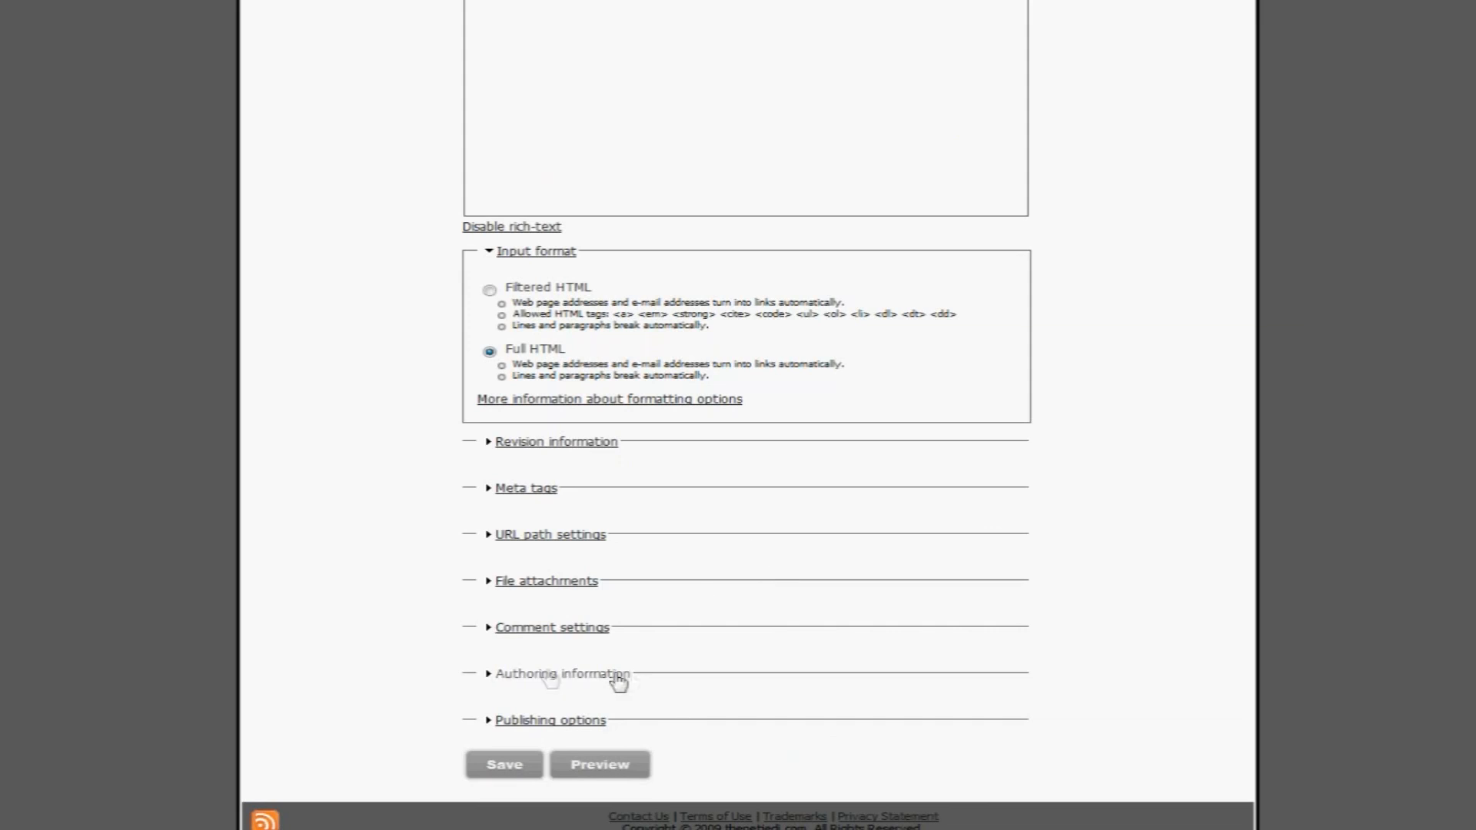
- Review the comment settings and publishing options, then save the CARS page
{"action": "left_click", "coordinate": [552, 628]}
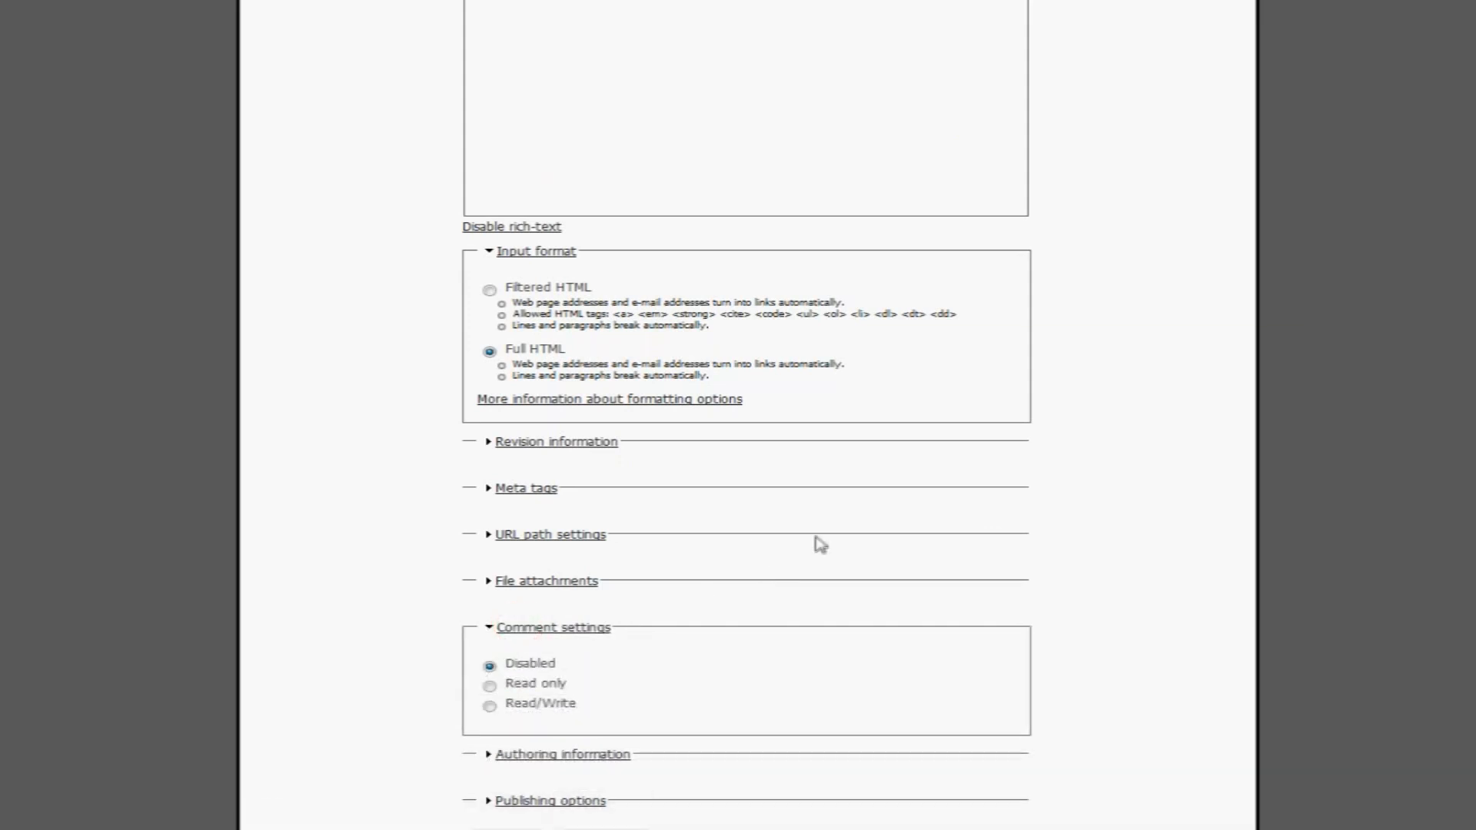
{"action": "left_click", "coordinate": [489, 708]}
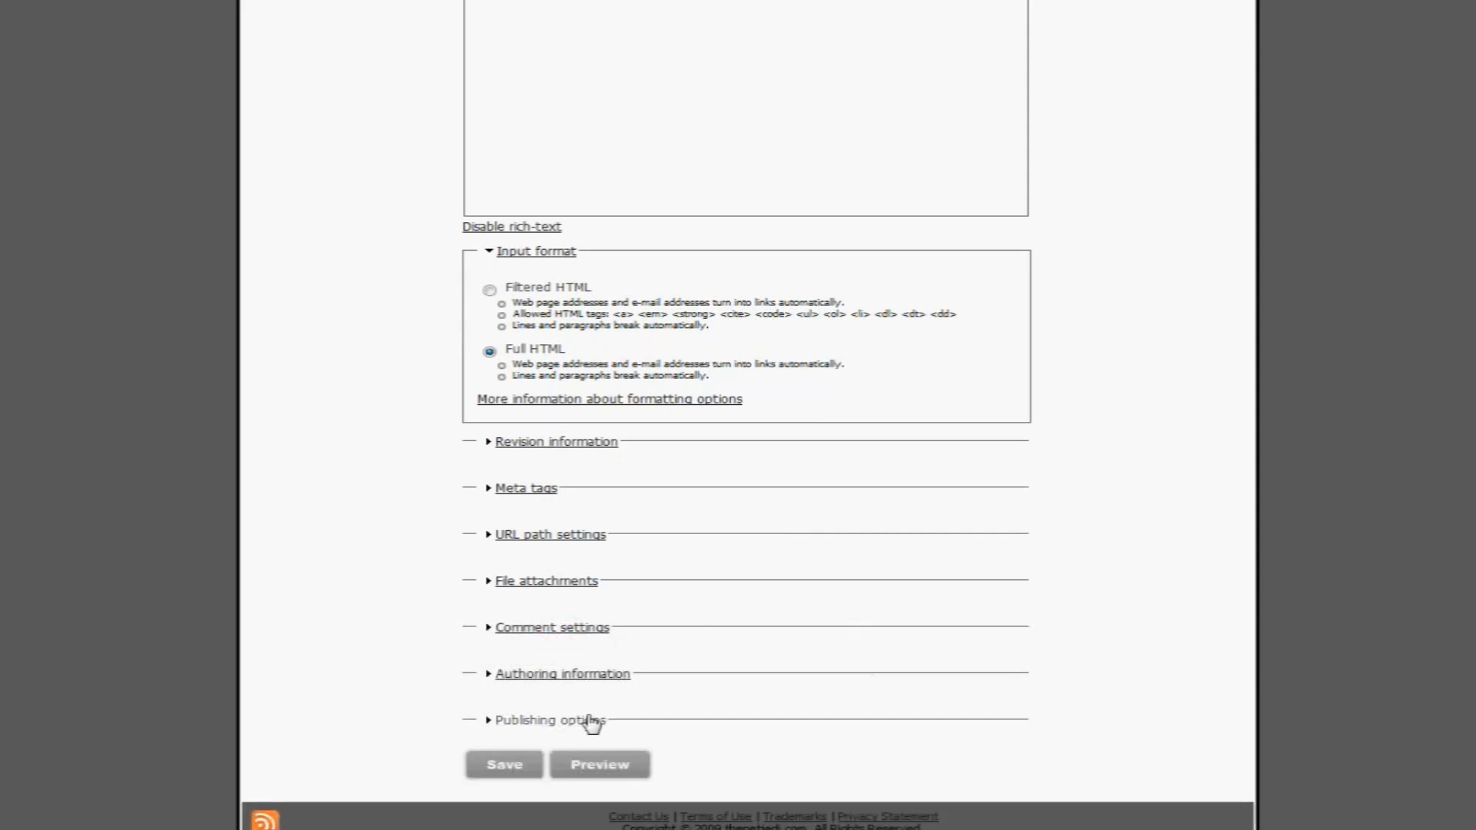
{"action": "left_click", "coordinate": [550, 720]}
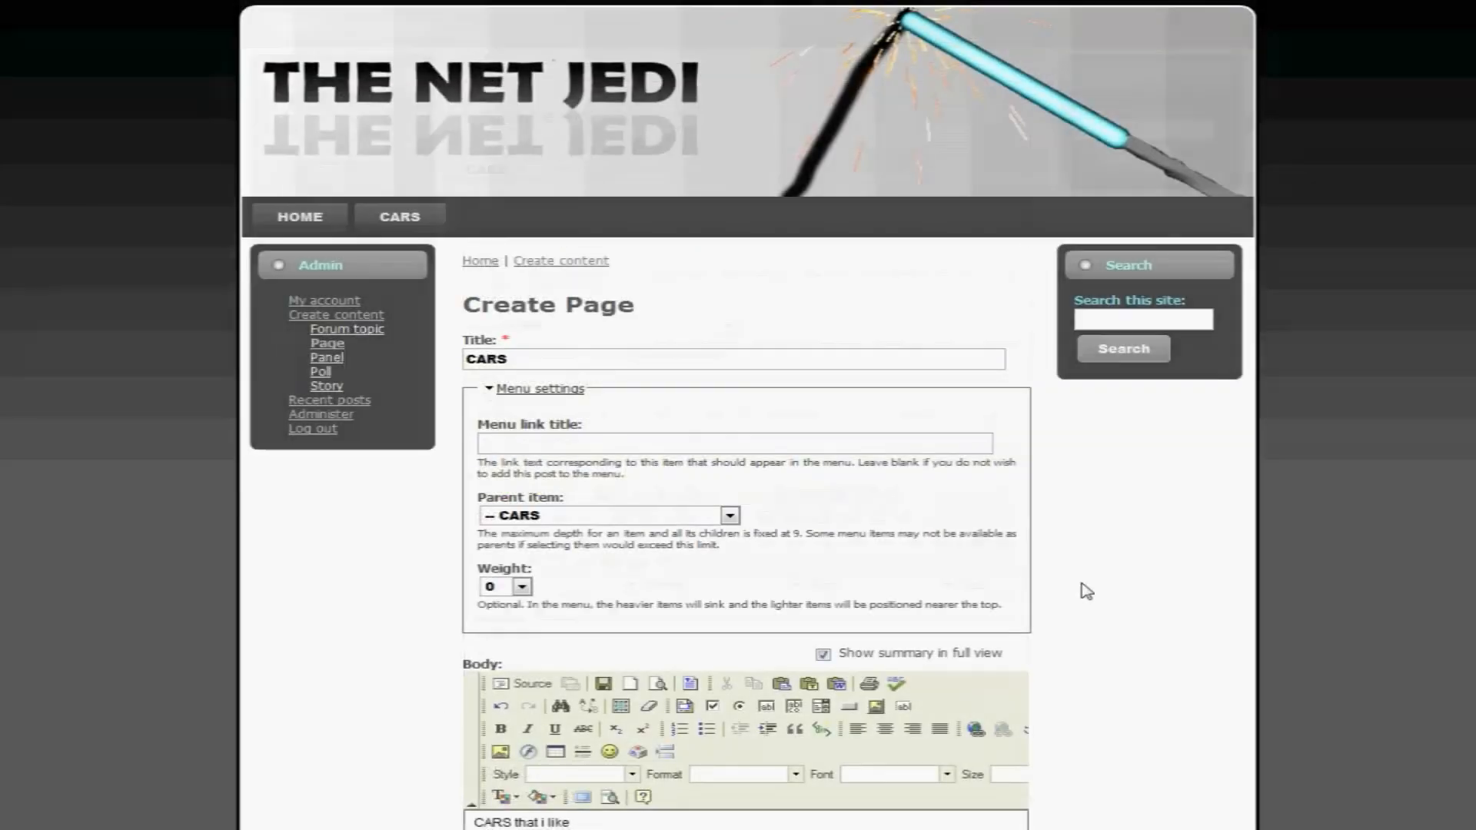
{"action": "scroll", "scroll_direction": "down", "scroll_amount": 3}
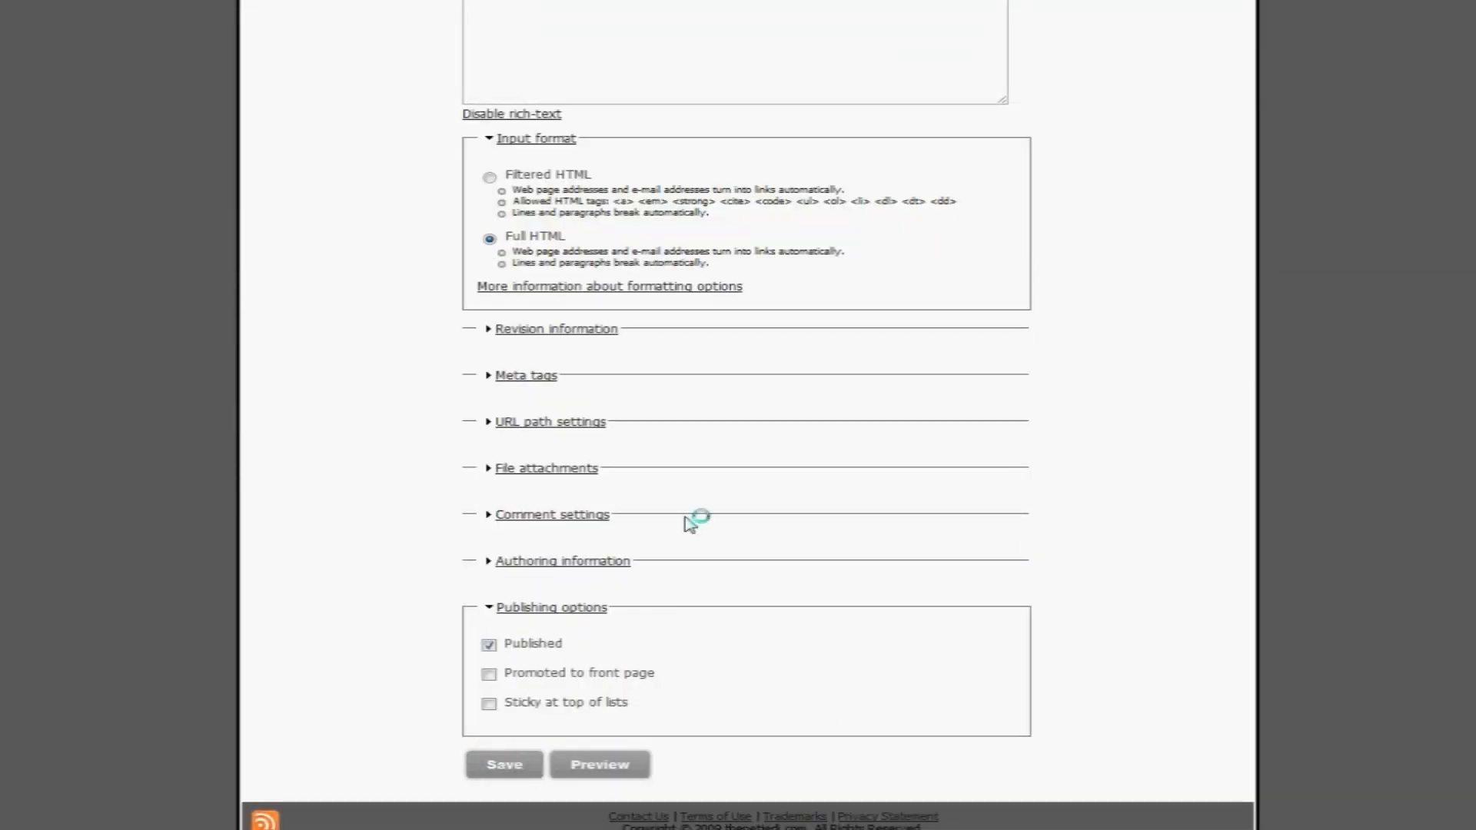
{"action": "left_click", "coordinate": [504, 763]}
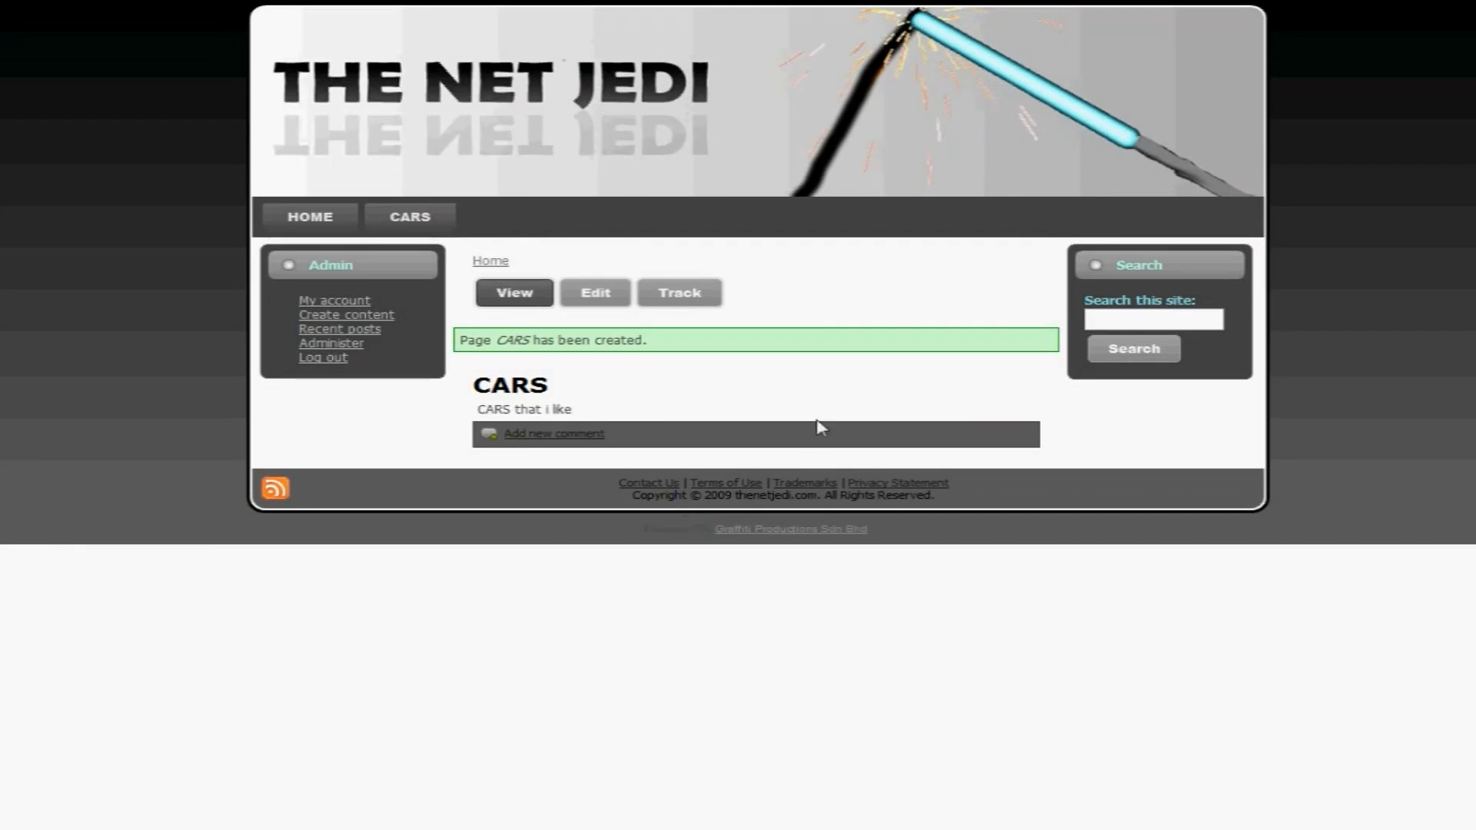
{"action": "mouse_move", "coordinate": [409, 216]}
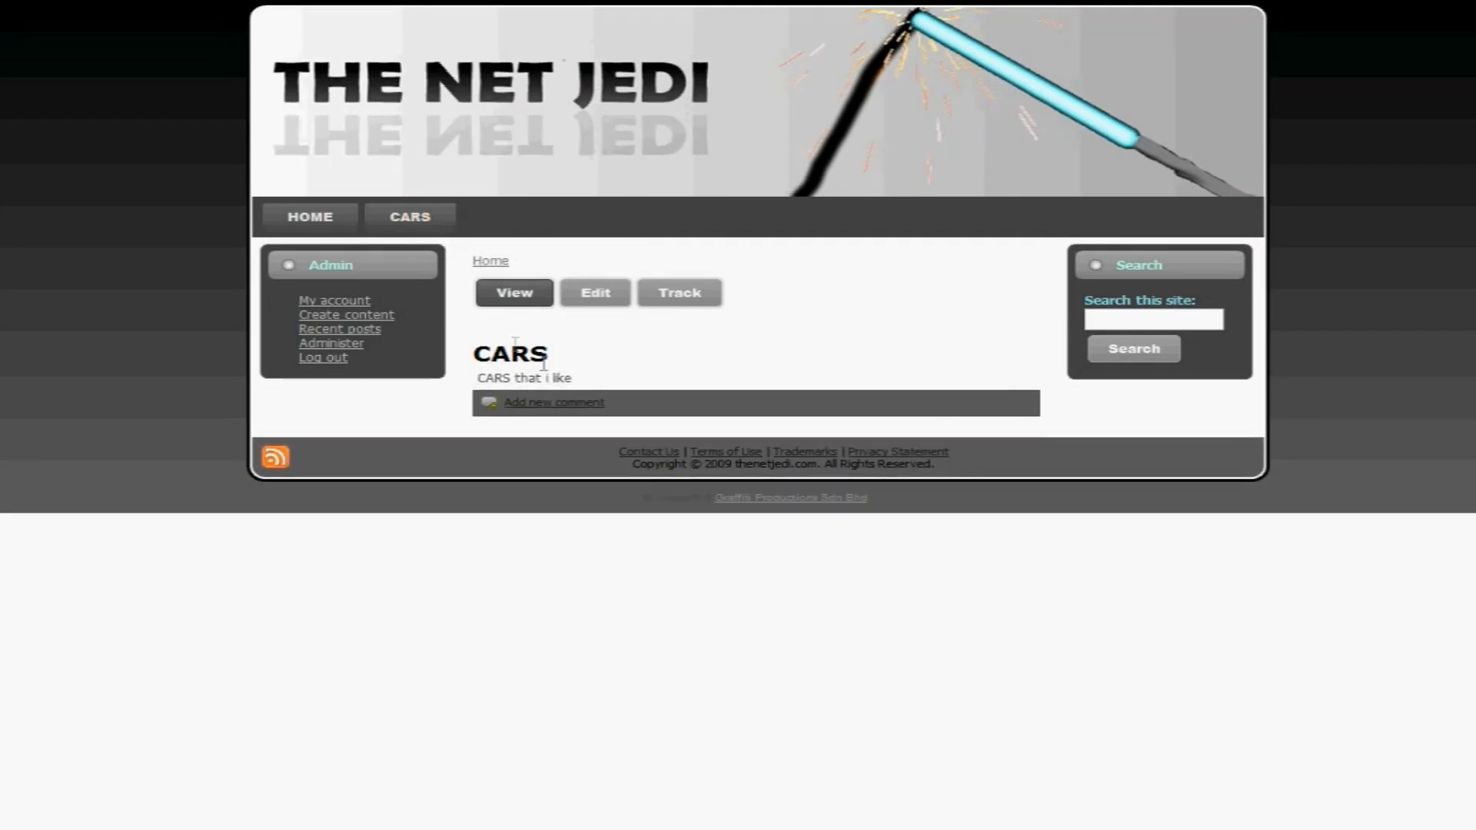
{"action": "mouse_move", "coordinate": [572, 360]}
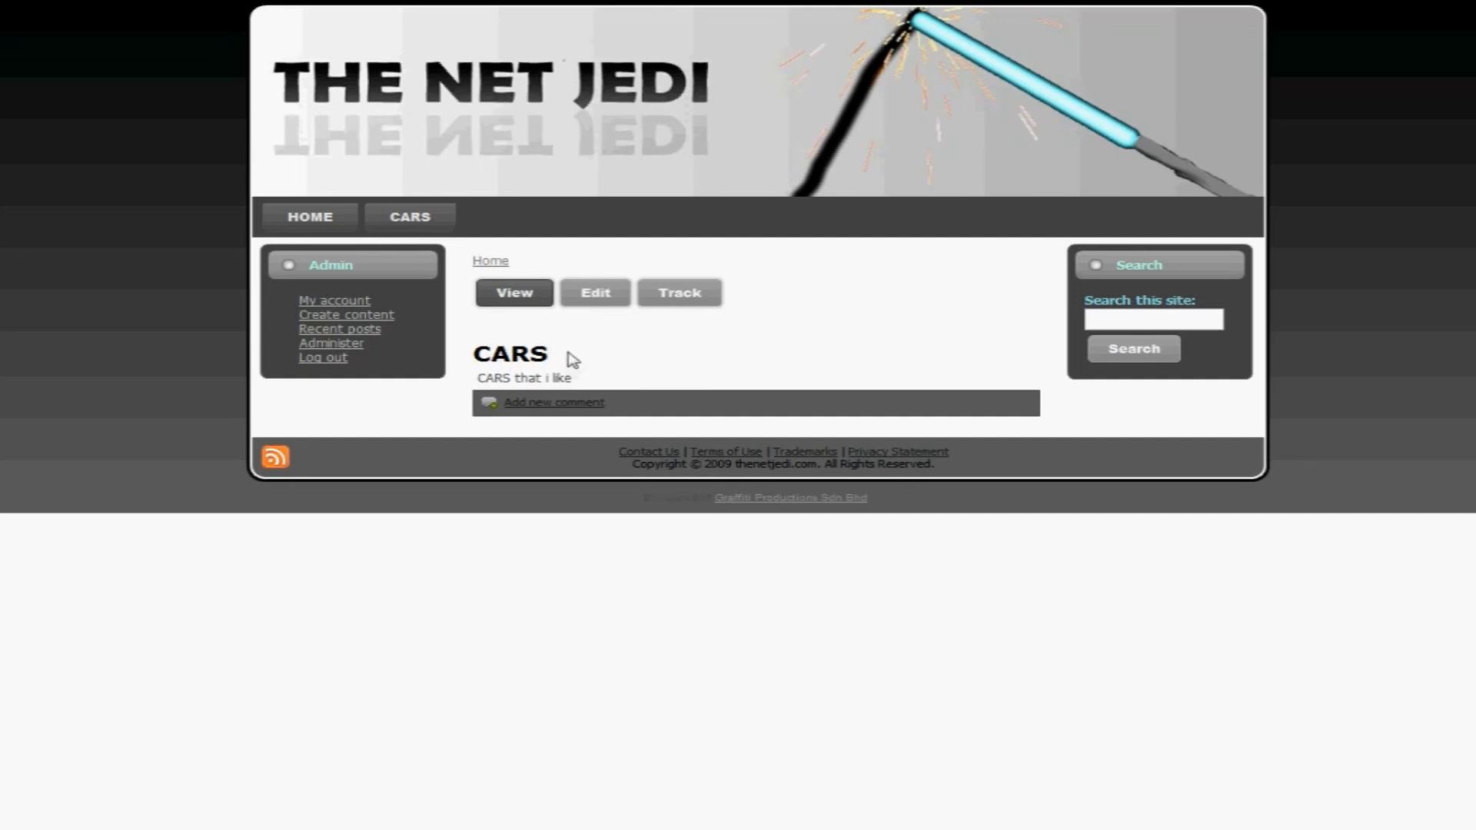
{"action": "mouse_move", "coordinate": [553, 409]}
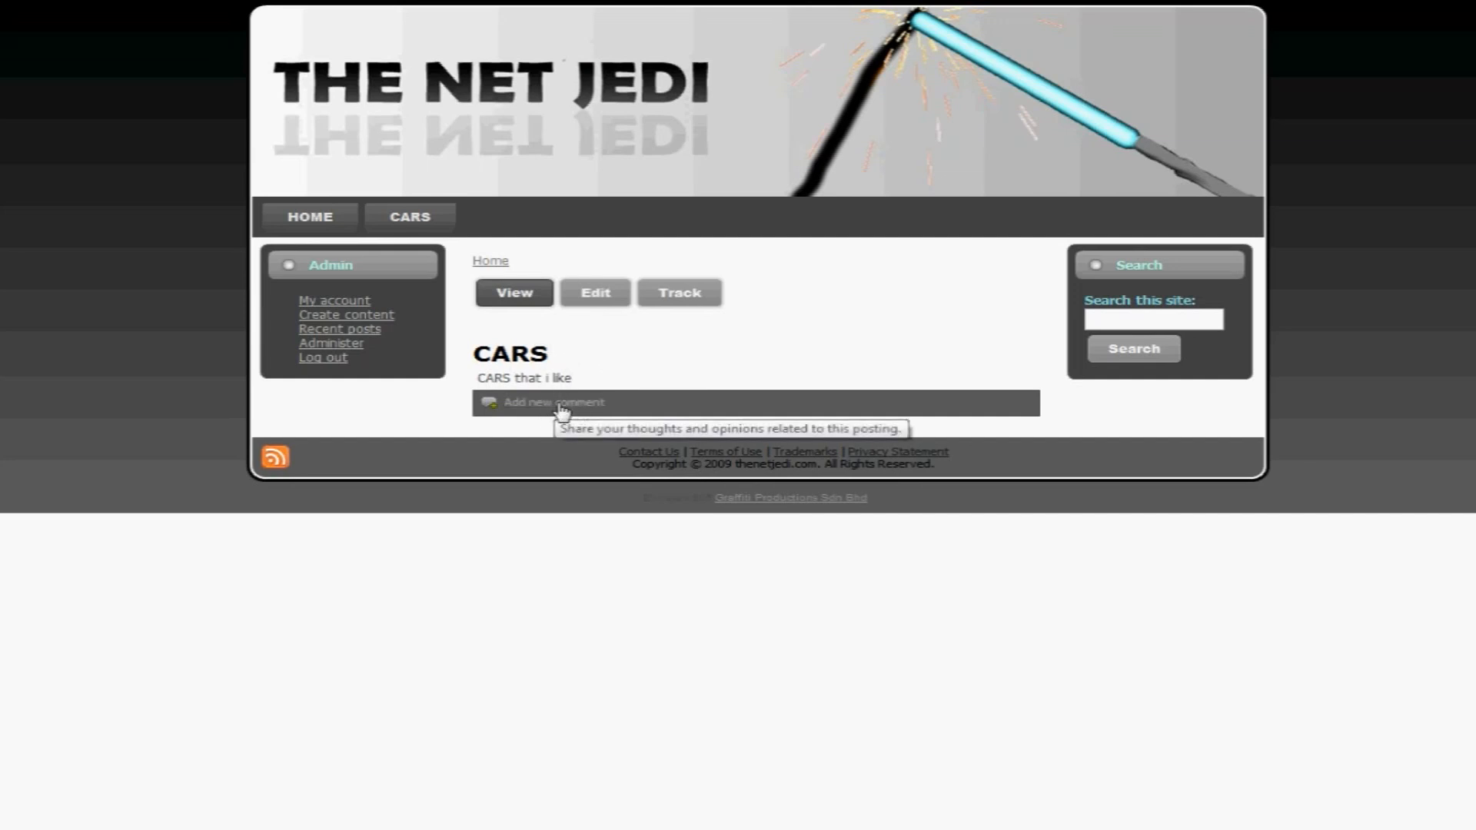
- Write a comment on CARS with subject 'i like ur cars' and text 'cool cars man'
{"action": "left_click", "coordinate": [554, 405]}
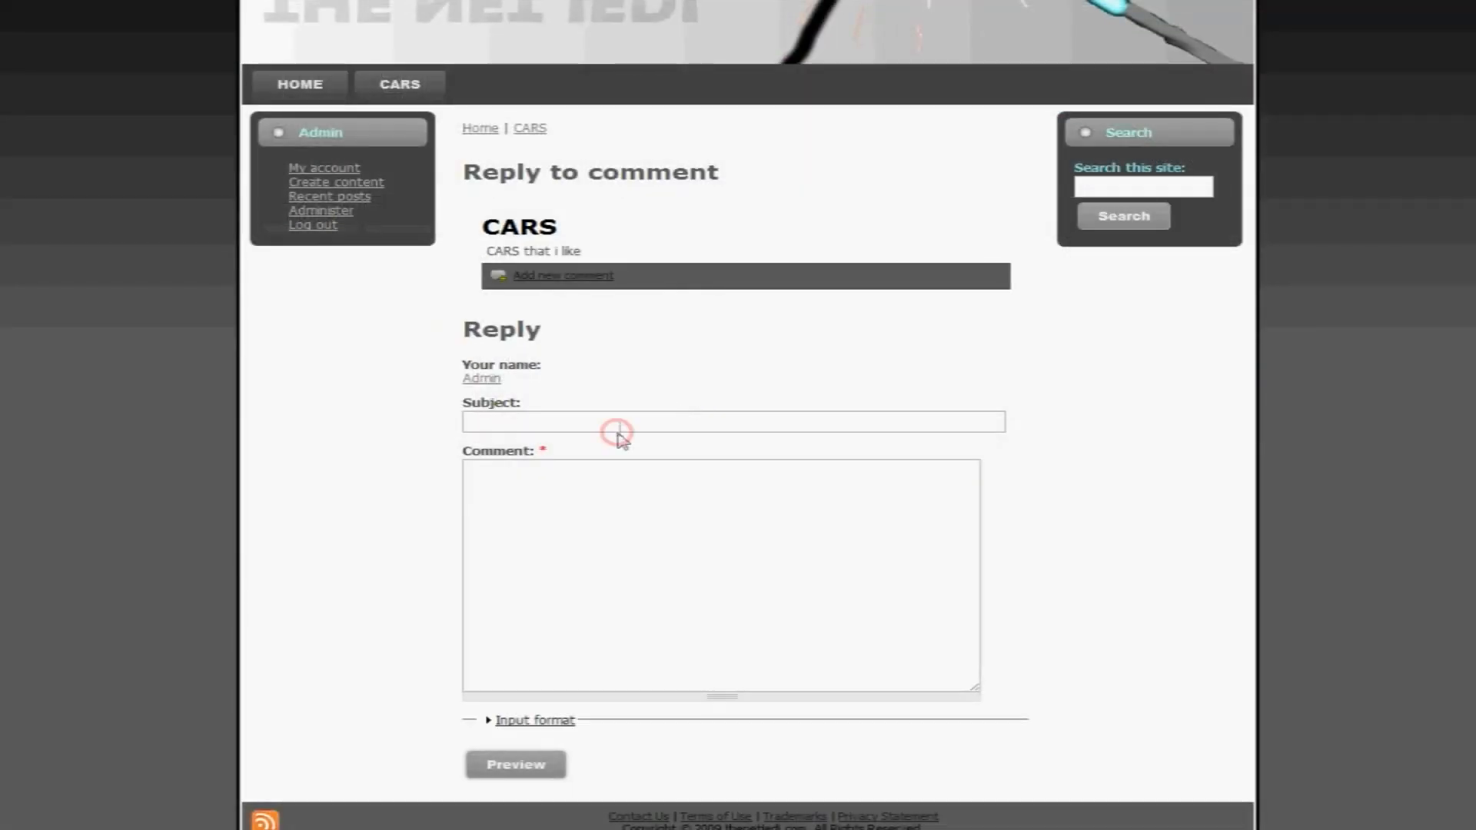
{"action": "left_click", "coordinate": [733, 420]}
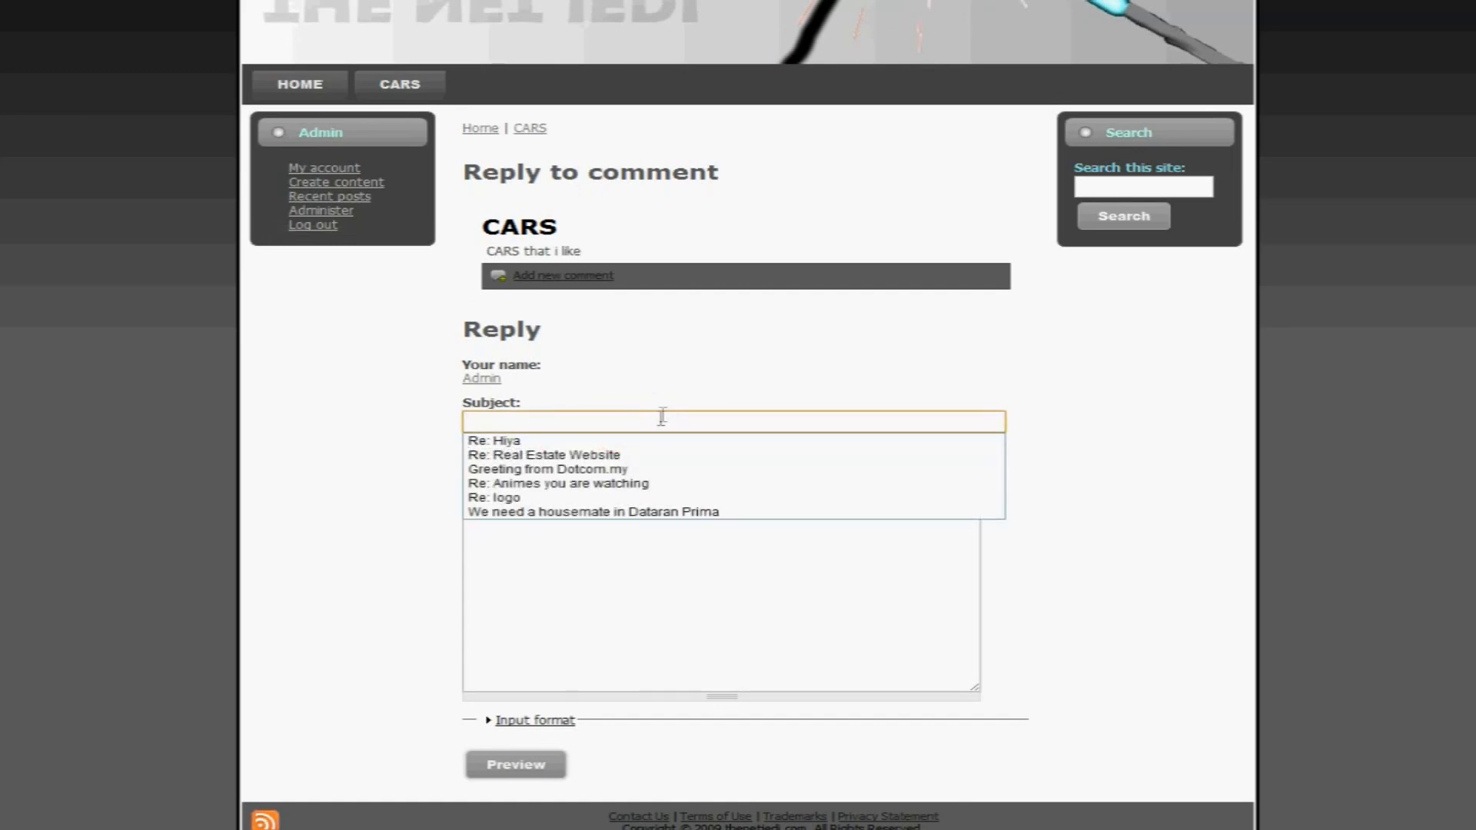
{"action": "type", "text": "i like ur"}
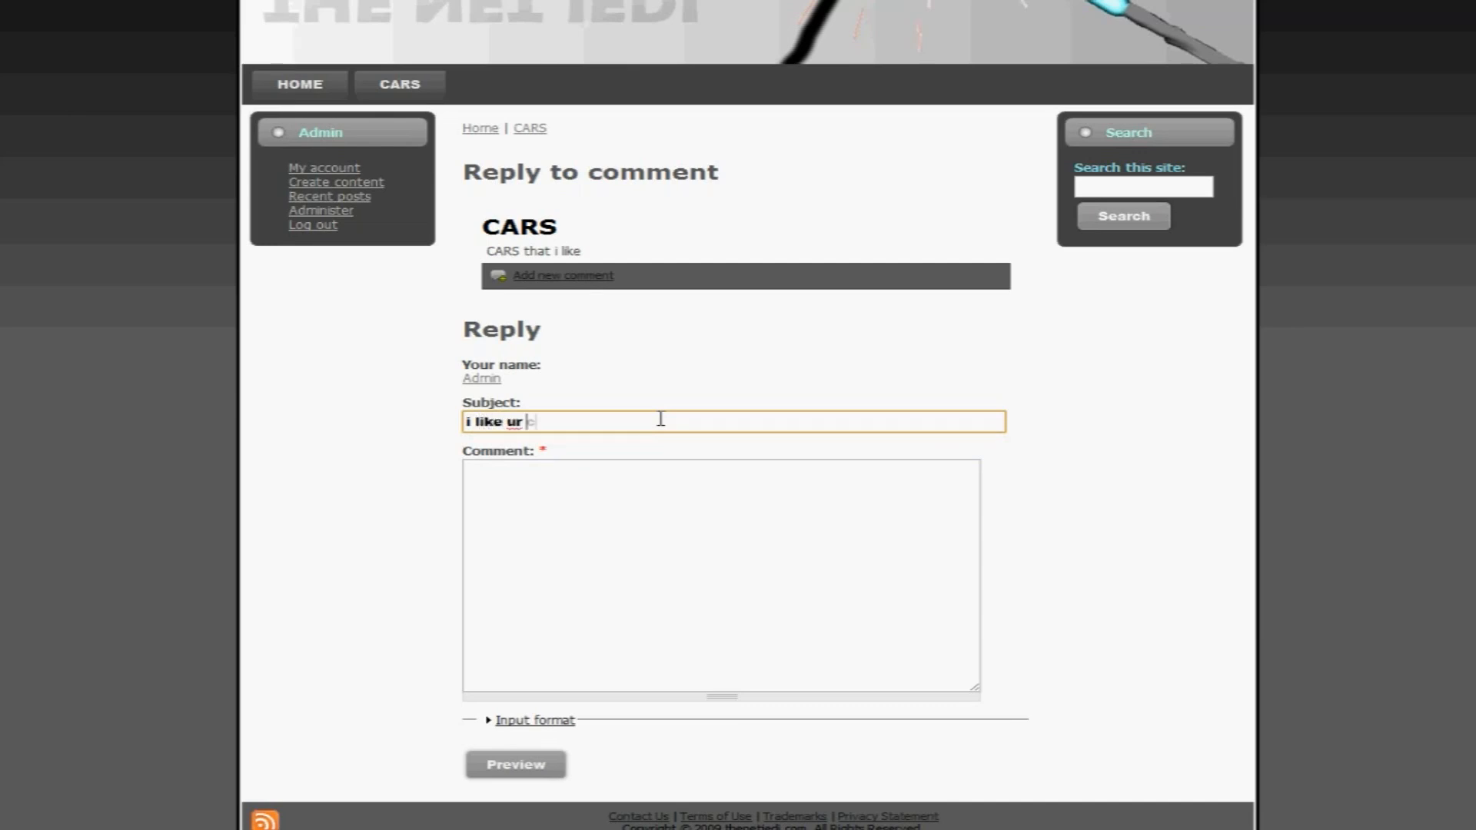
{"action": "type", "text": "cars"}
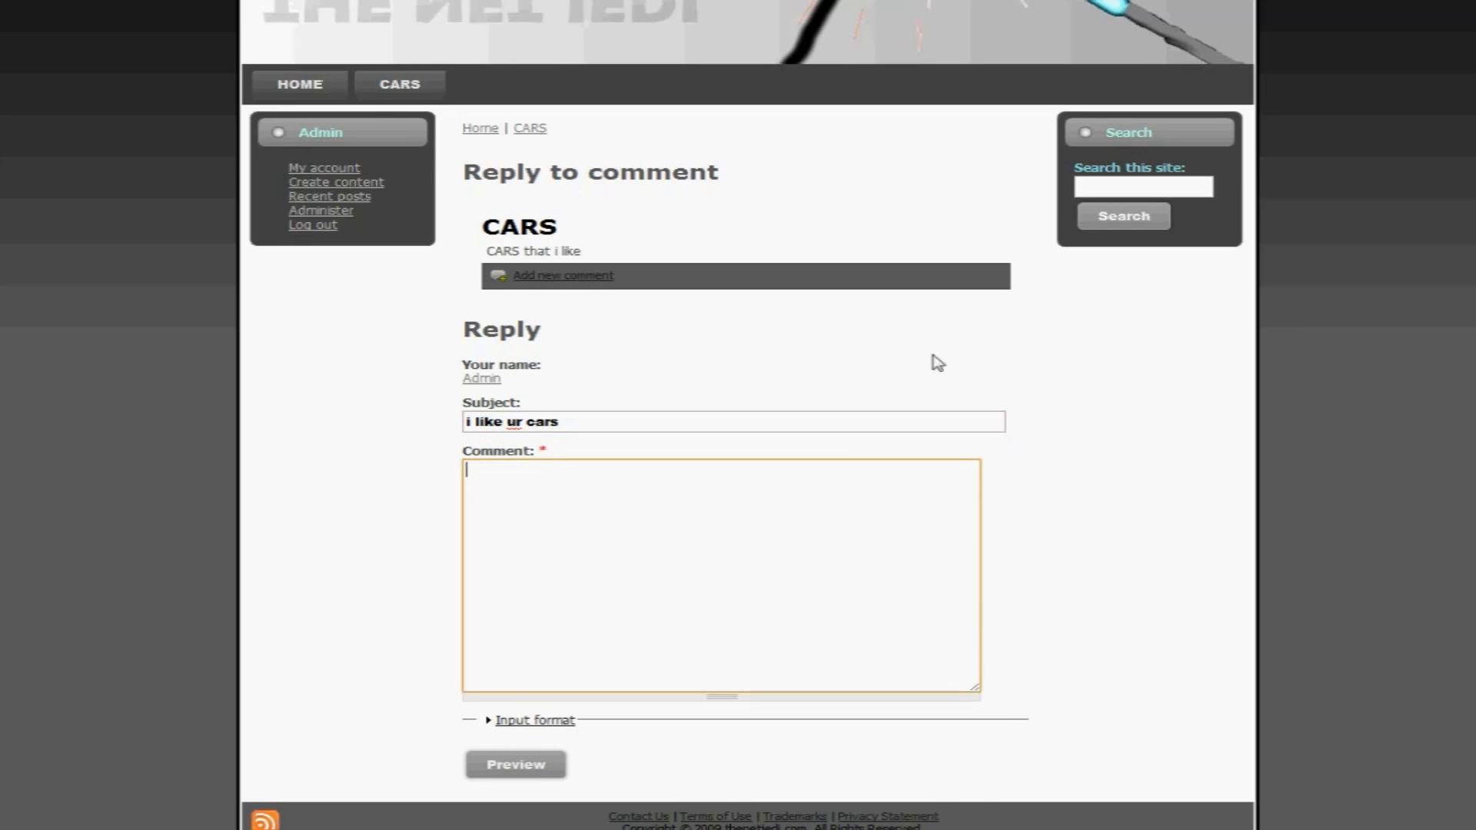
{"action": "type", "text": "cool cars man"}
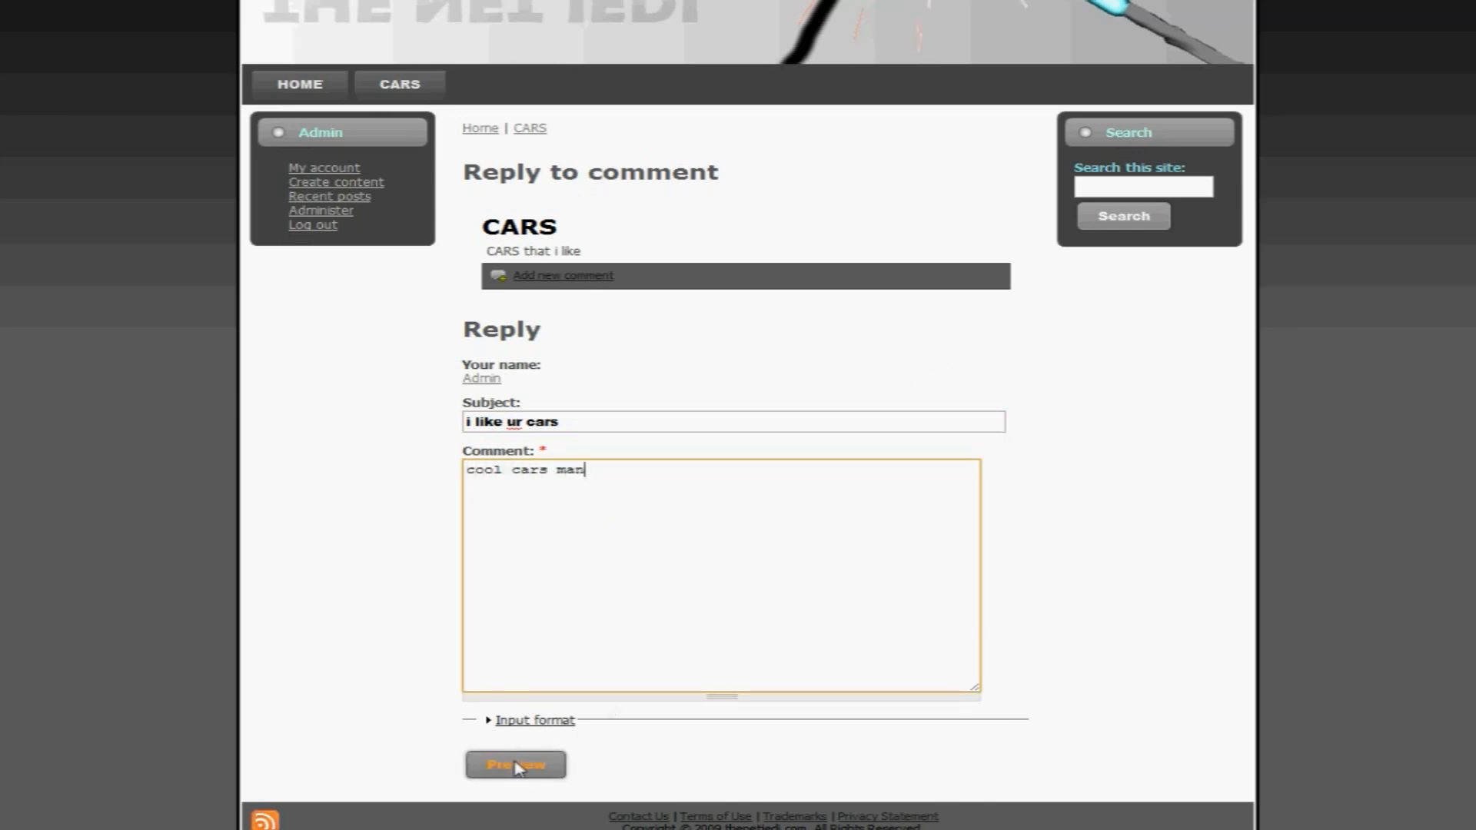
- Preview the comment, then post it beneath the CARS page
{"action": "left_click", "coordinate": [515, 764]}
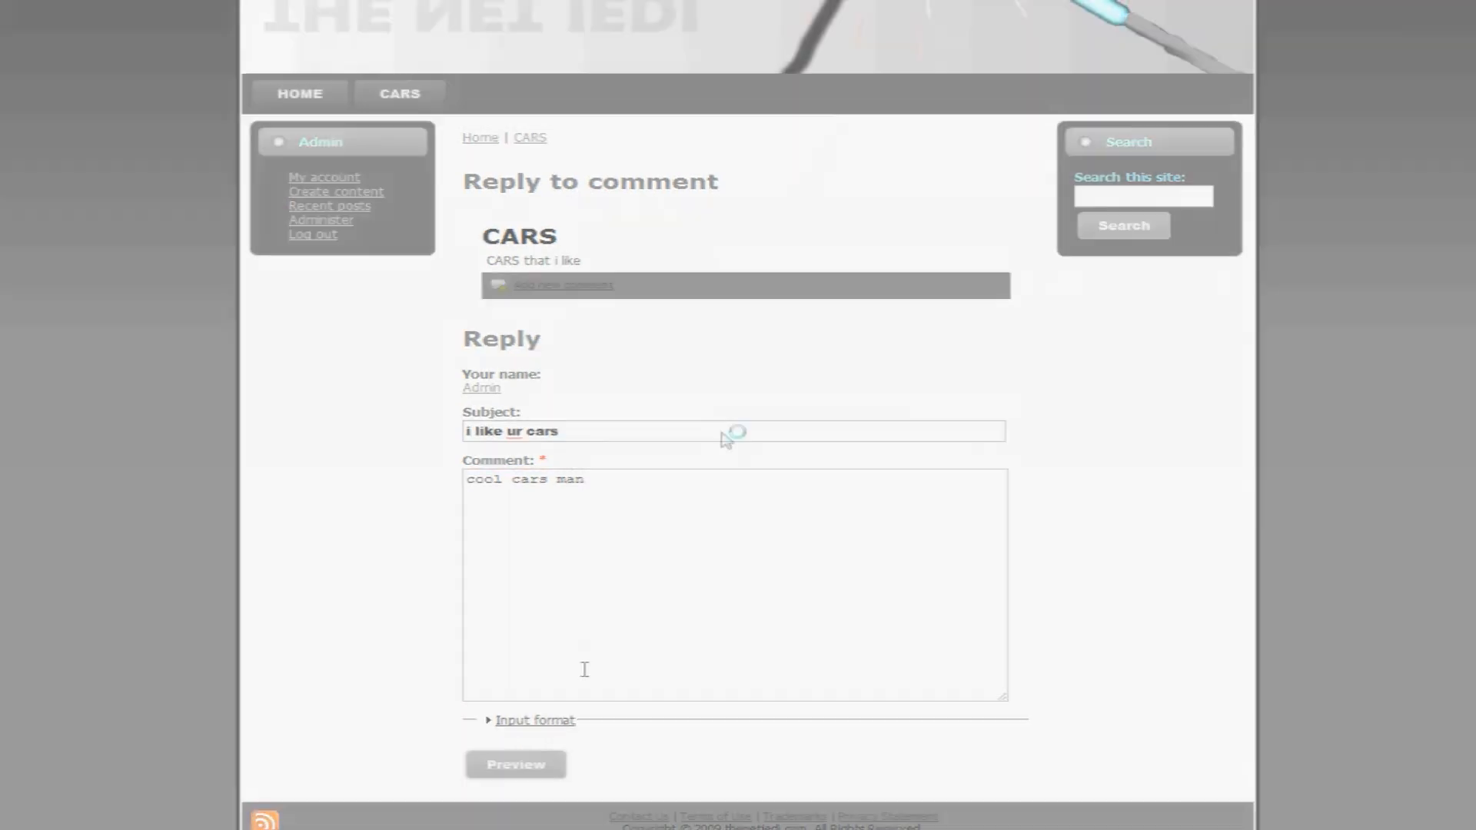
{"action": "left_click", "coordinate": [515, 763]}
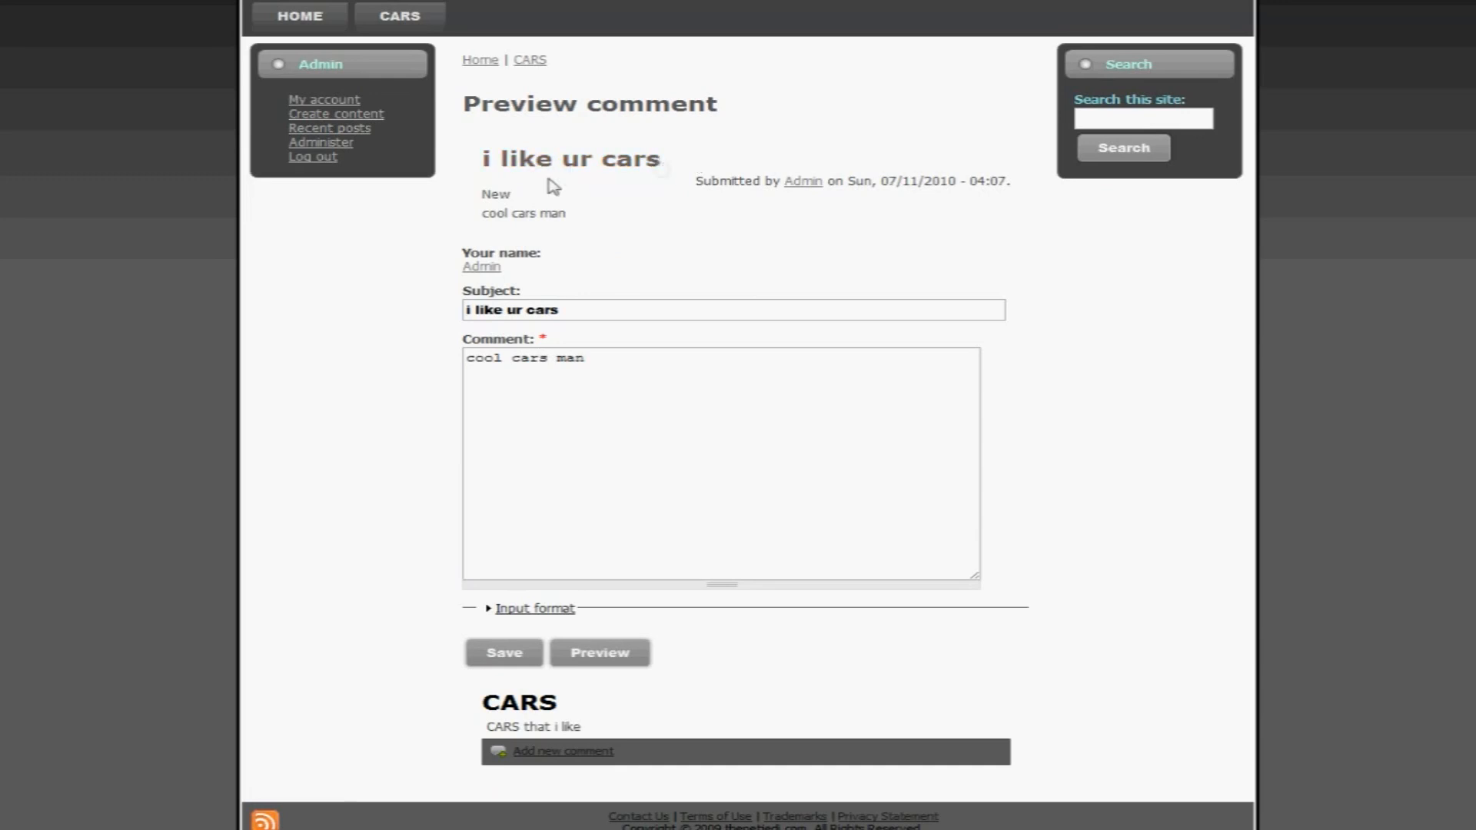
{"action": "left_click", "coordinate": [504, 653]}
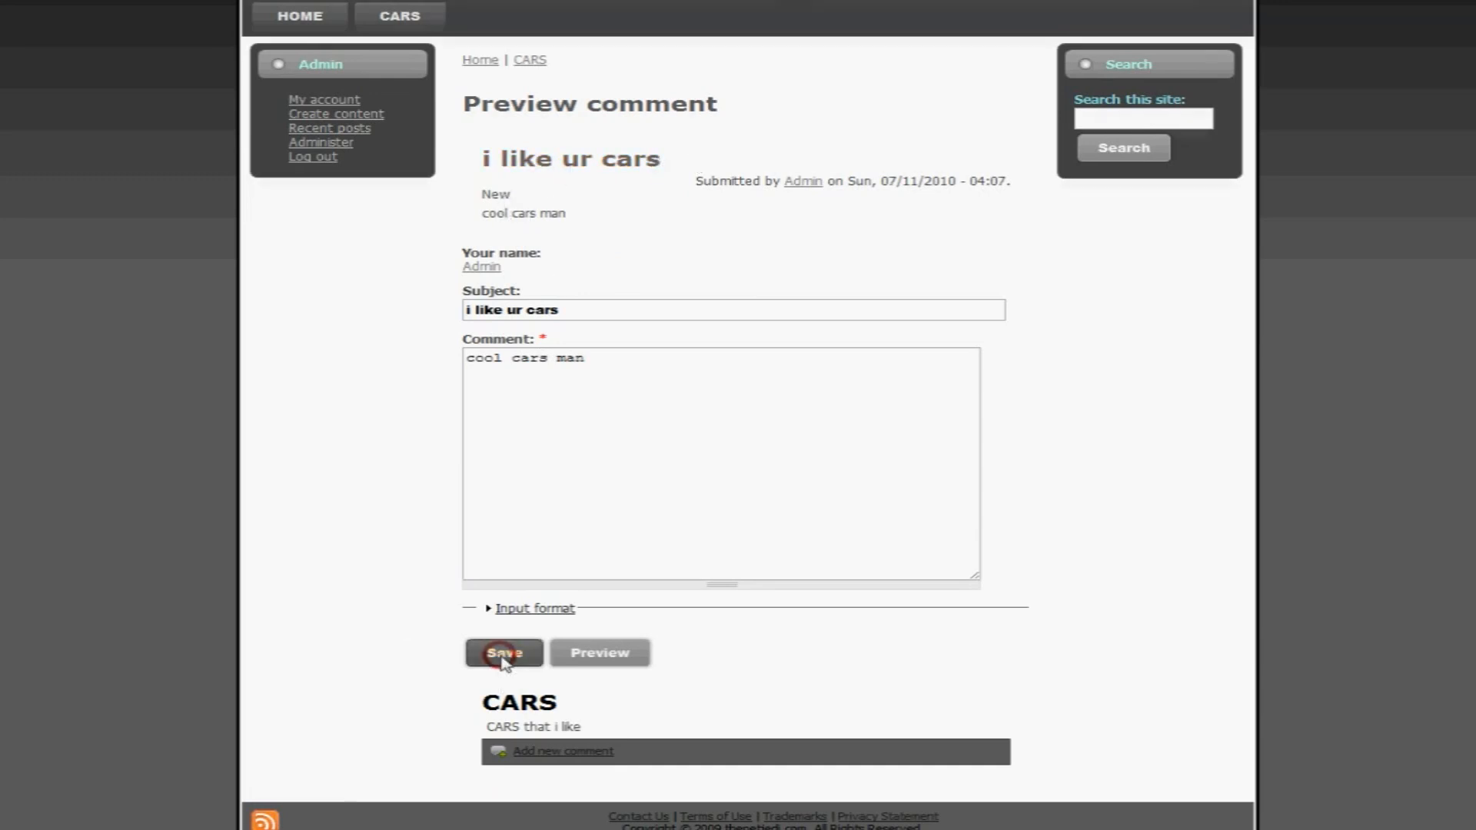
{"action": "left_click", "coordinate": [503, 652]}
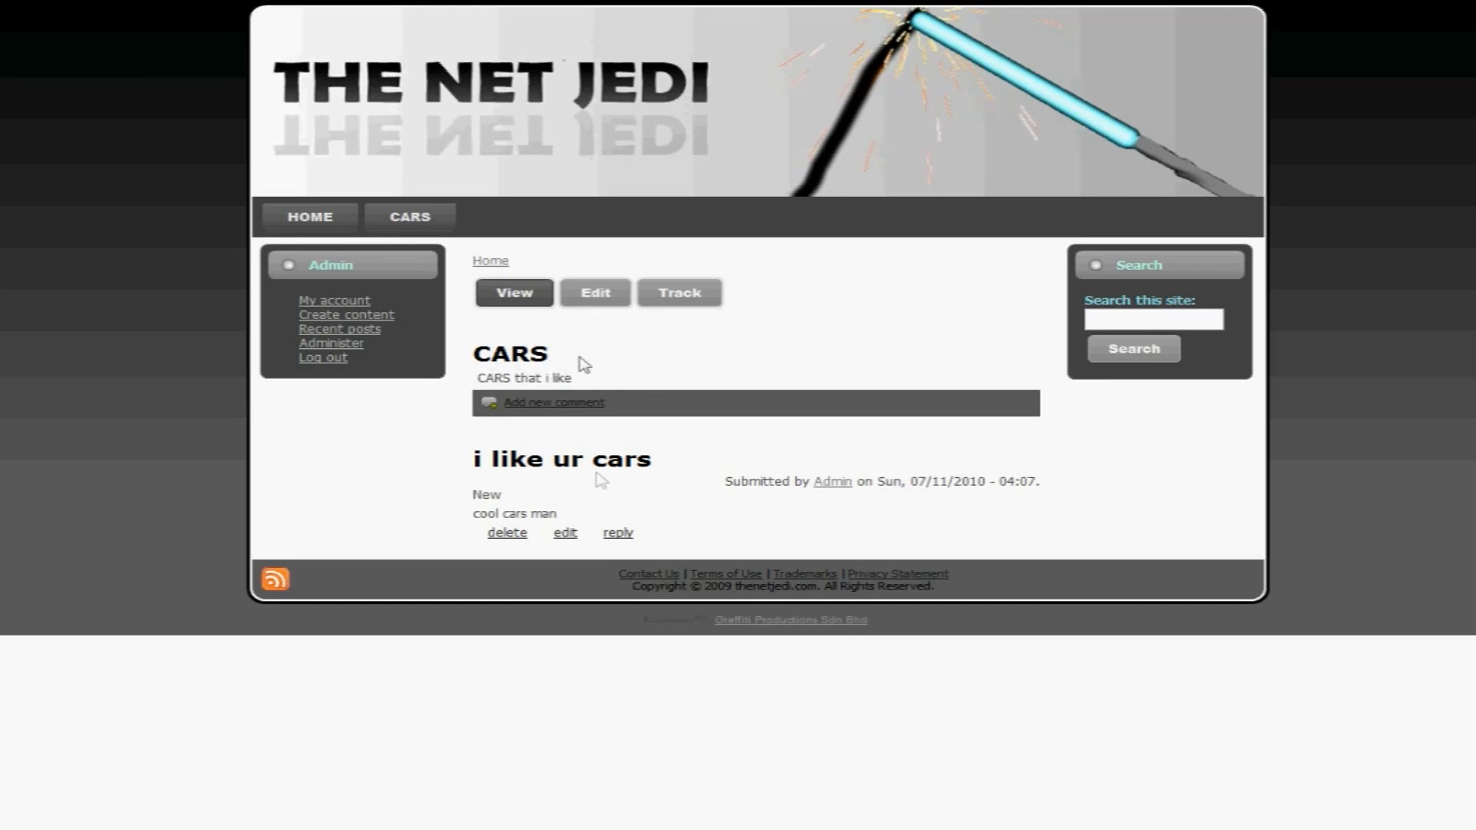
{"action": "mouse_move", "coordinate": [584, 365]}
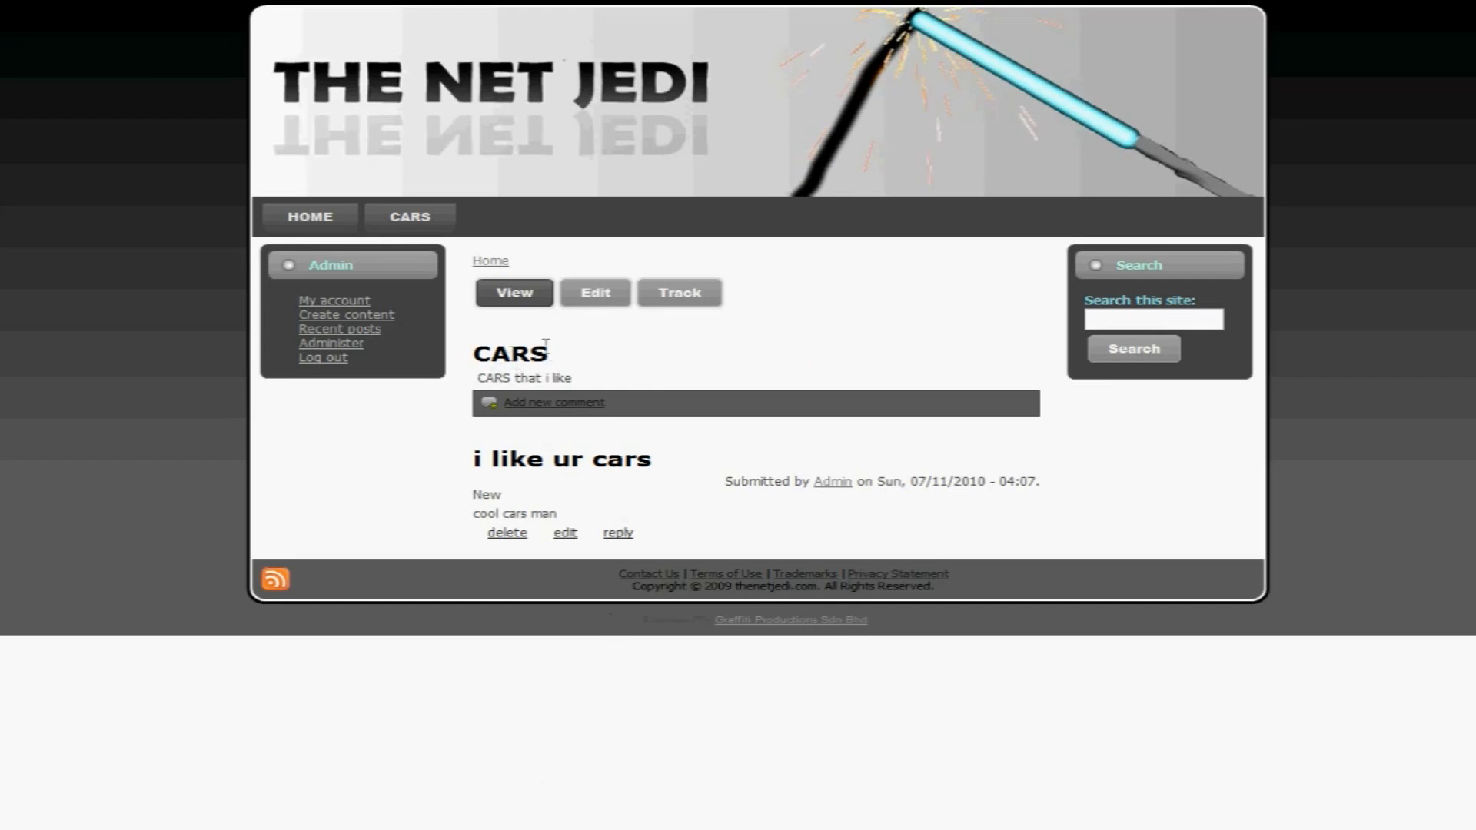
{"action": "mouse_move", "coordinate": [759, 345]}
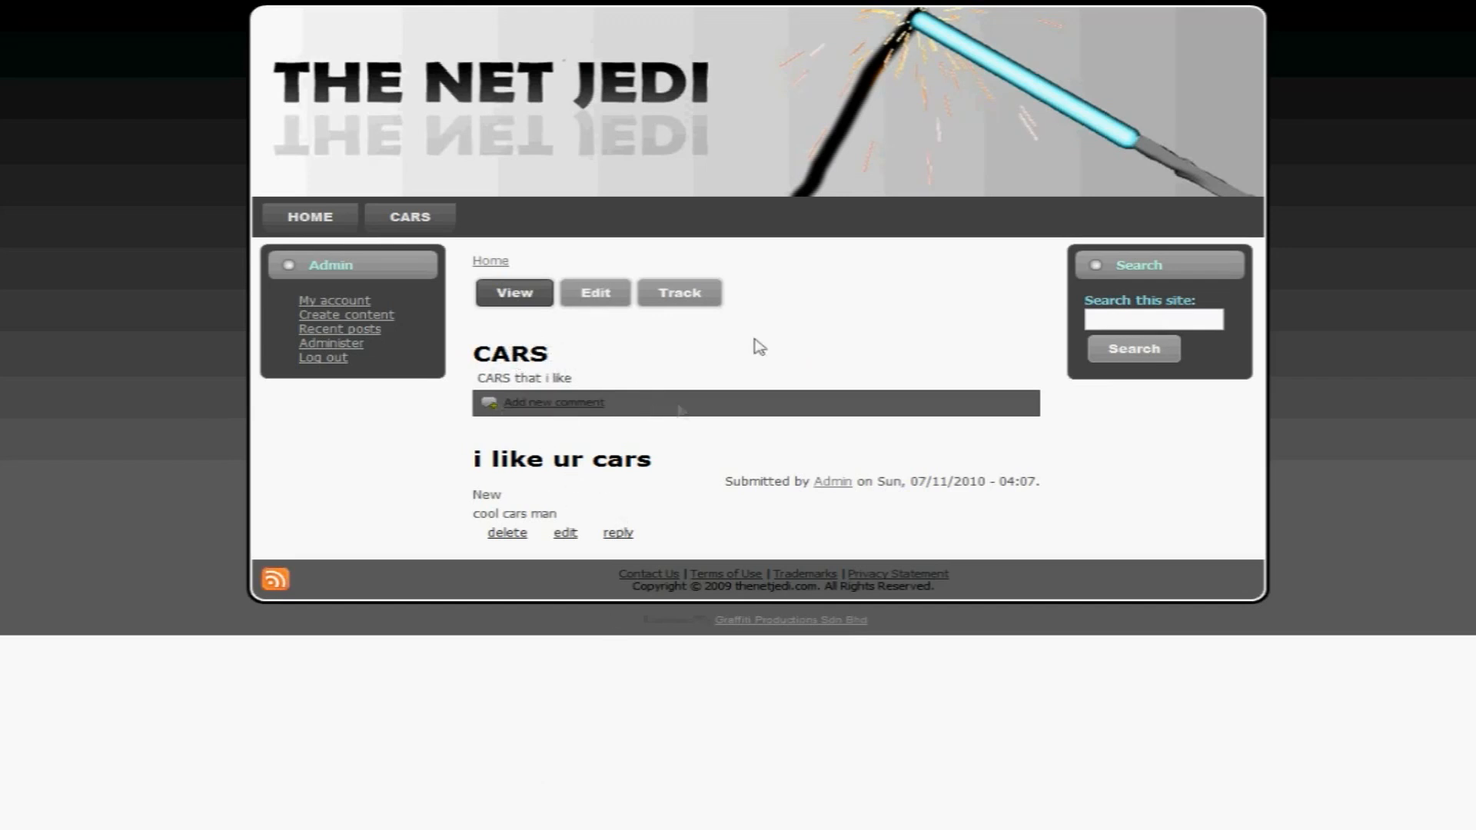
{"action": "mouse_move", "coordinate": [575, 356]}
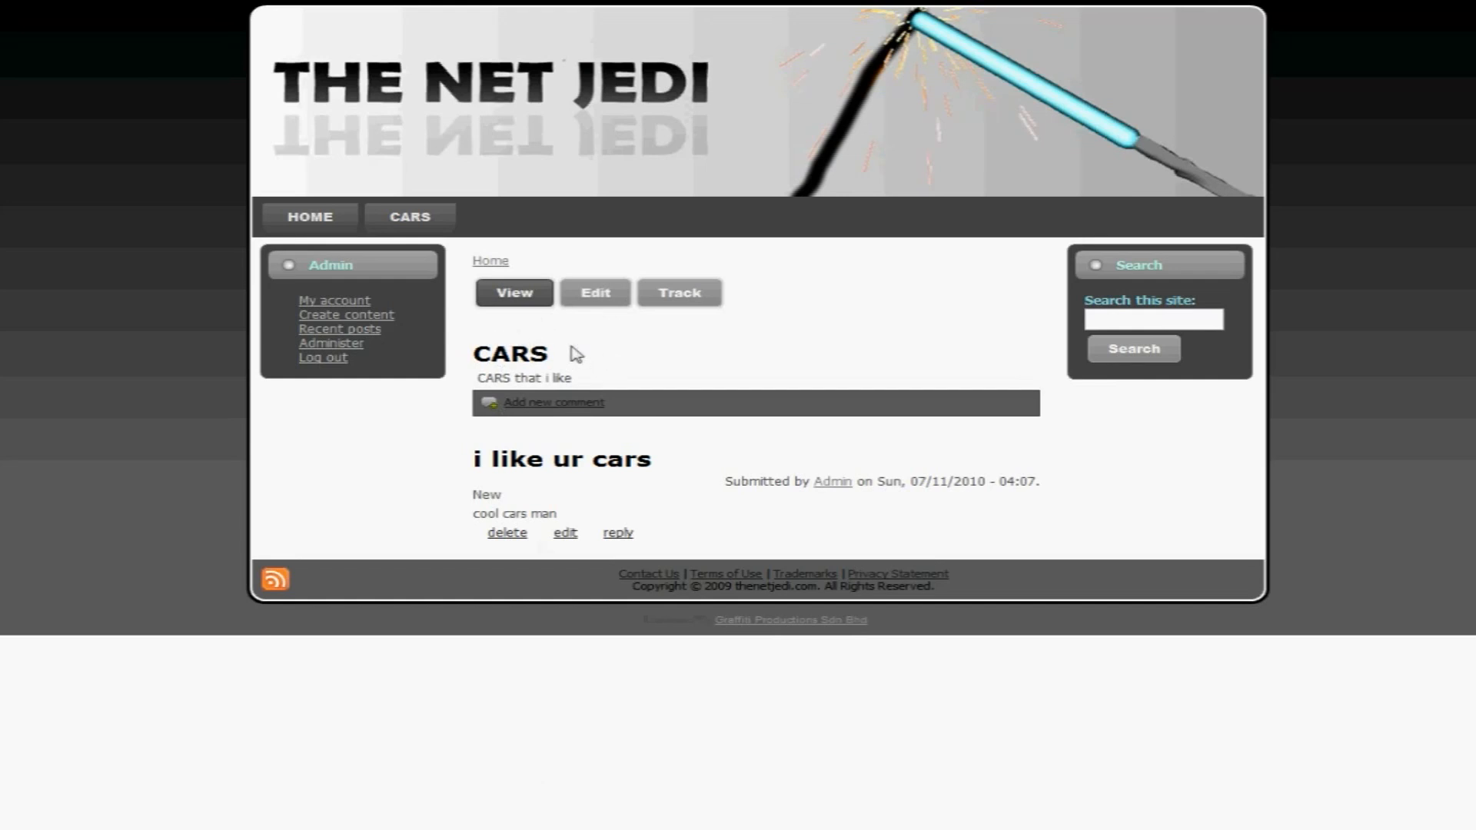
{"action": "mouse_move", "coordinate": [475, 420]}
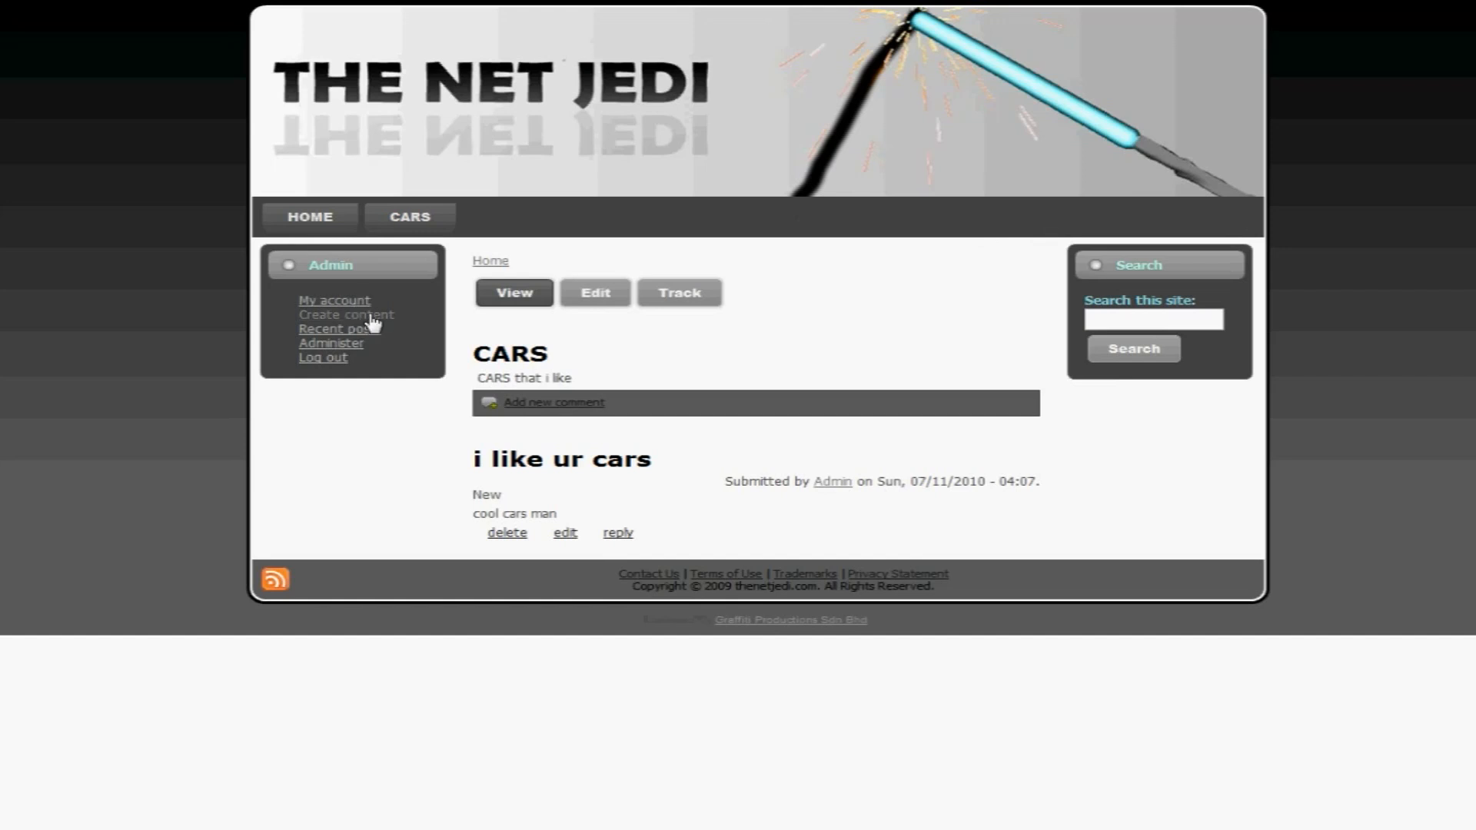
- Start a new page titled 'About me' with the menu link title 'ABOUT ME'
{"action": "left_click", "coordinate": [347, 314]}
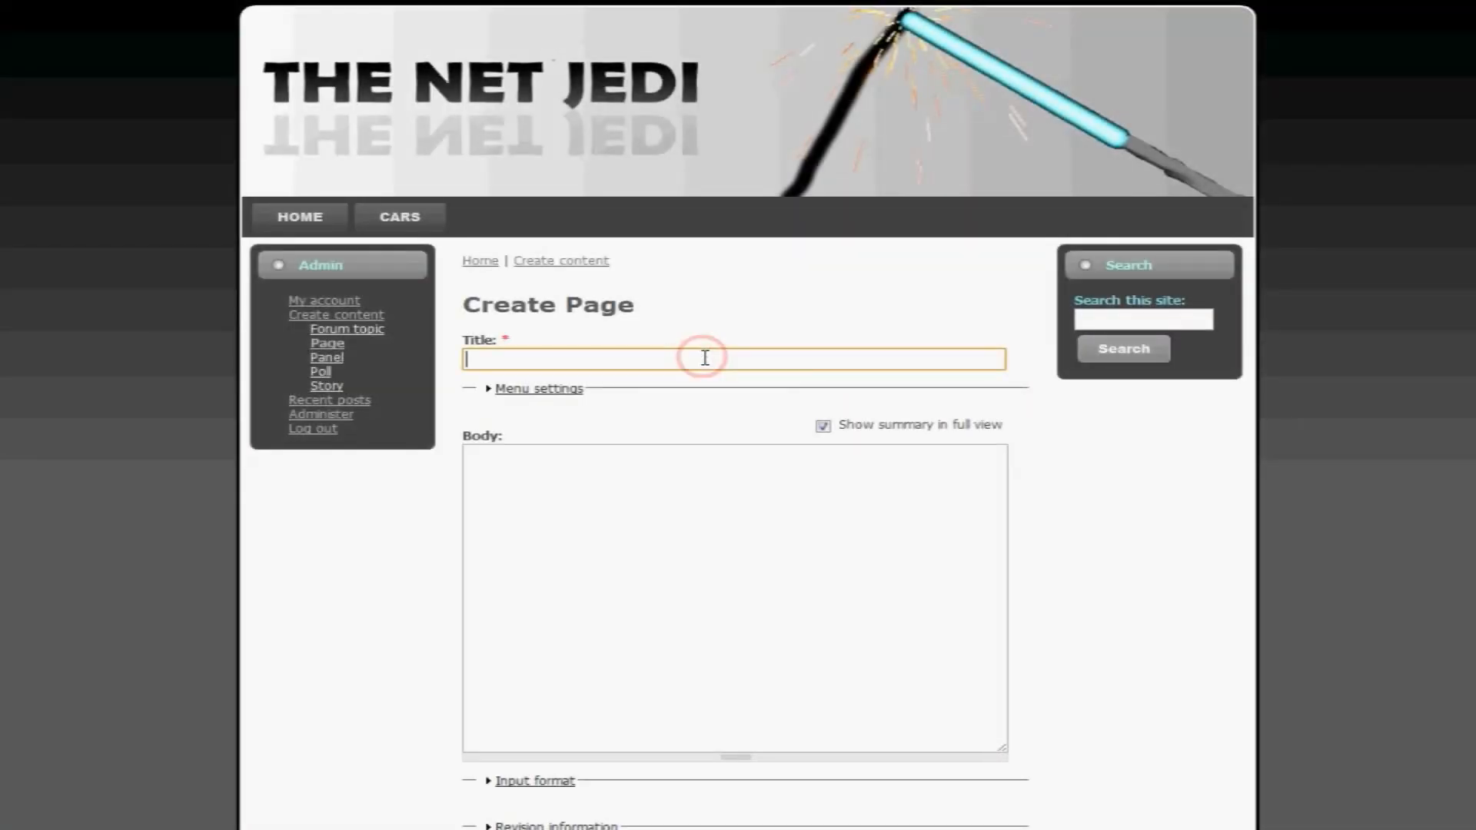
{"action": "type", "text": "A"}
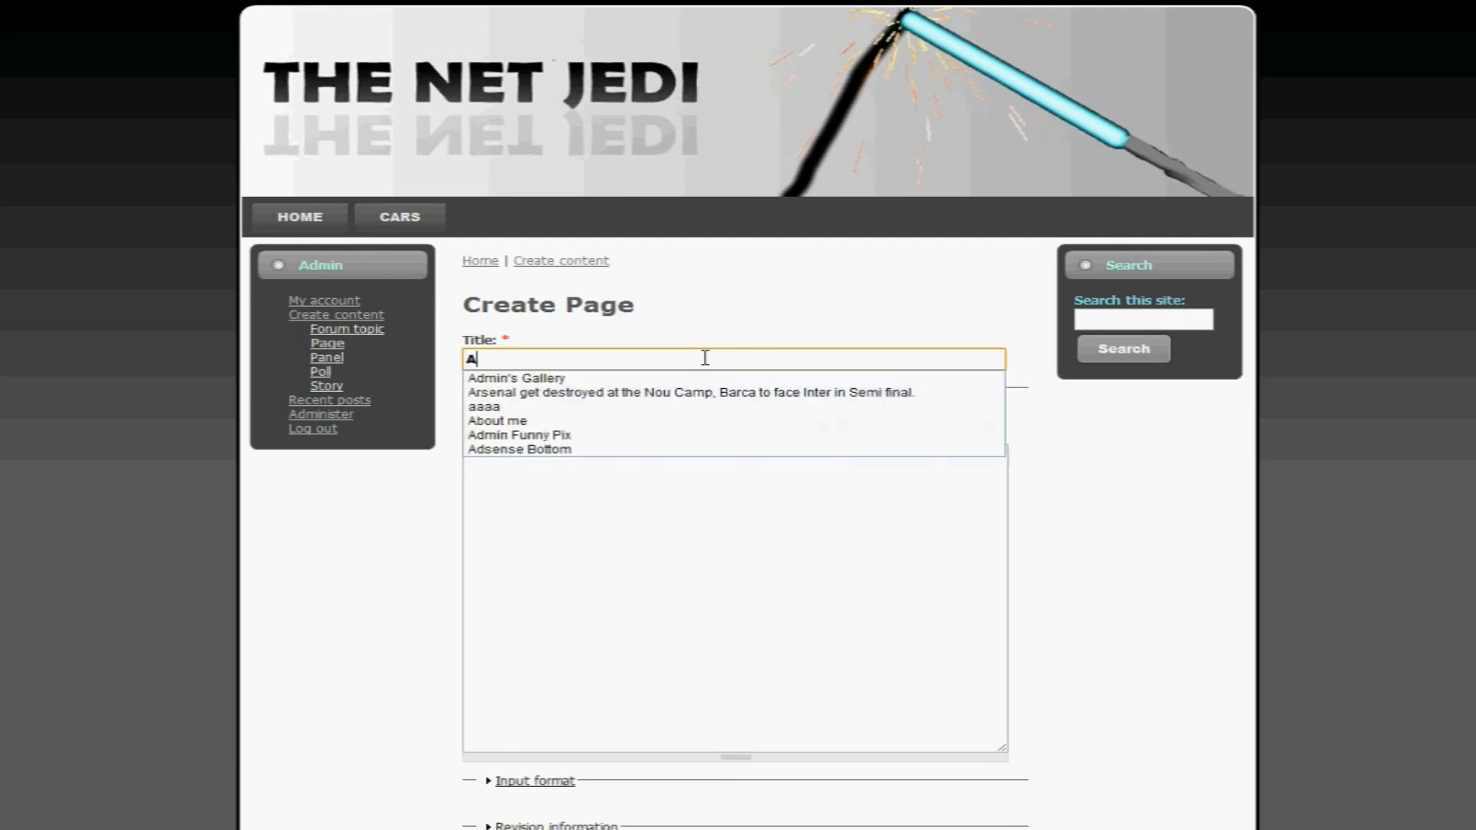
{"action": "left_click", "coordinate": [497, 420]}
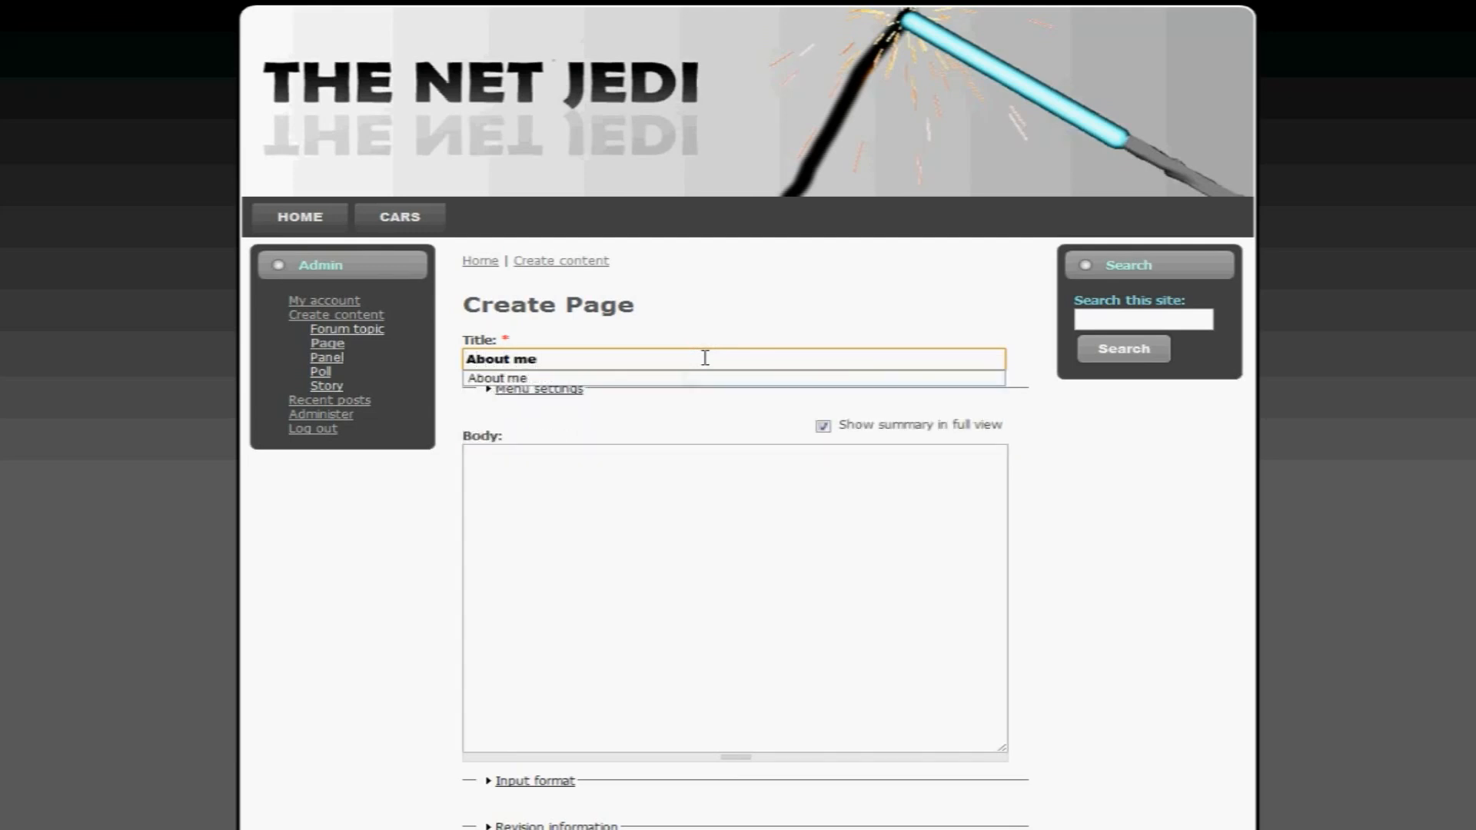
{"action": "left_click", "coordinate": [538, 388]}
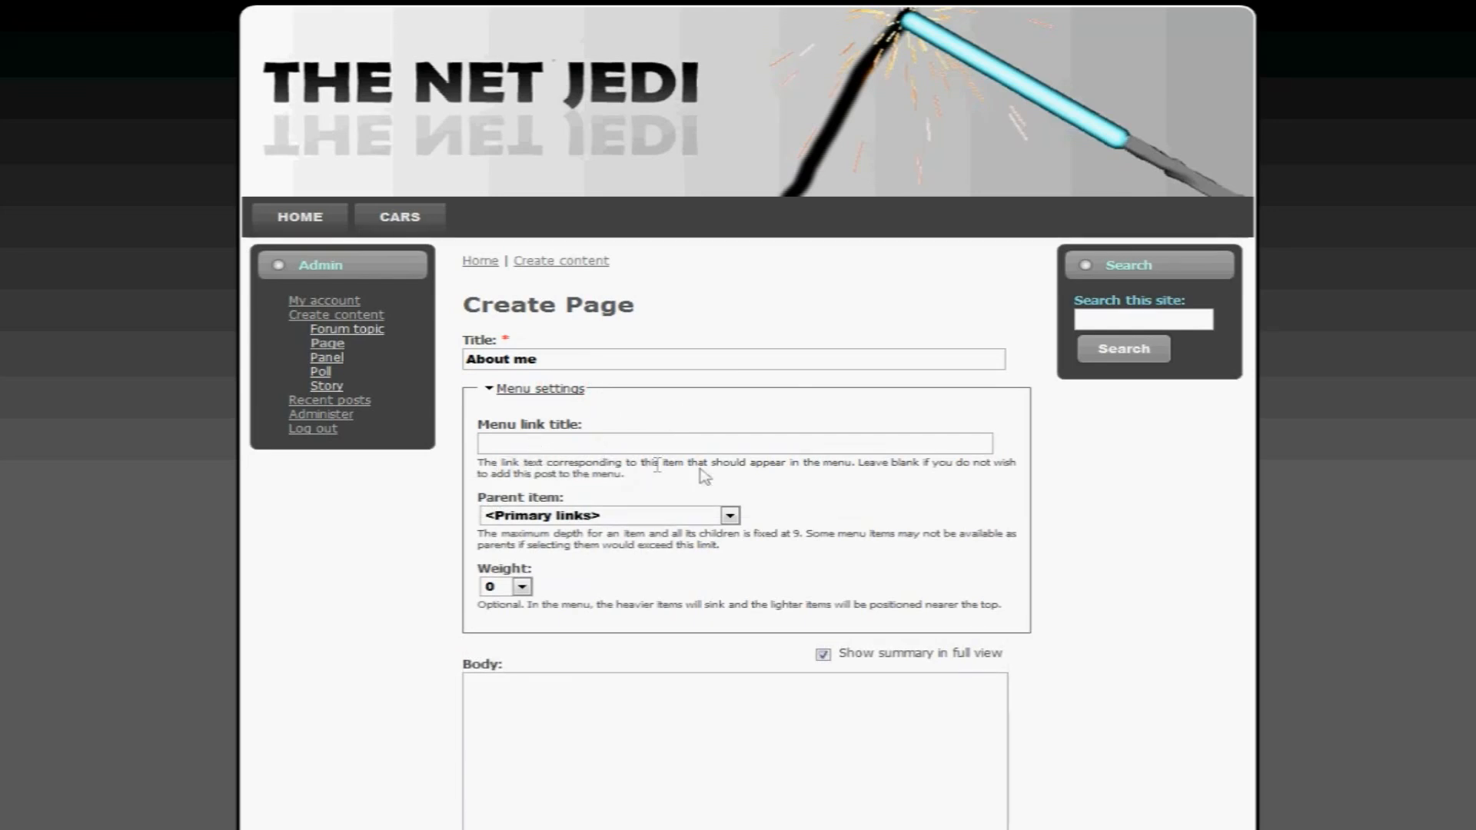
{"action": "left_click", "coordinate": [734, 444]}
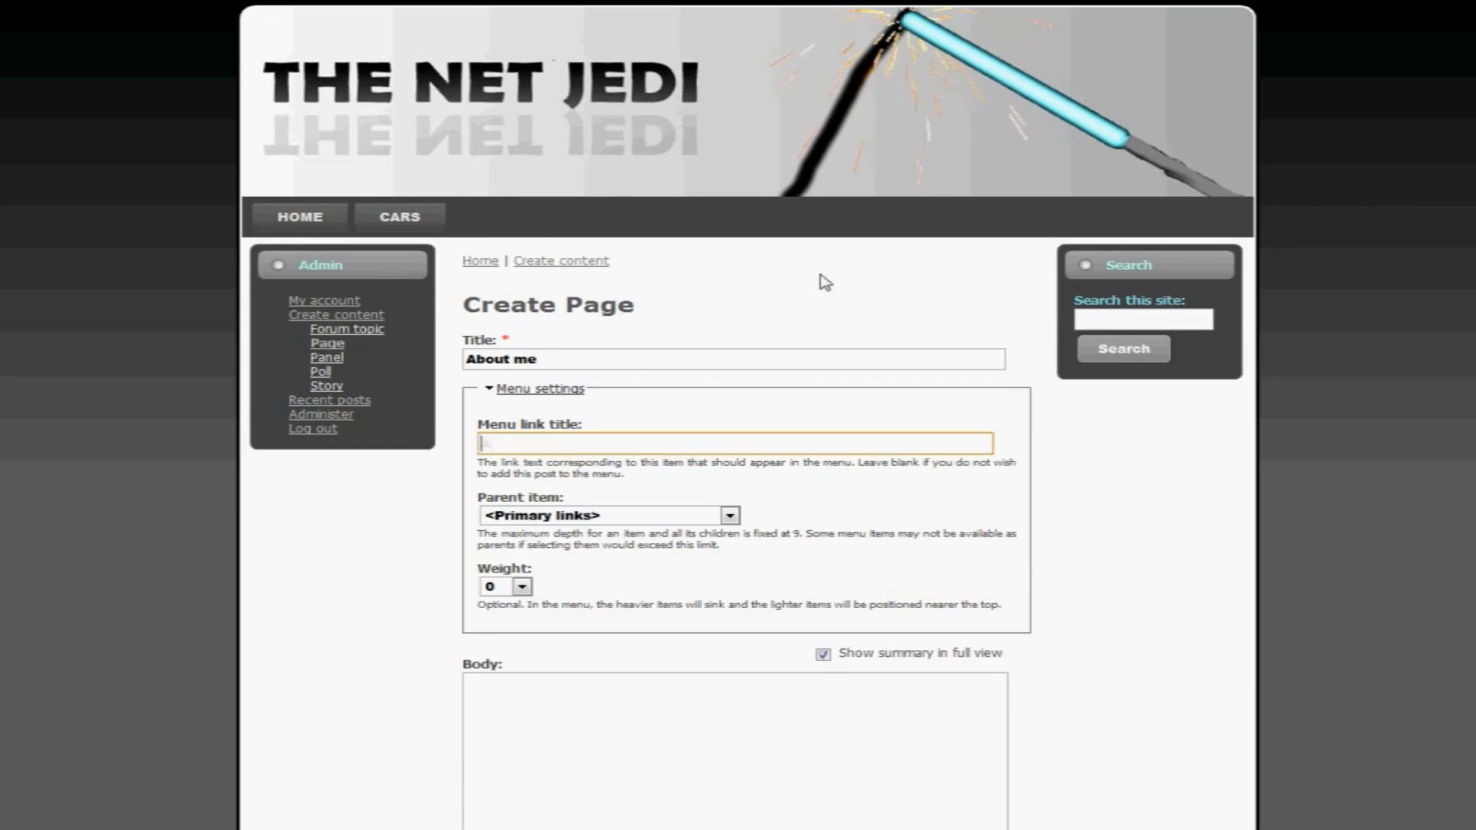
{"action": "type", "text": "ABOUT ME"}
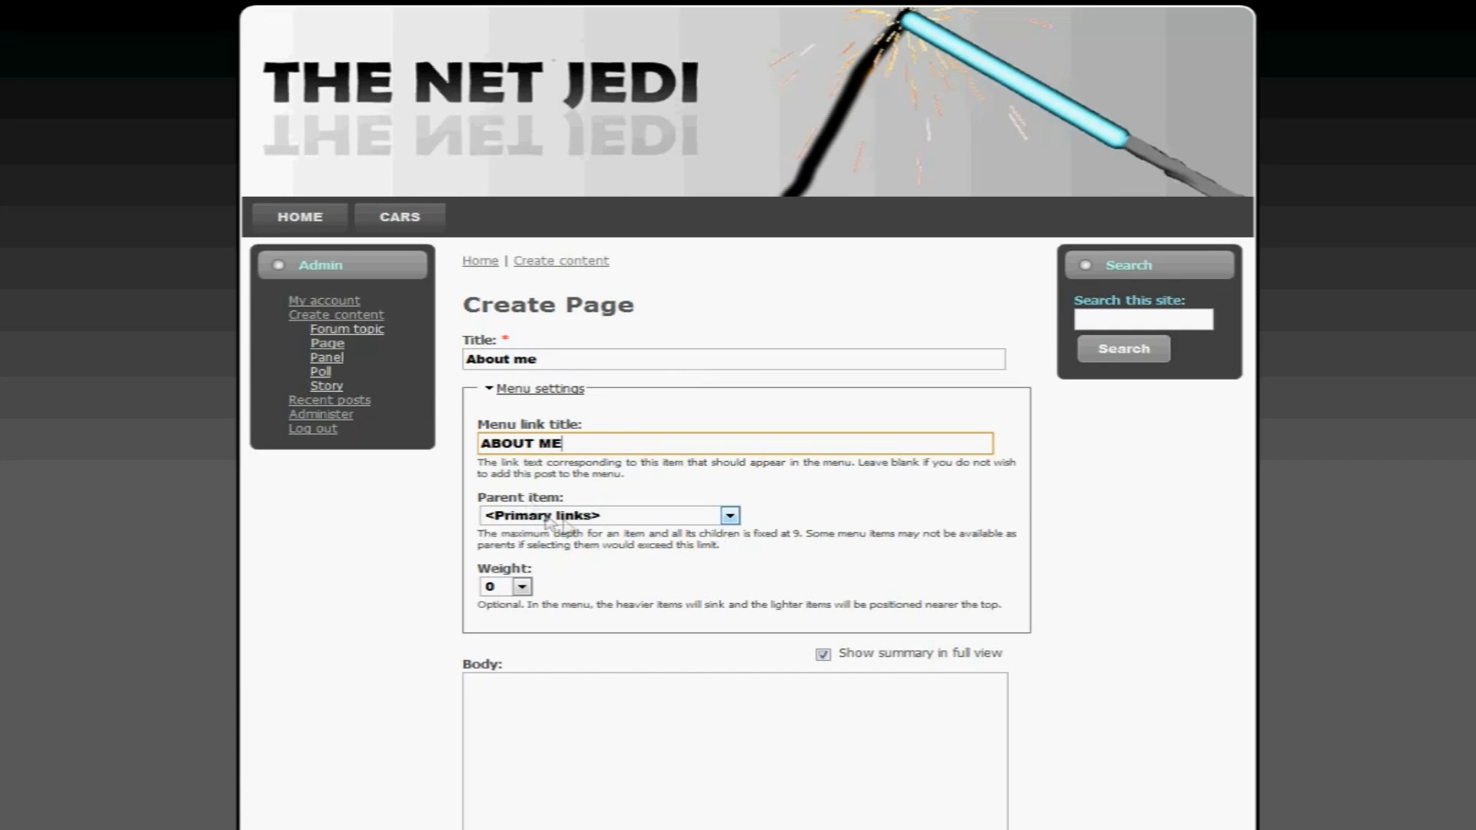
{"action": "scroll", "scroll_direction": "down", "scroll_amount": 3}
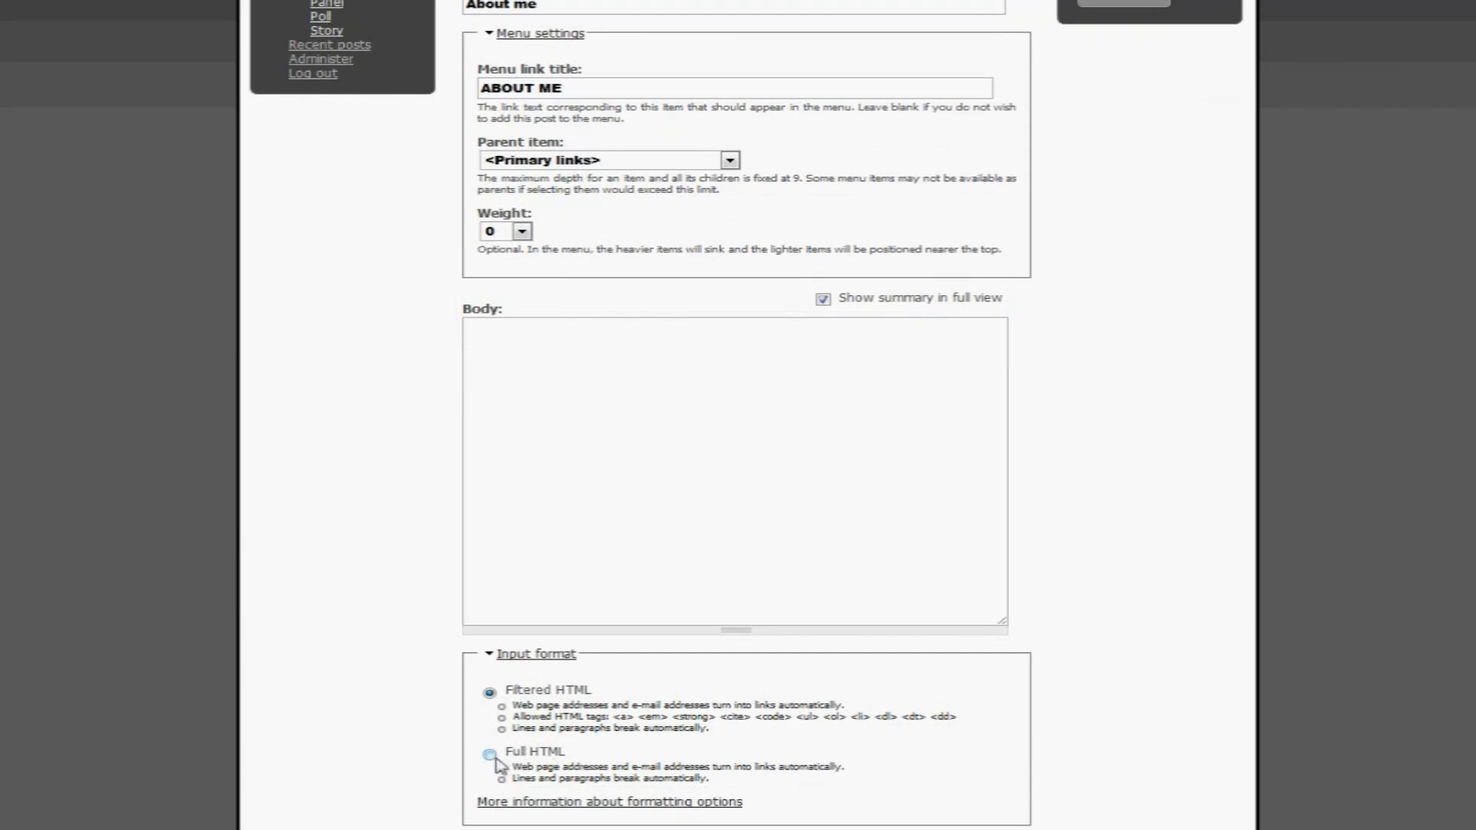
- Give the About me page a Full HTML body reading 'I am the net jedi'
{"action": "left_click", "coordinate": [488, 754]}
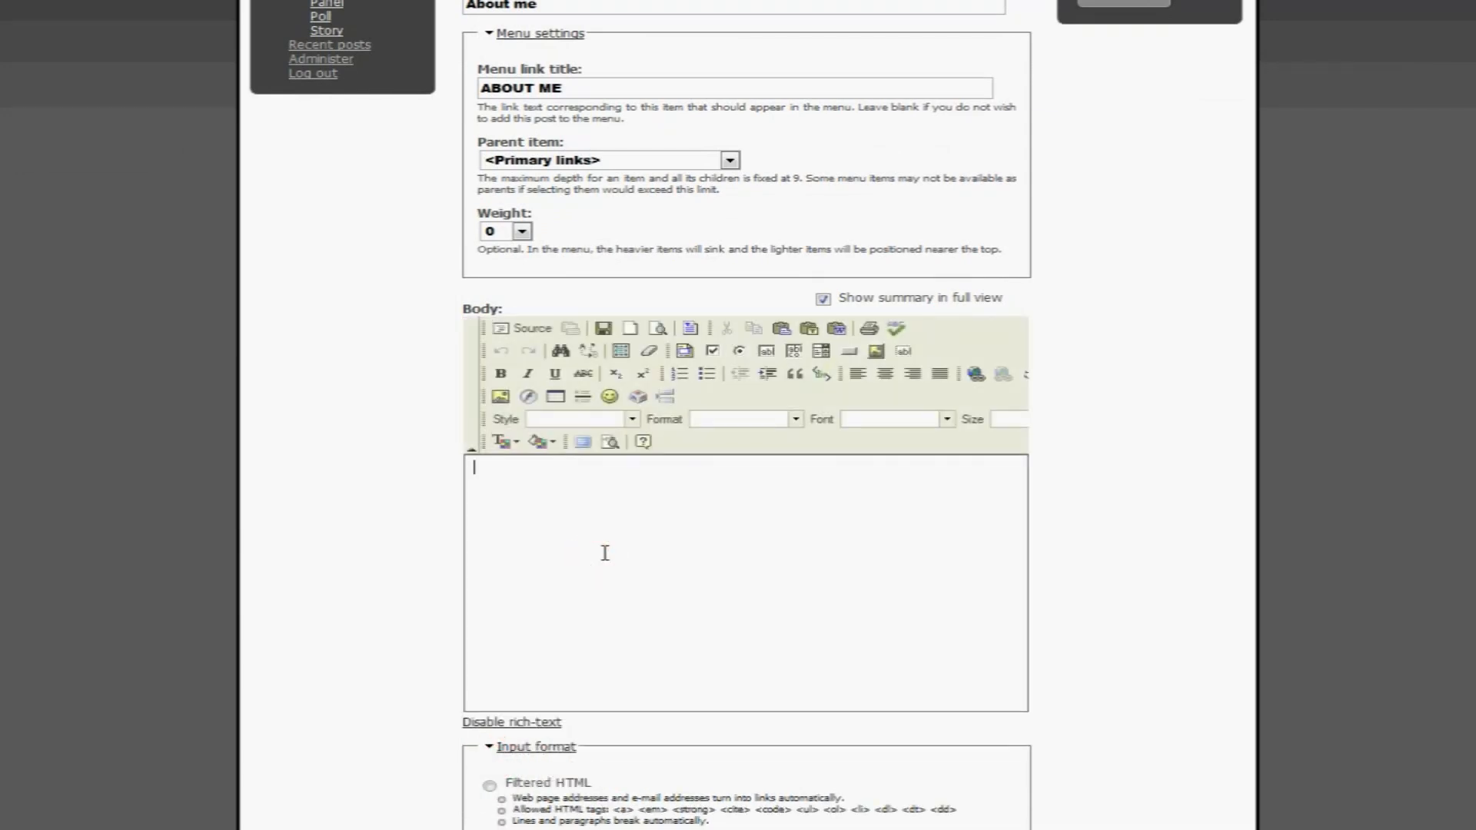
{"action": "type", "text": "I am the net je"}
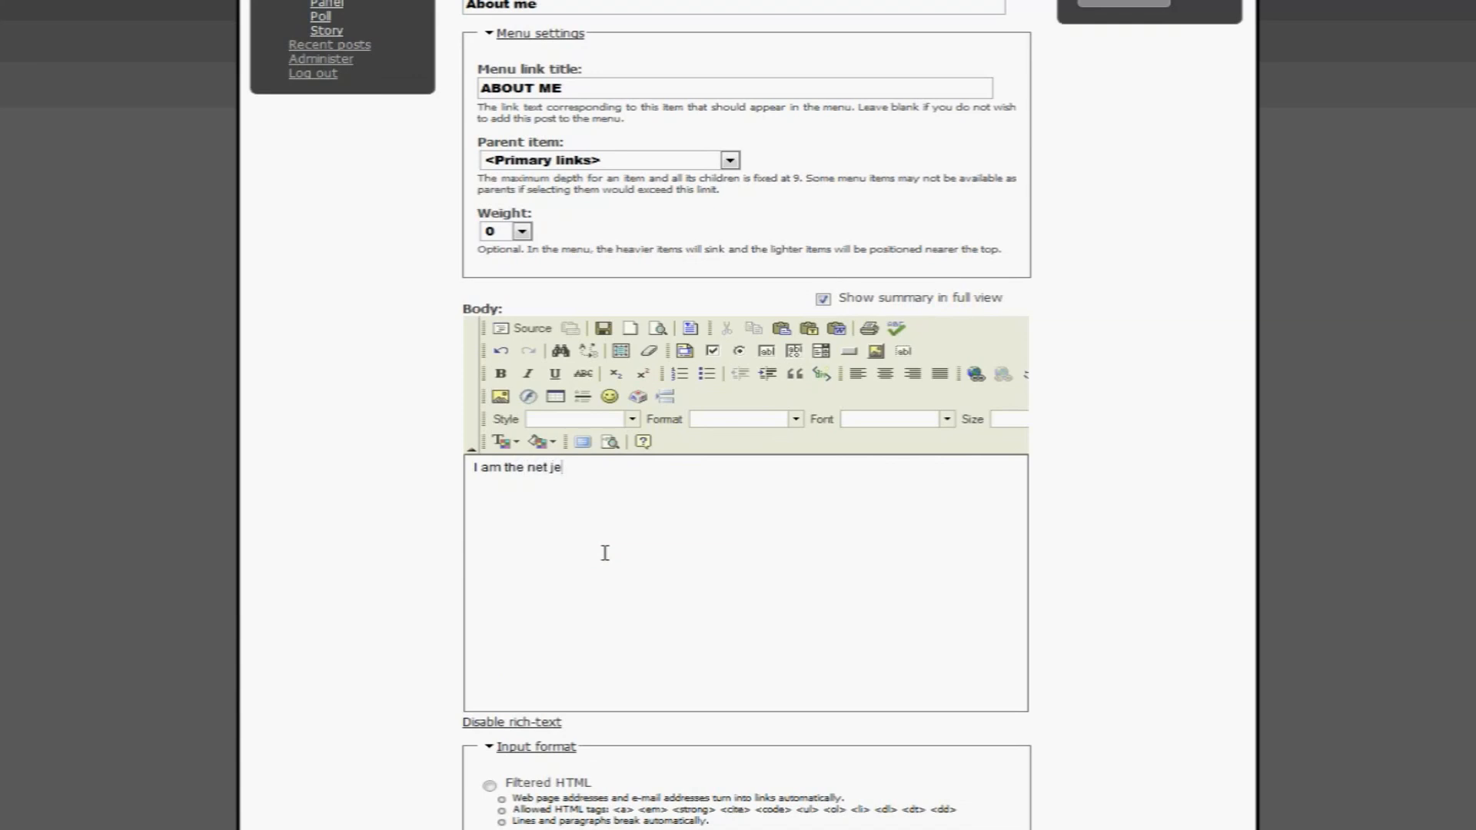
{"action": "type", "text": "f"}
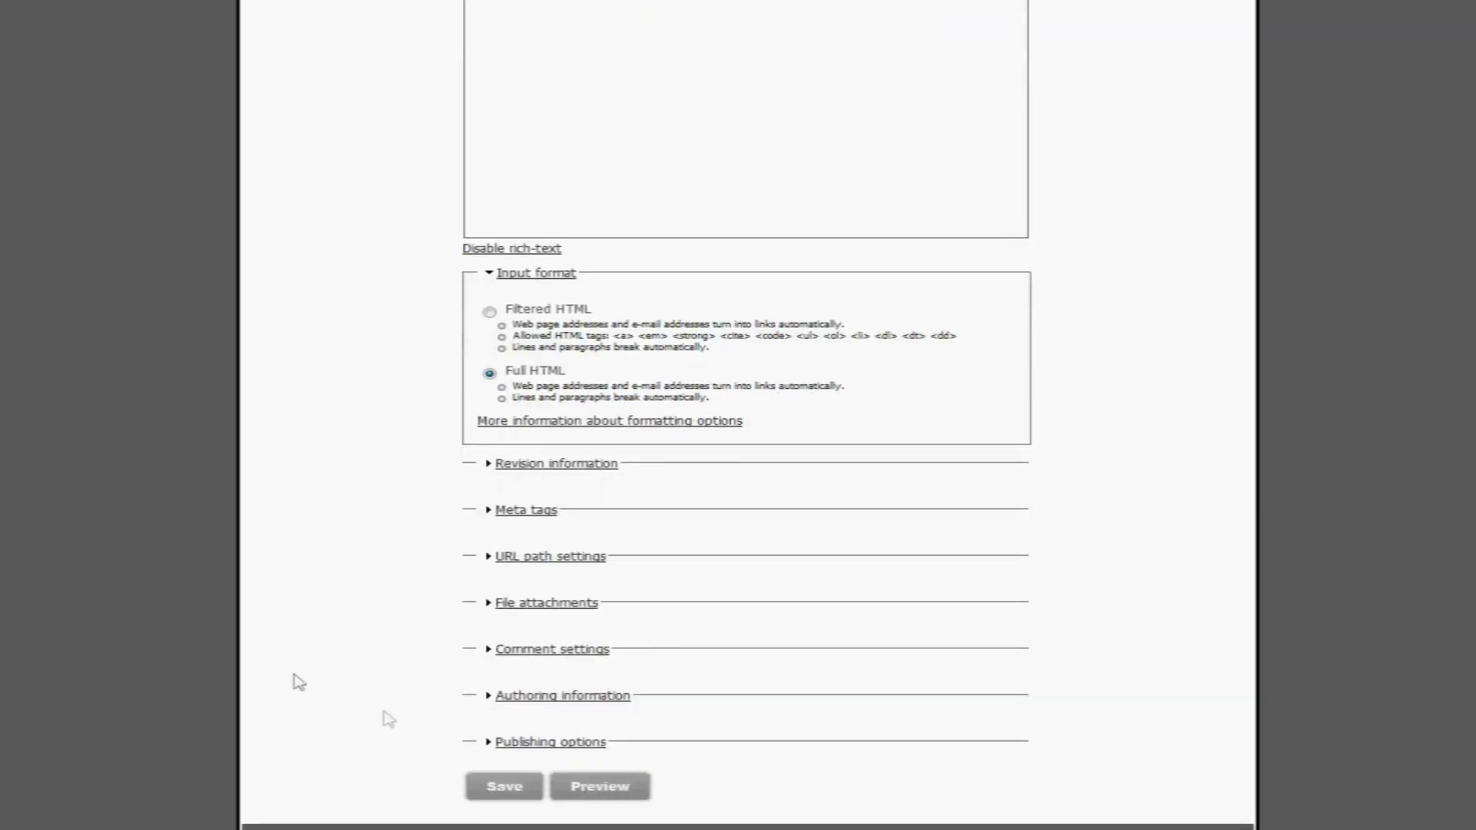
- Check the comment and publishing options, confirm Published, and save the page
{"action": "left_click", "coordinate": [552, 649]}
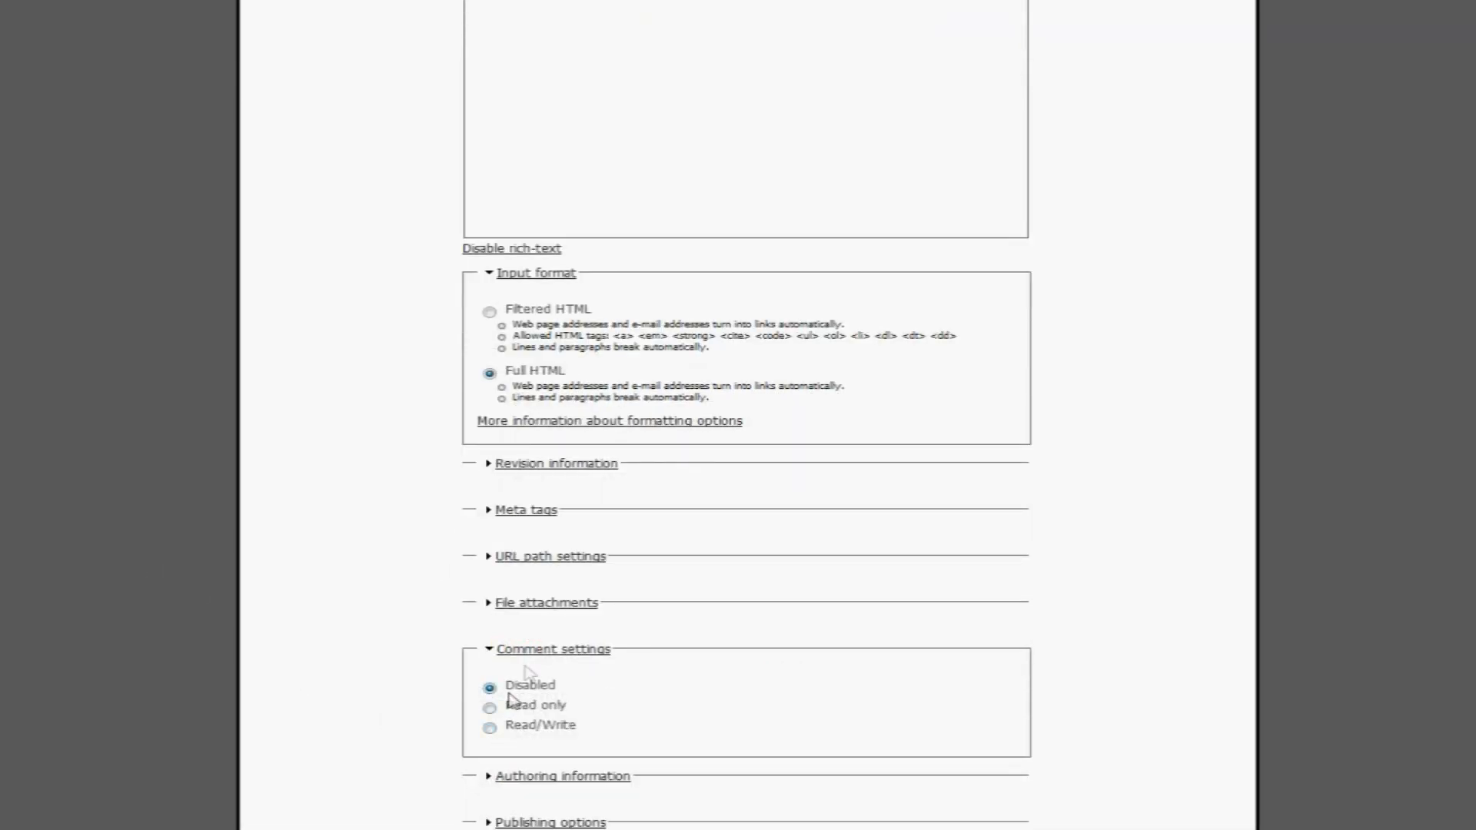
{"action": "left_click", "coordinate": [553, 647]}
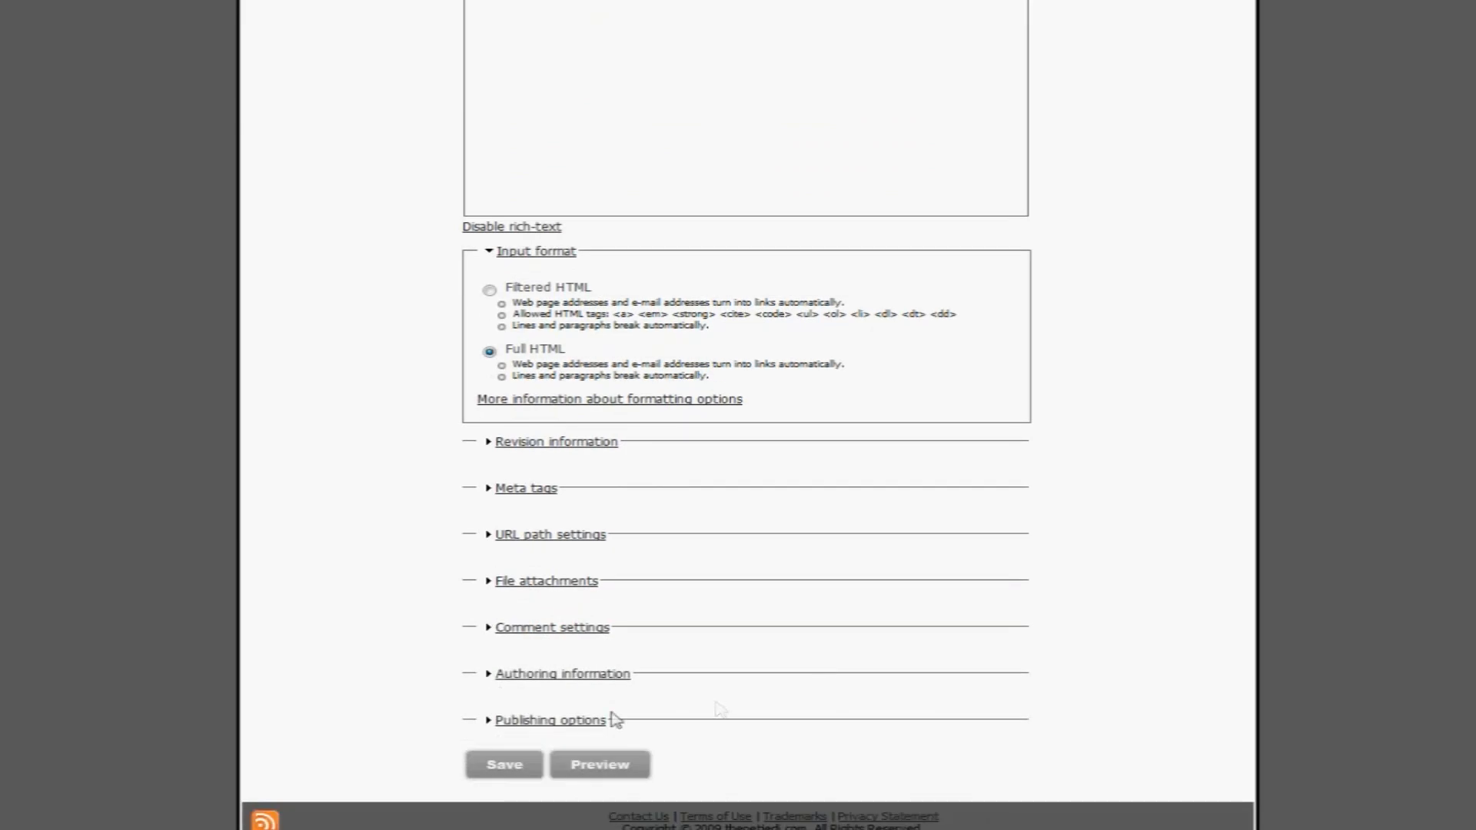
{"action": "left_click", "coordinate": [550, 721]}
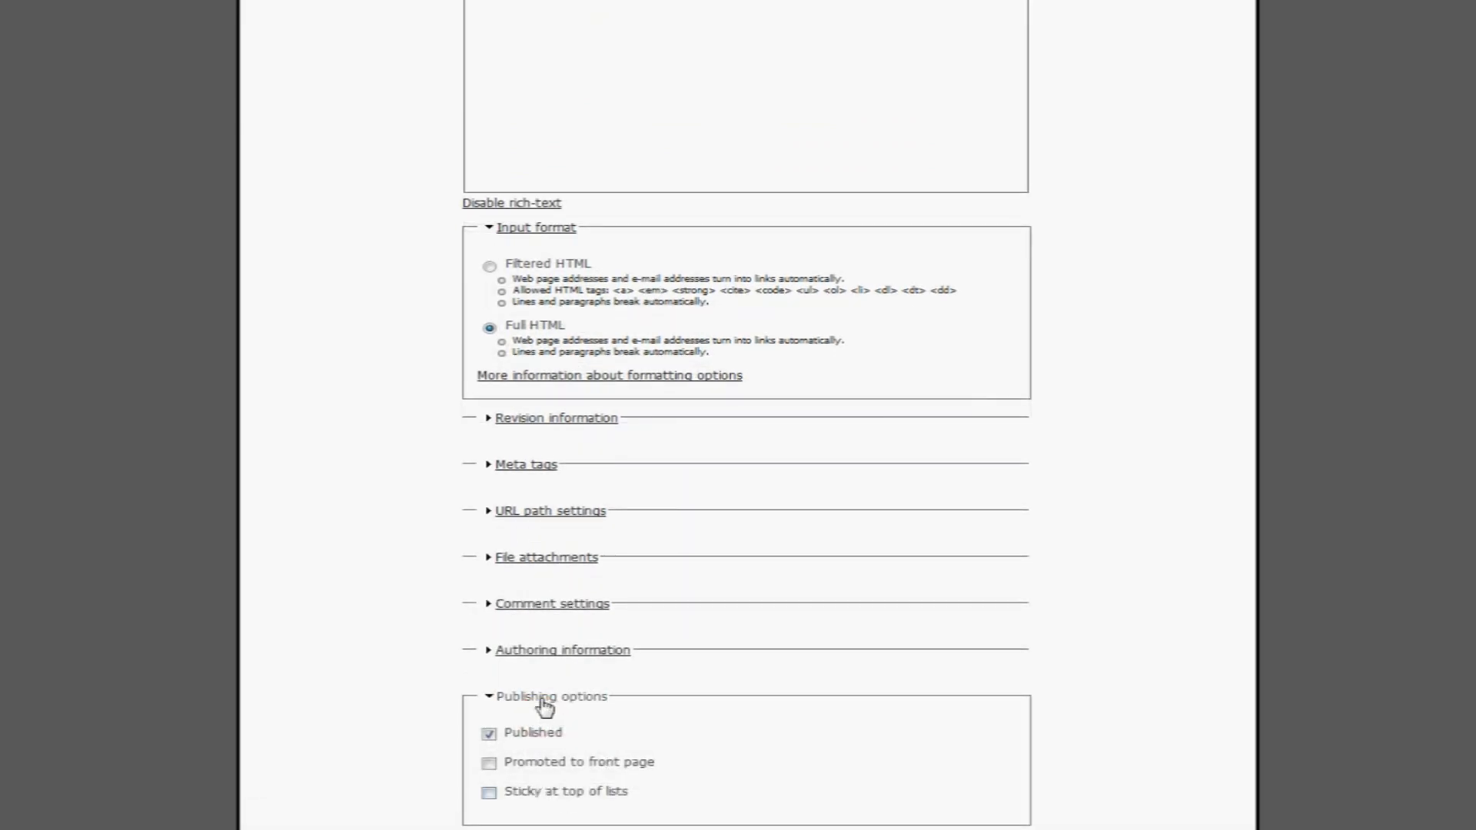
{"action": "left_click", "coordinate": [549, 695]}
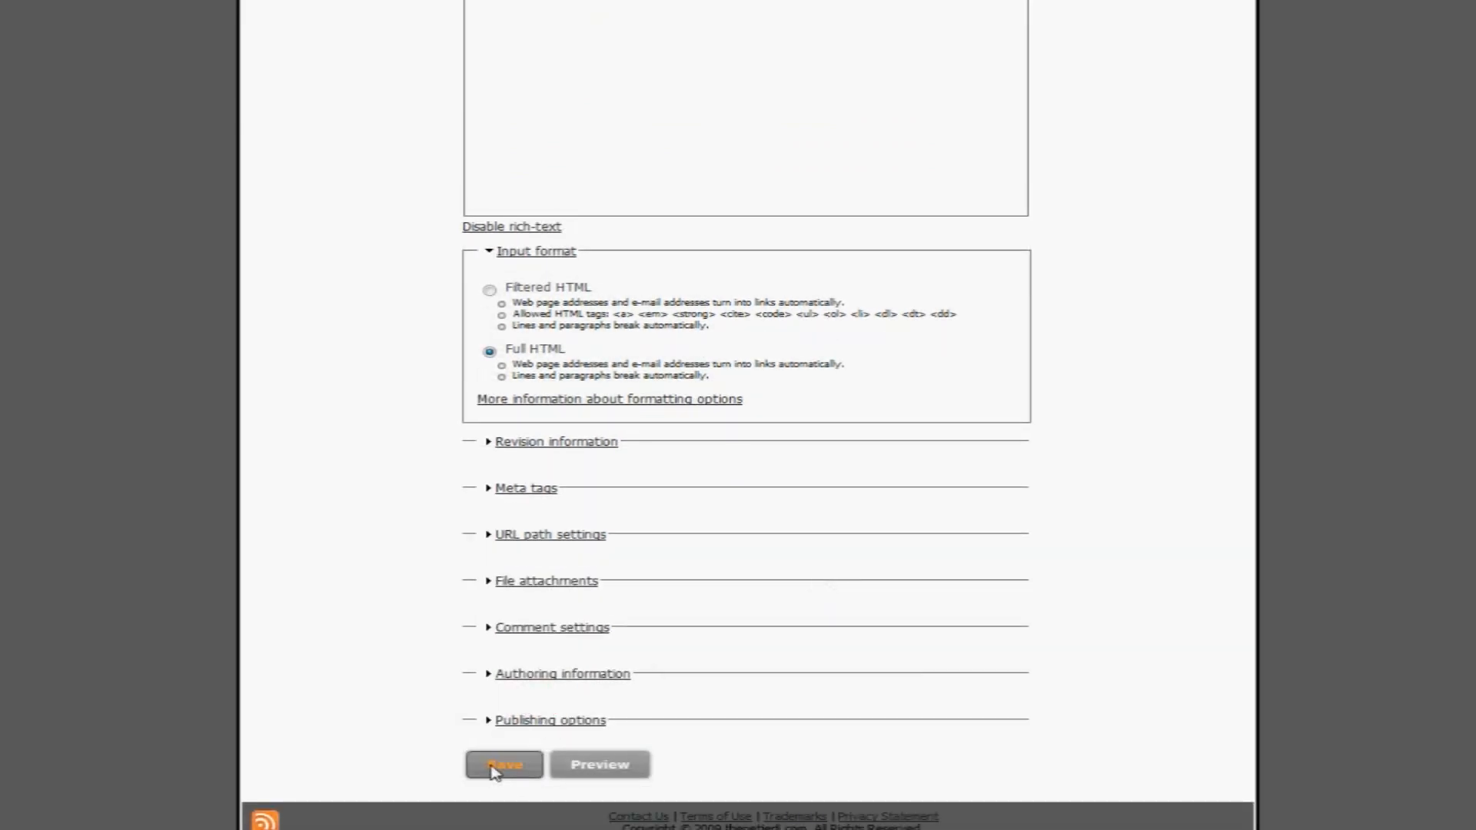
{"action": "left_click", "coordinate": [502, 763]}
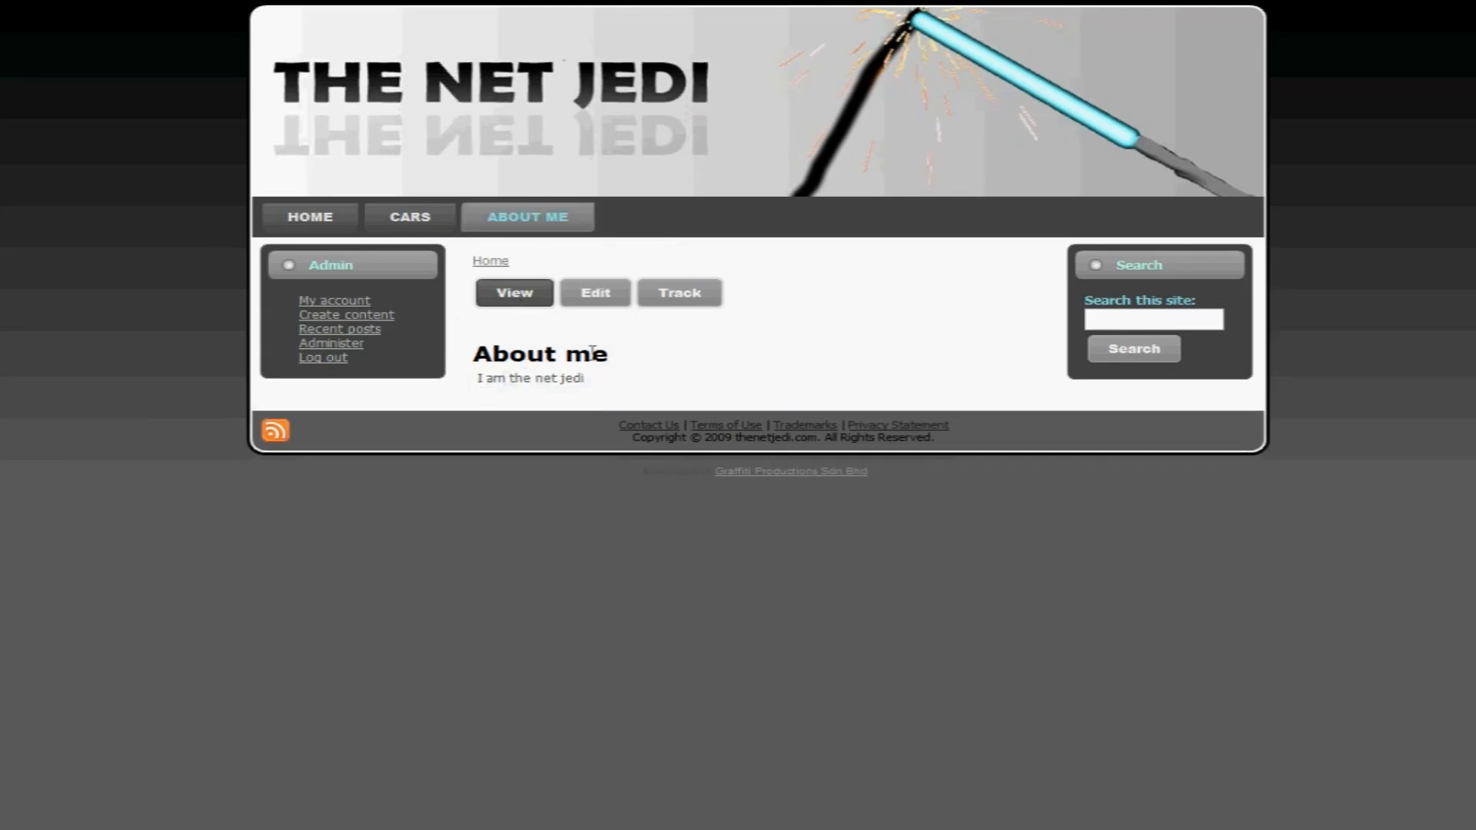
- Test the CARS, HOME and ABOUT ME menu links, each opening its own page
{"action": "left_click", "coordinate": [408, 217]}
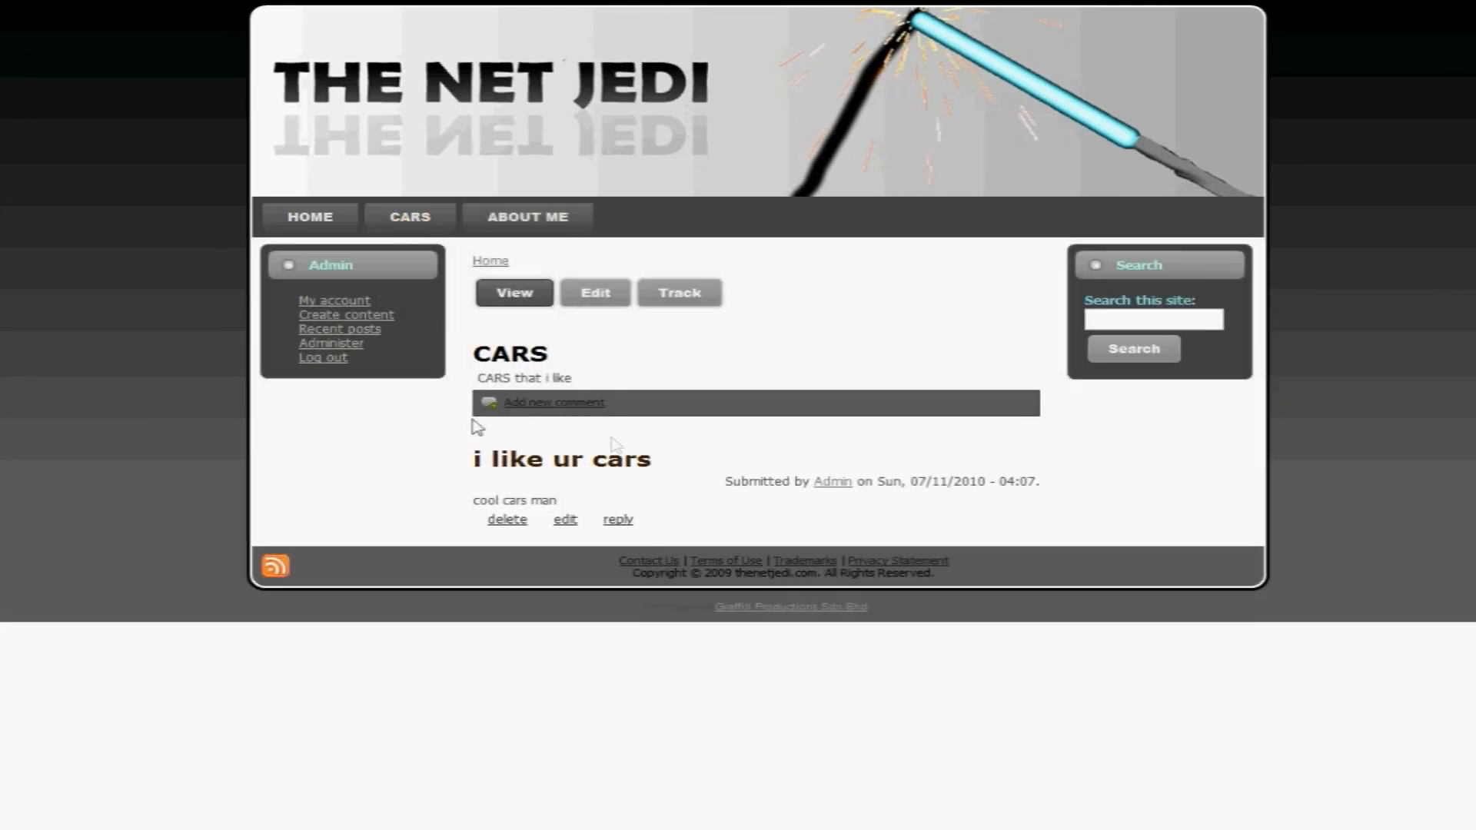
{"action": "left_click", "coordinate": [309, 217]}
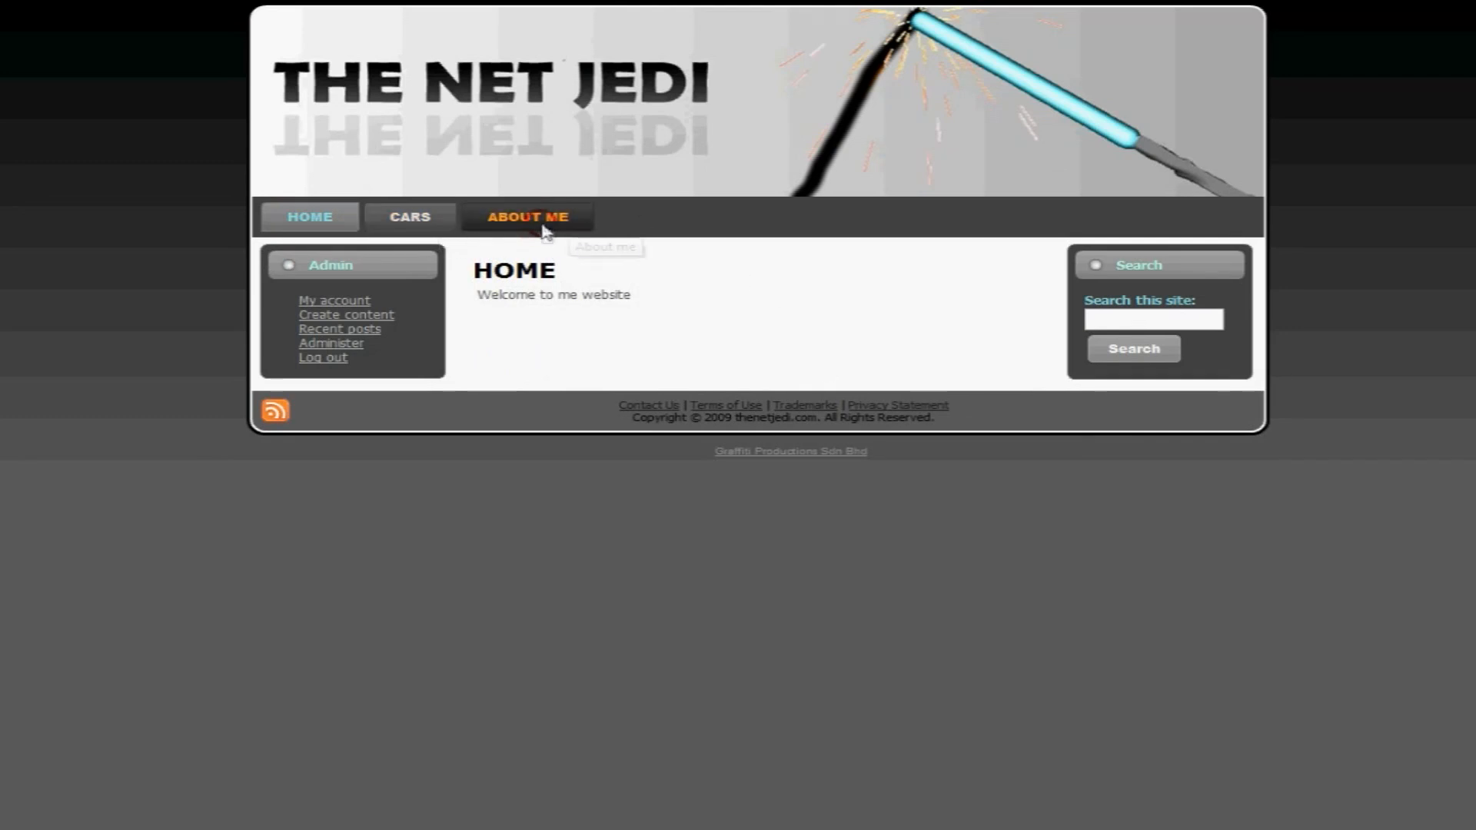
{"action": "left_click", "coordinate": [527, 216]}
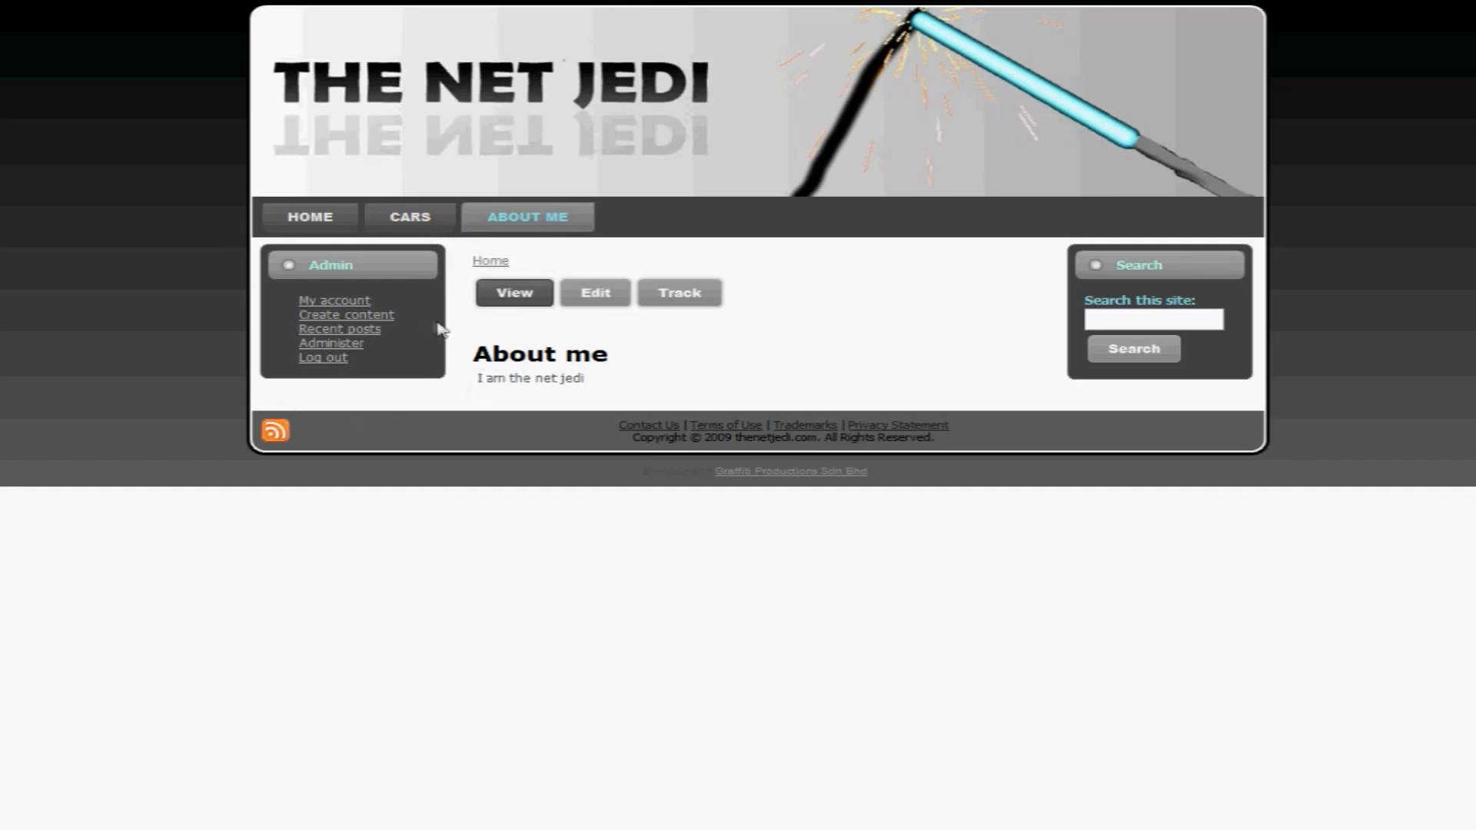
{"action": "left_click", "coordinate": [347, 313]}
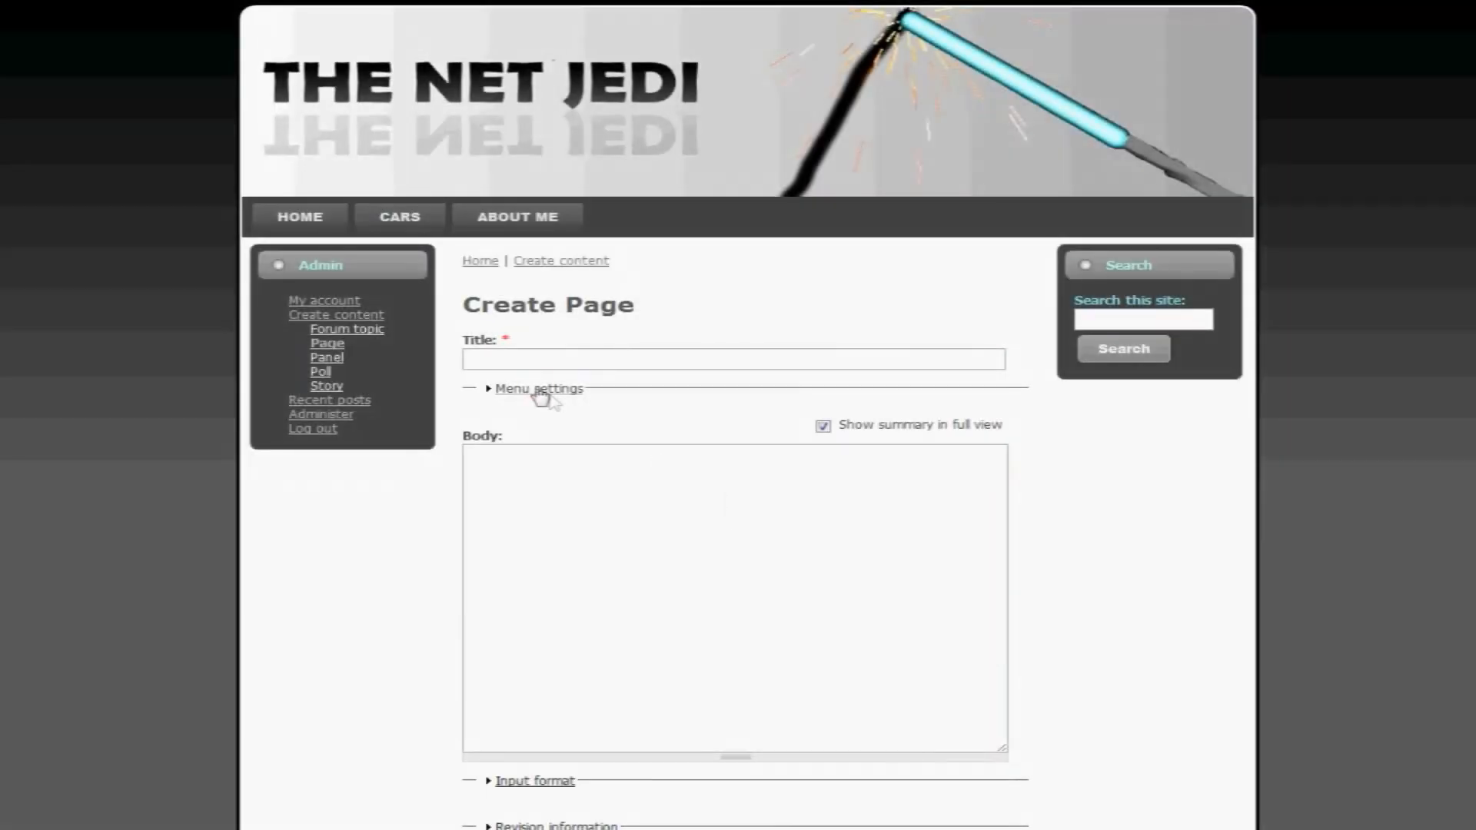
- Title the new page 'Contact' with the menu link title 'Contact Info'
{"action": "left_click", "coordinate": [537, 387]}
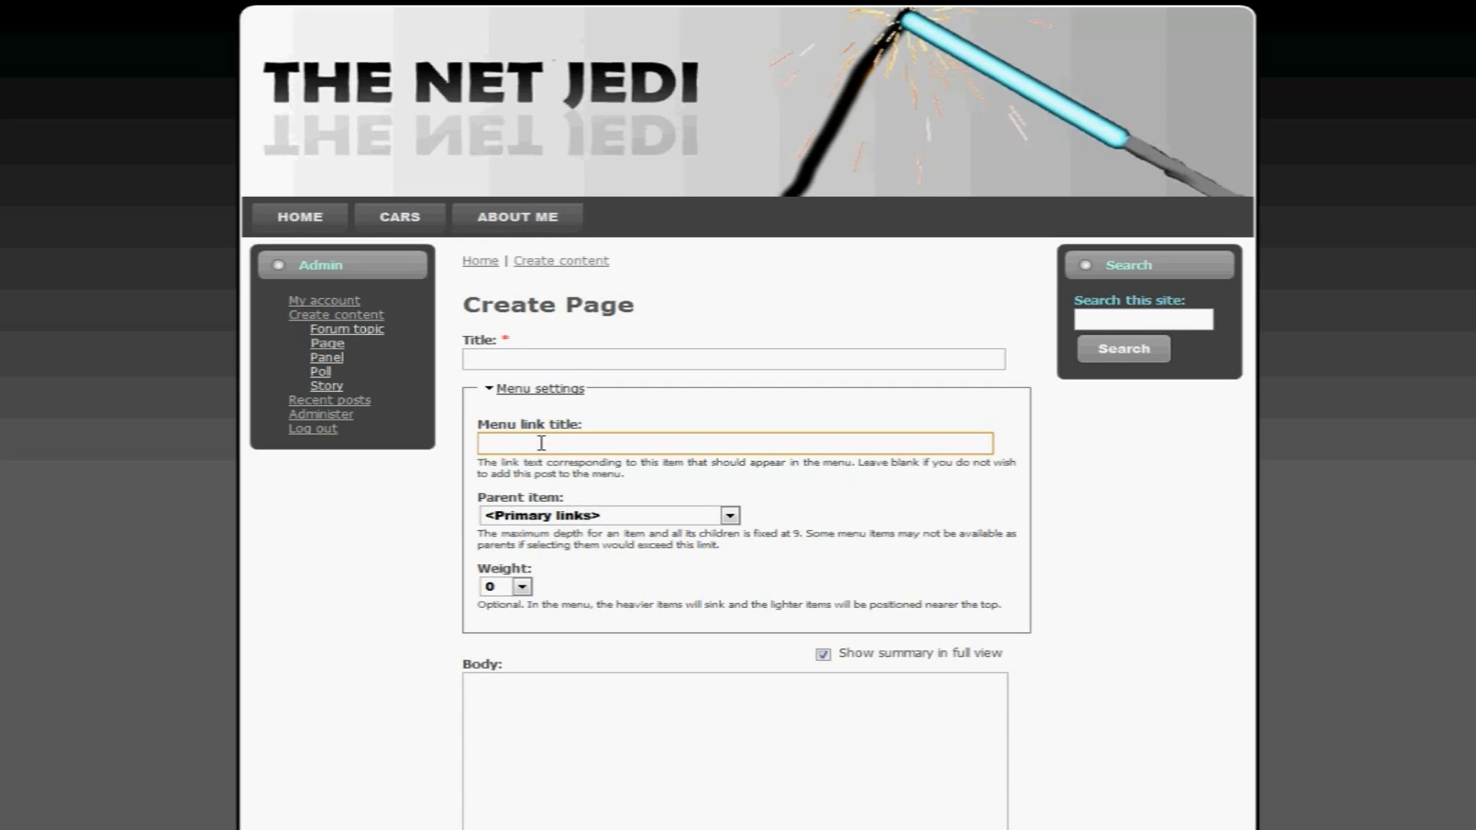
{"action": "type", "text": "Contact"}
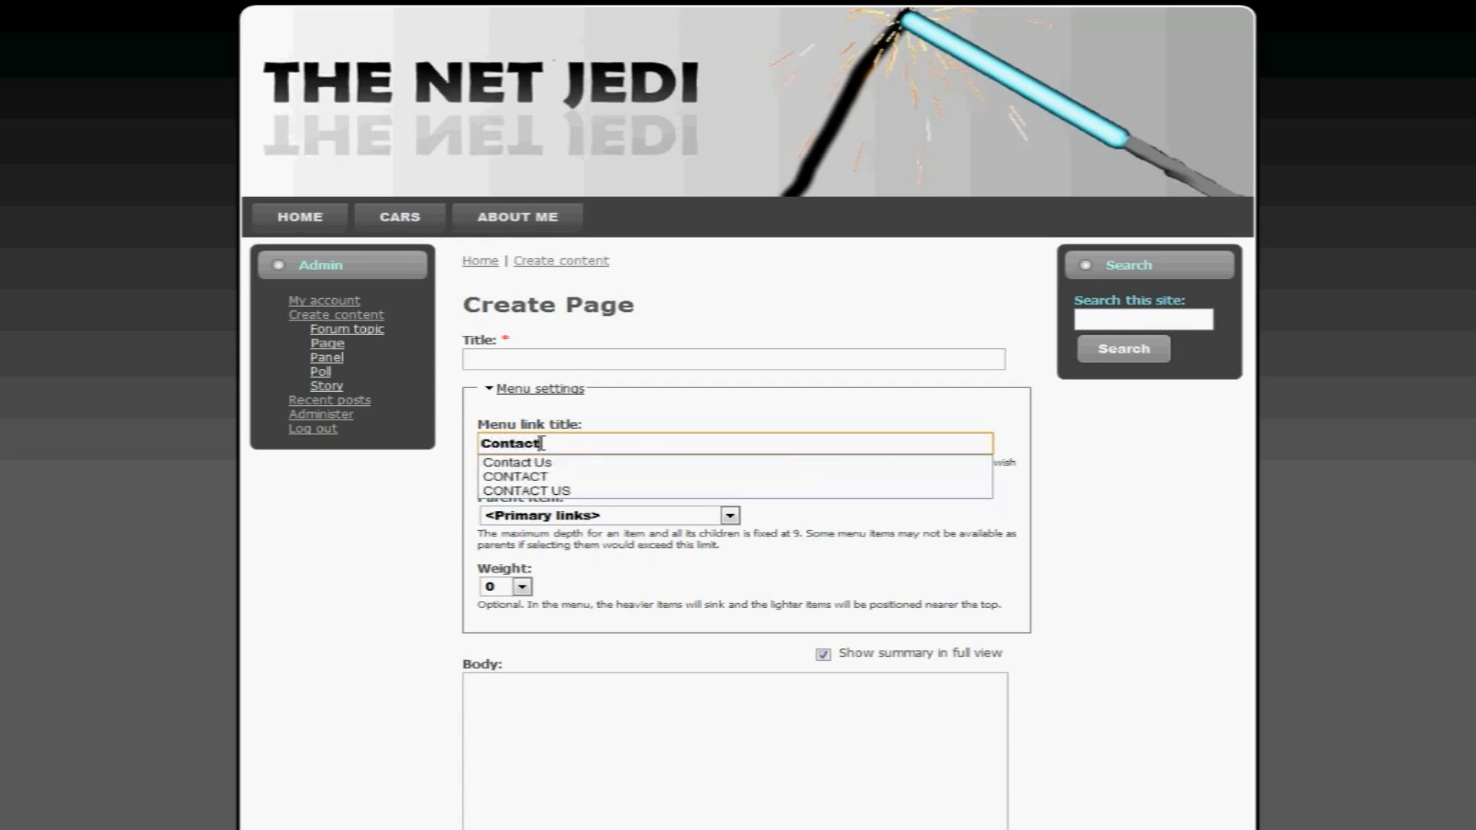
{"action": "type", "text": "Info"}
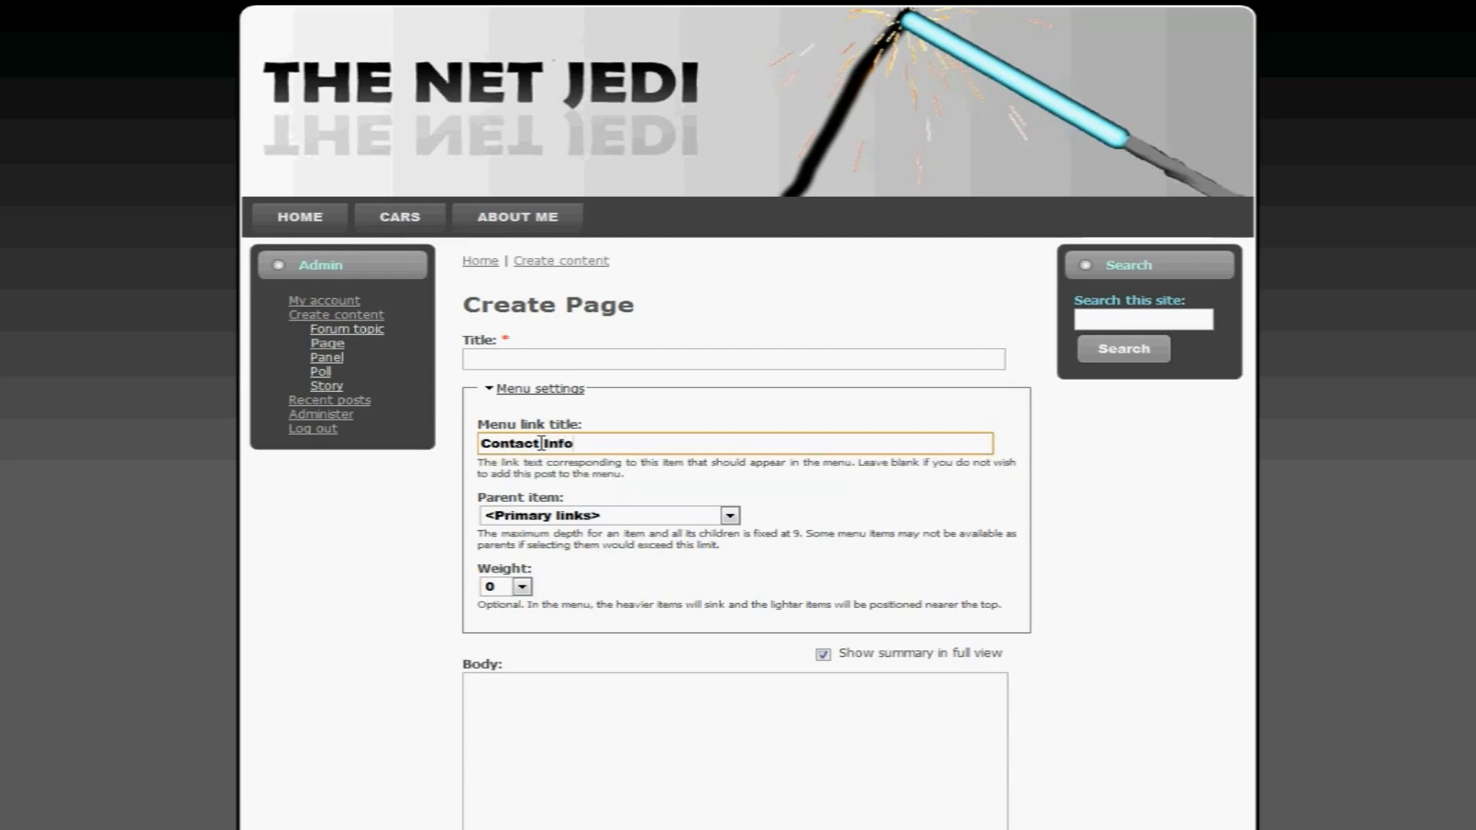
{"action": "type", "text": "Contact"}
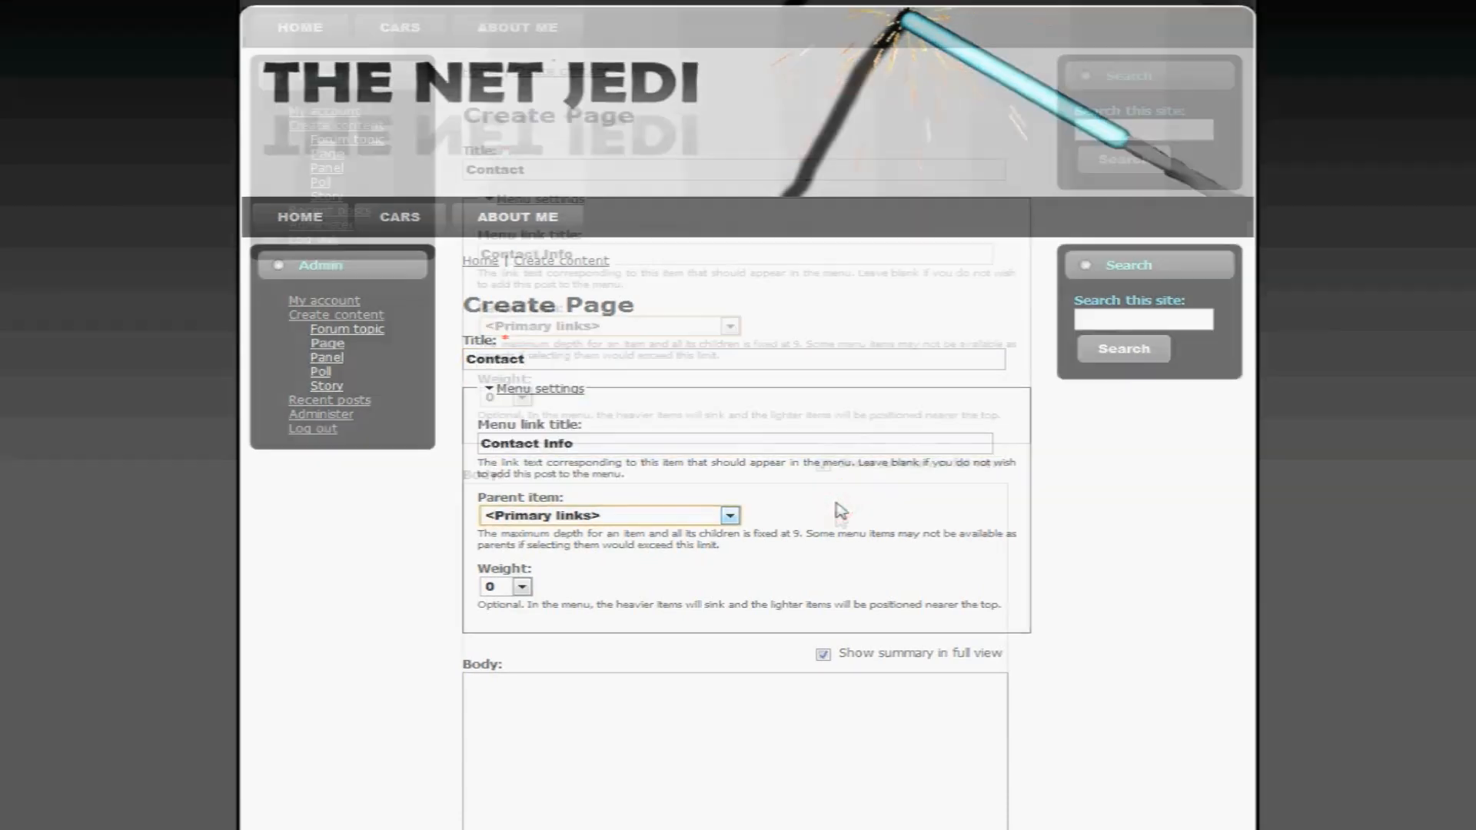
{"action": "scroll", "scroll_direction": "down", "scroll_amount": 3}
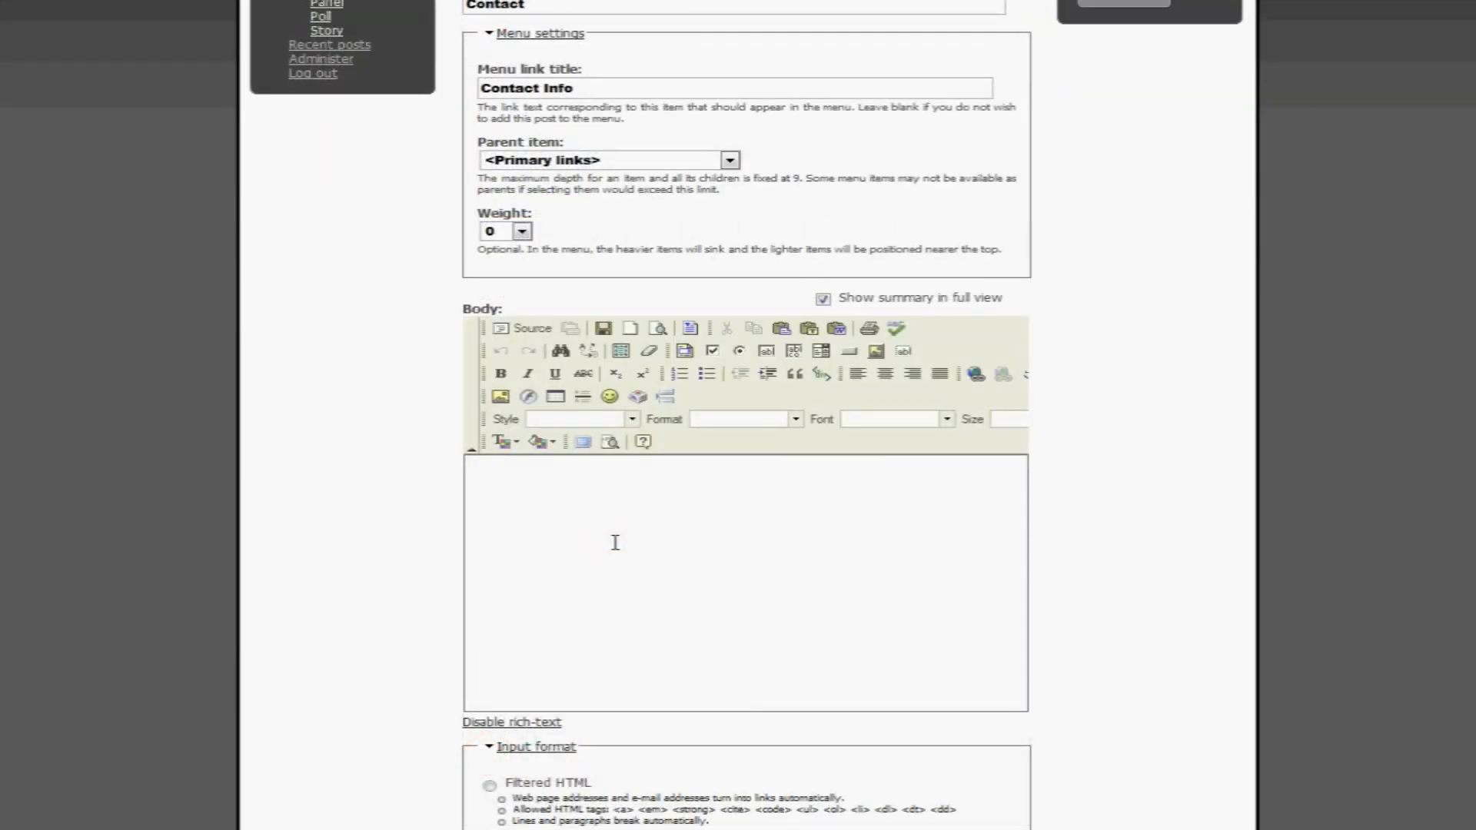
- Enter the body 'My phone no: 555-2525' and save the Contact page
{"action": "type", "text": "555-"}
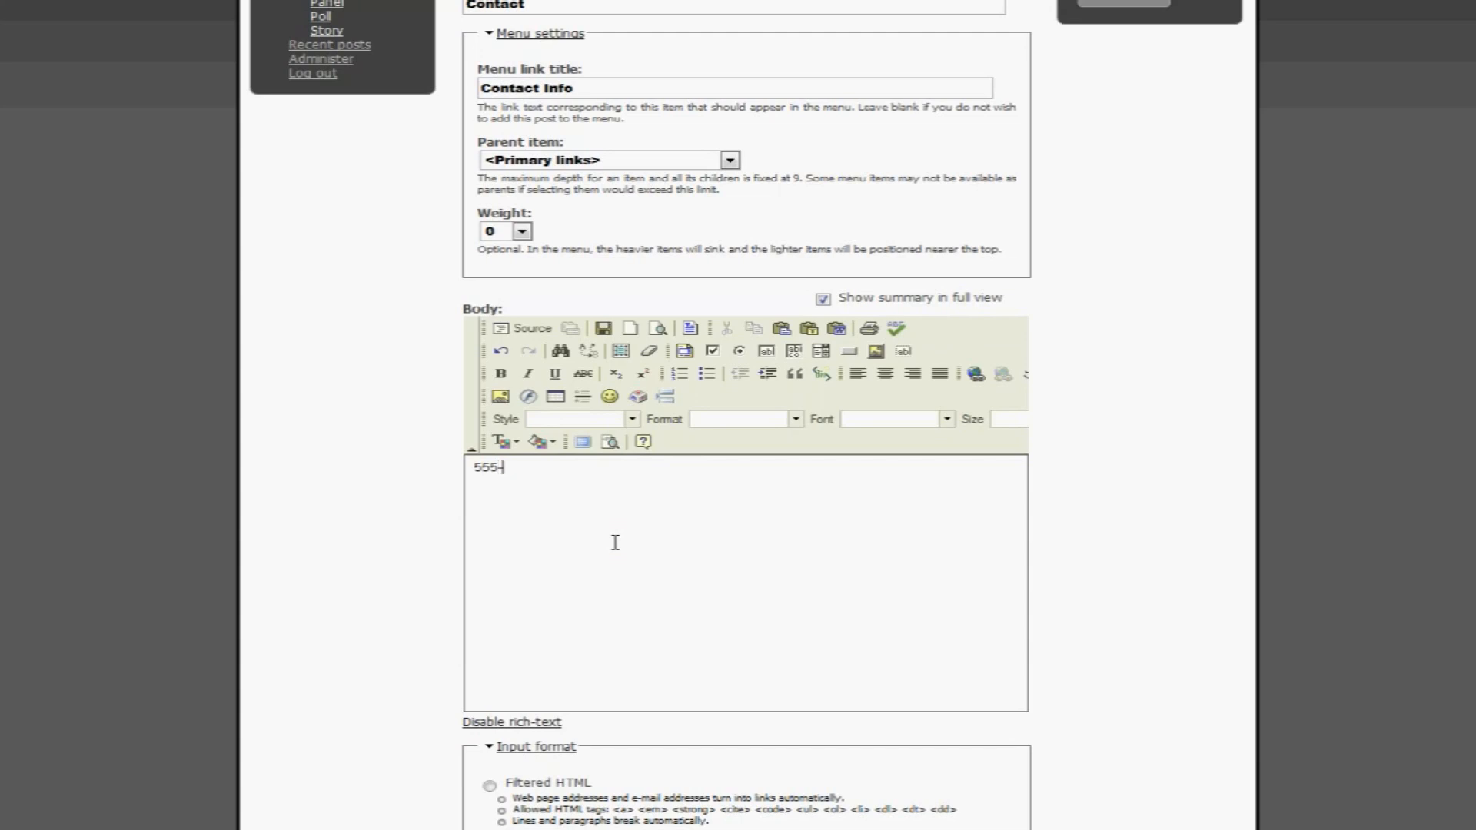
{"action": "type", "text": "2525"}
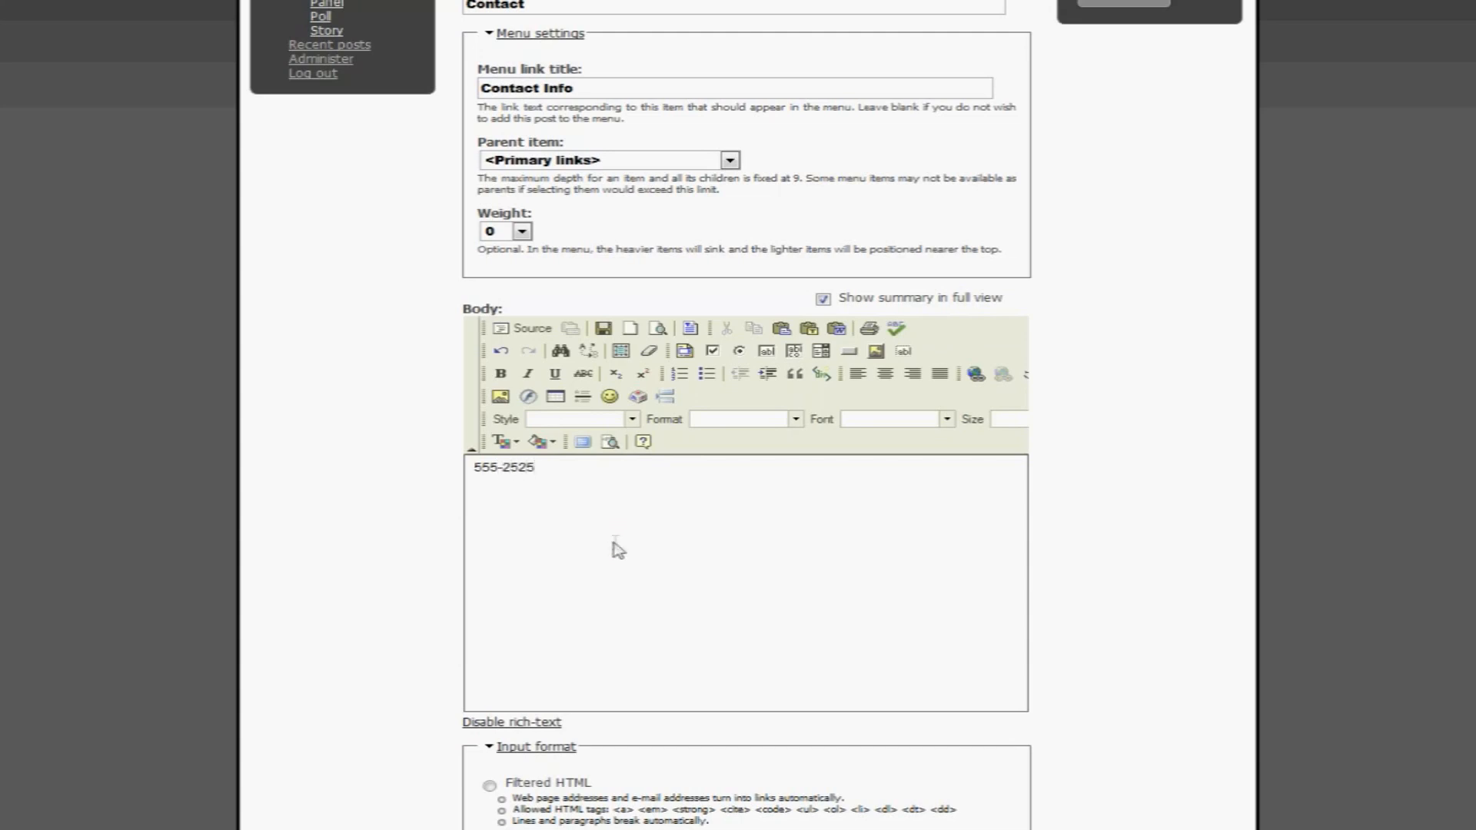
{"action": "scroll", "scroll_direction": "down", "scroll_amount": 3}
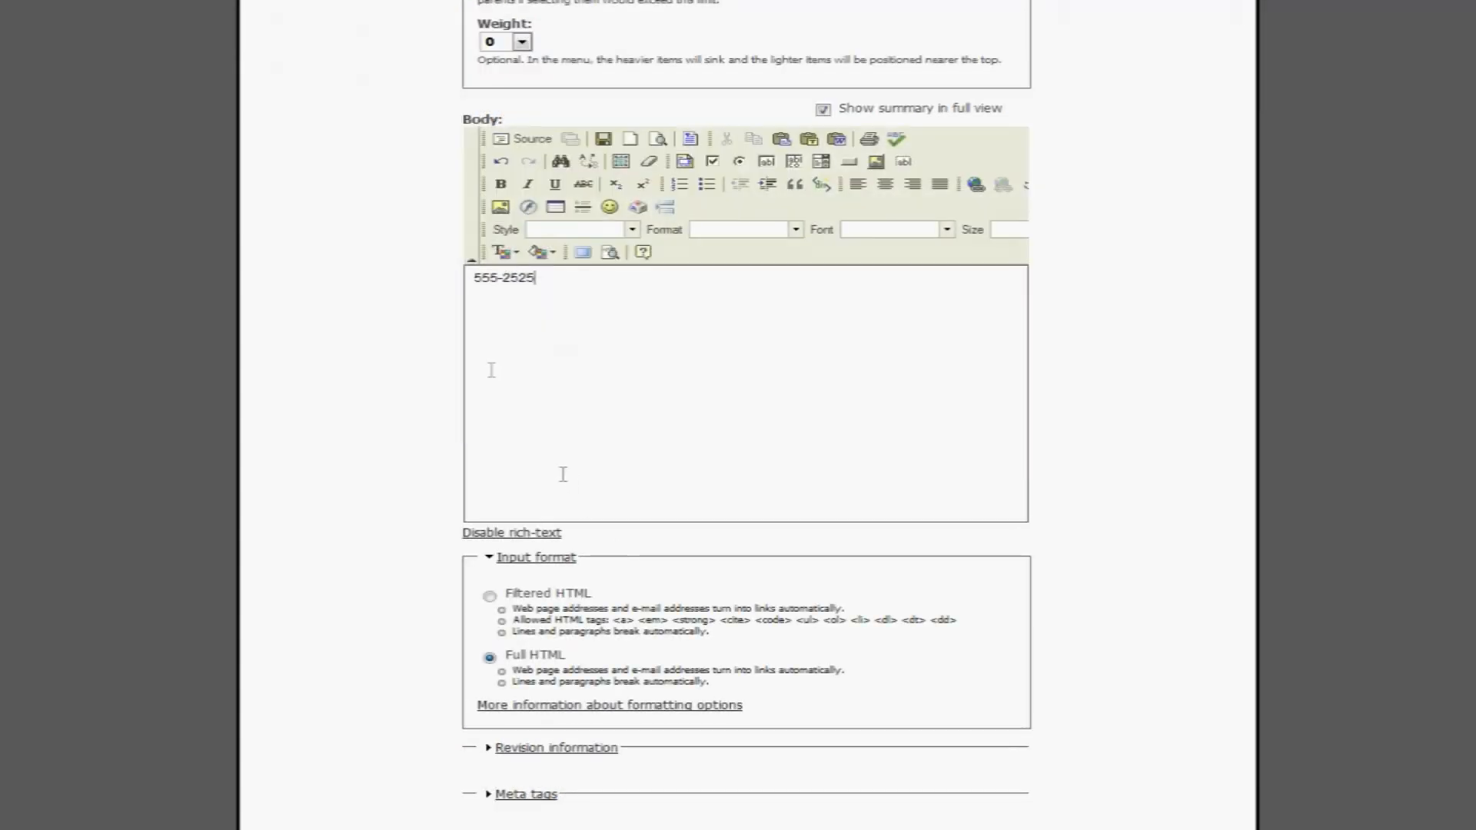
{"action": "type", "text": "My"}
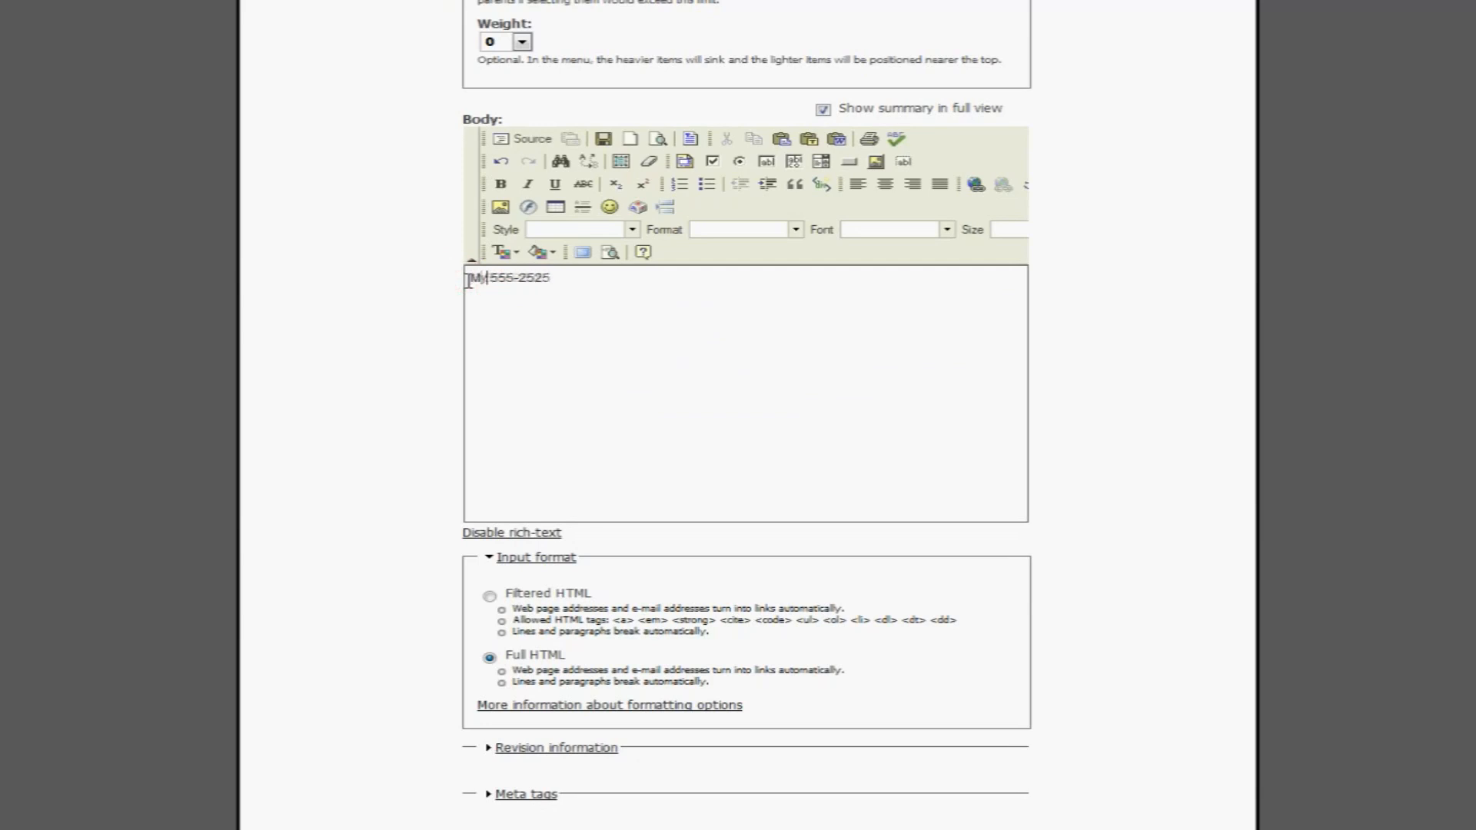
{"action": "type", "text": "phone no:"}
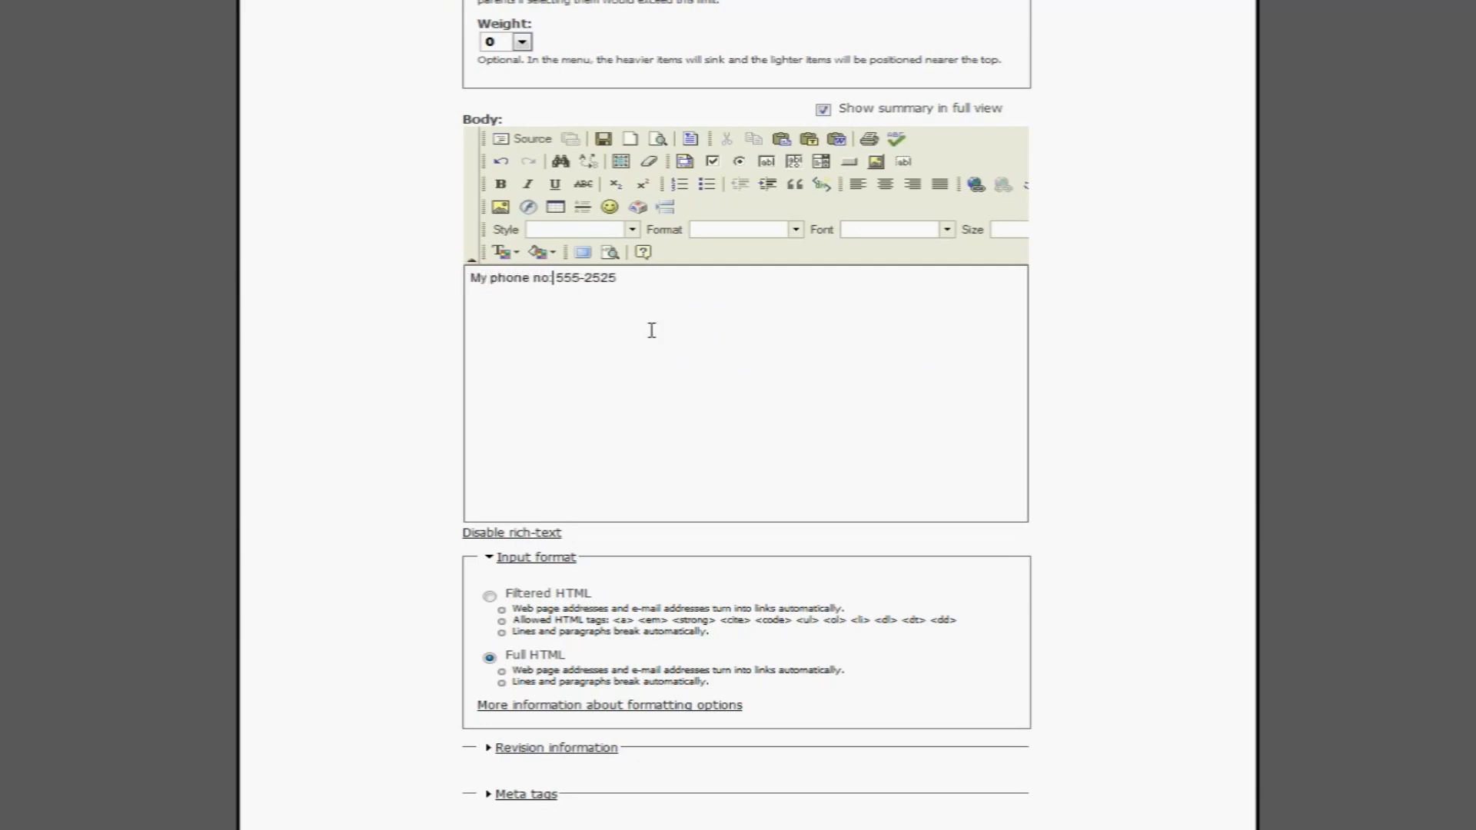
{"action": "scroll", "scroll_direction": "down", "scroll_amount": 3}
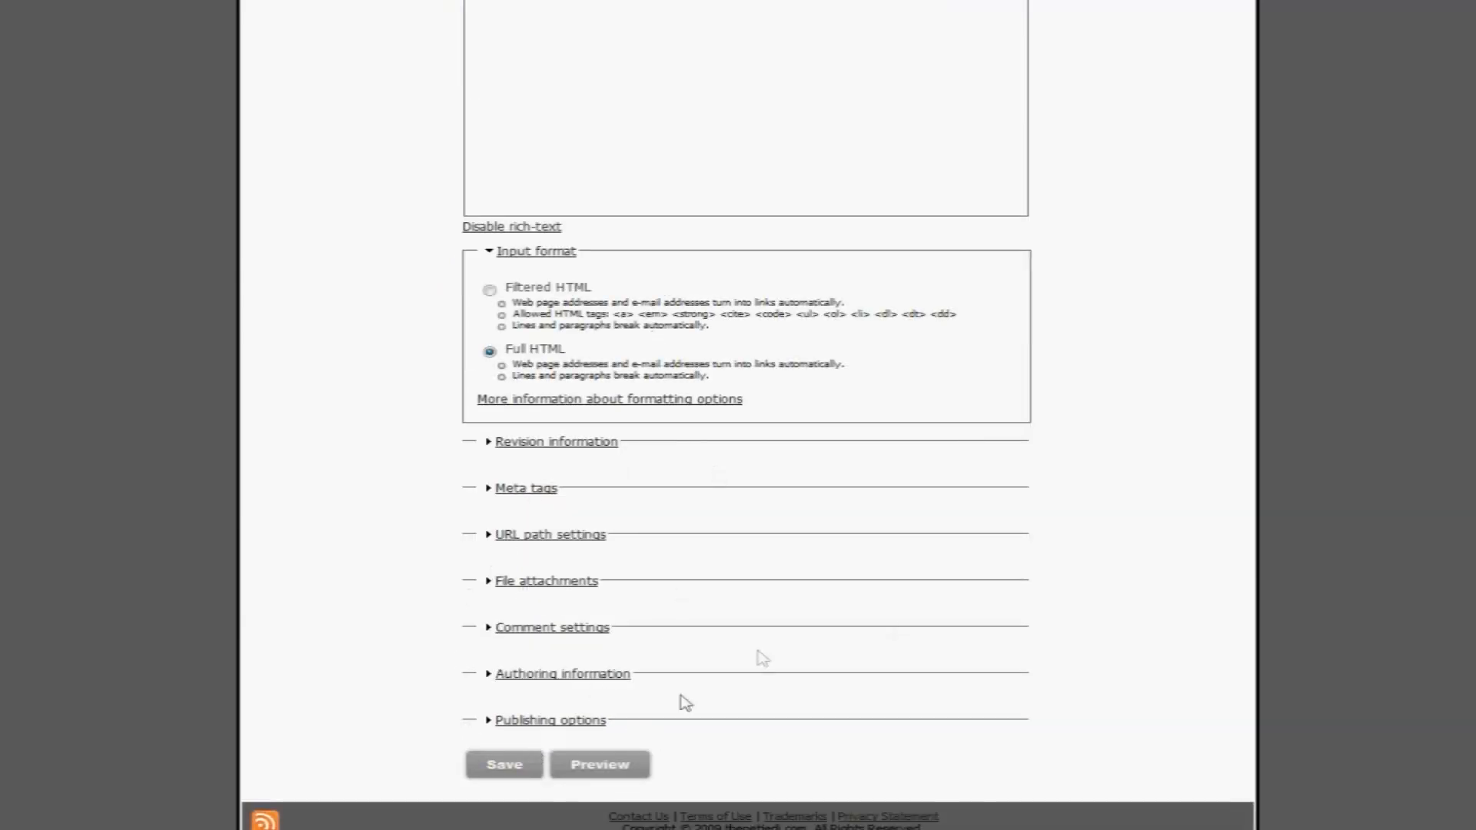
{"action": "left_click", "coordinate": [503, 764]}
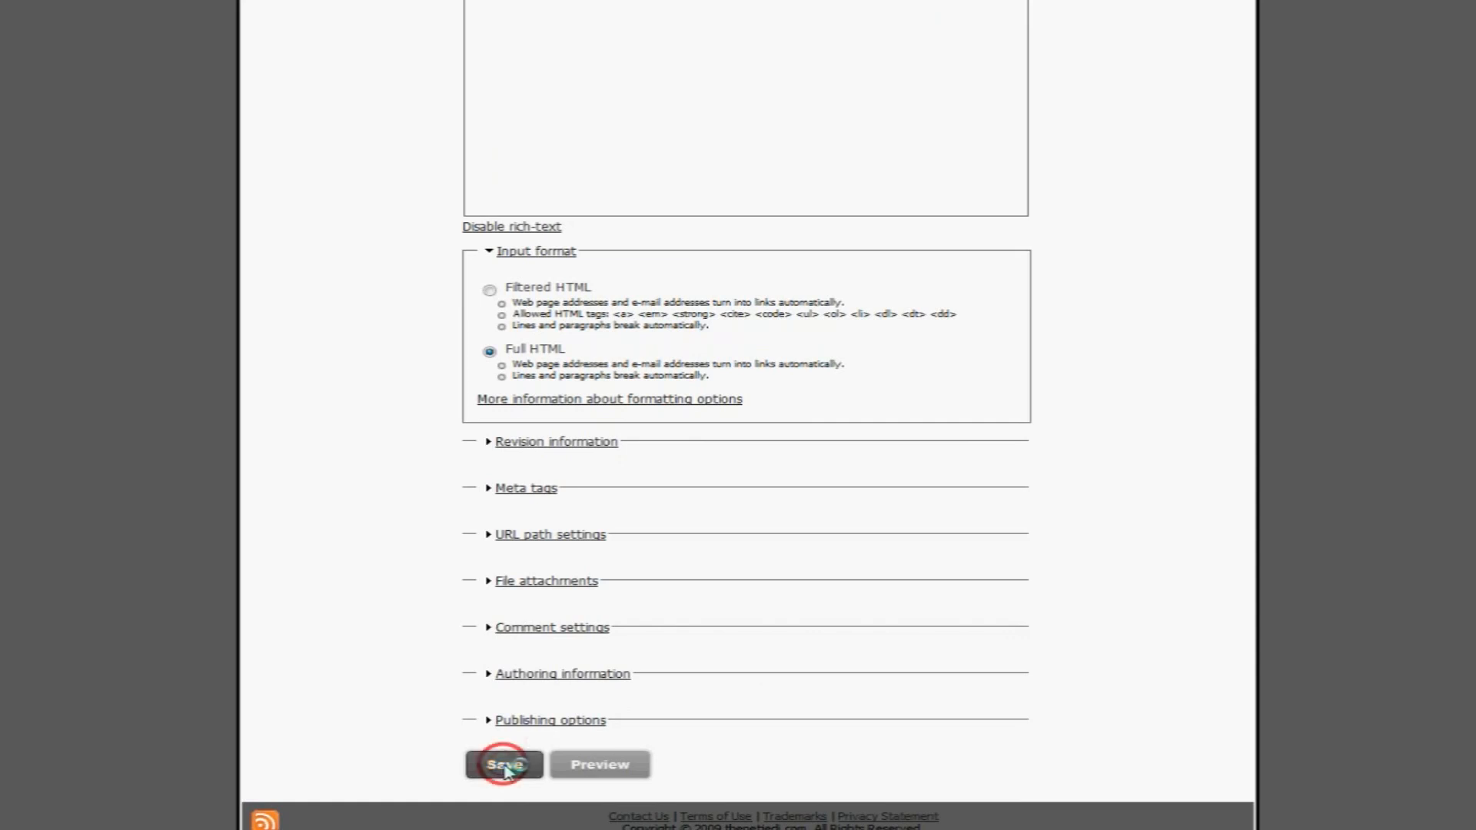
{"action": "left_click", "coordinate": [504, 763]}
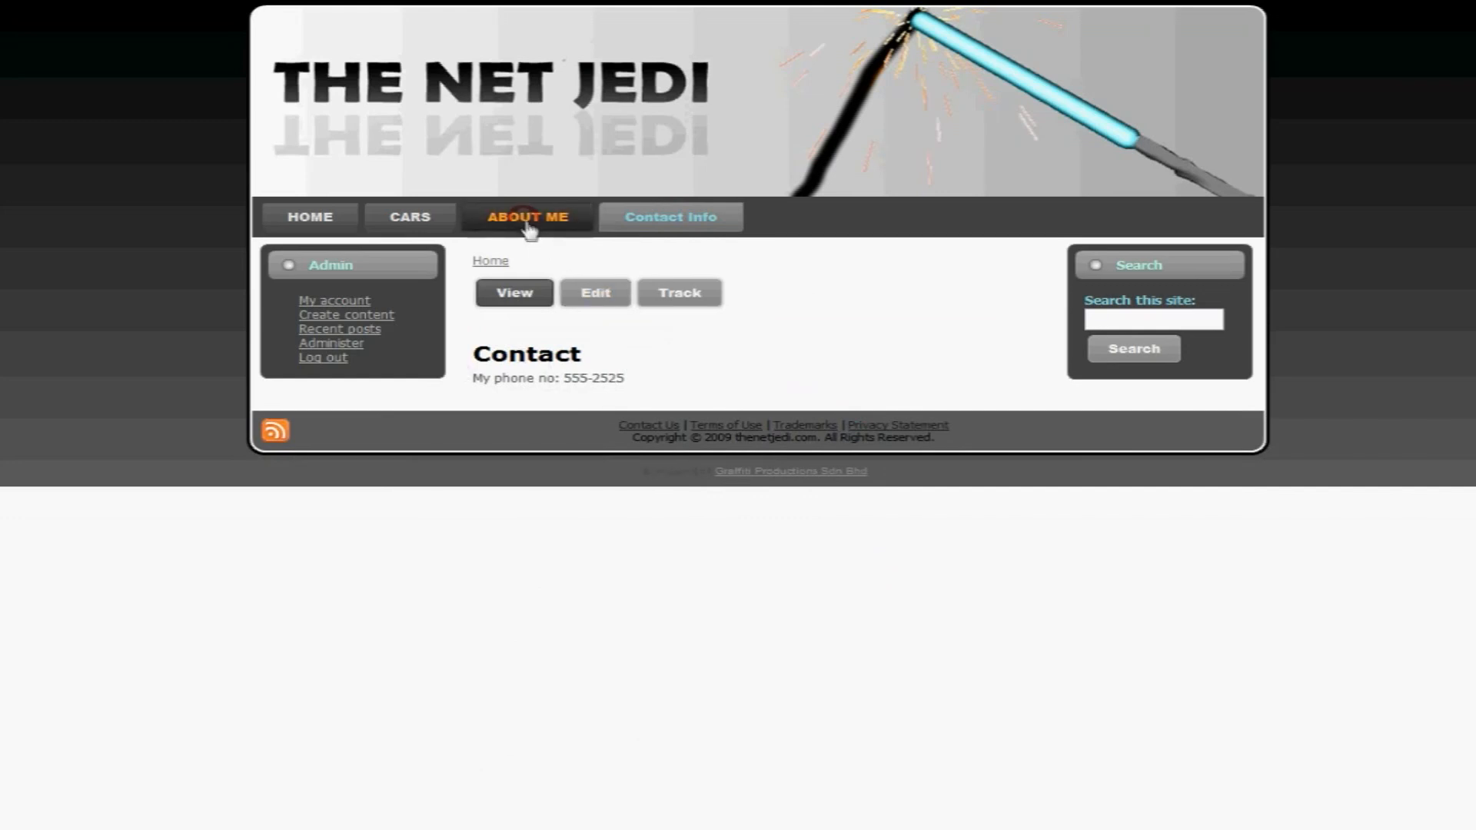
- Visit About me, HOME and CARS through the menu tabs to confirm each link
{"action": "left_click", "coordinate": [409, 217]}
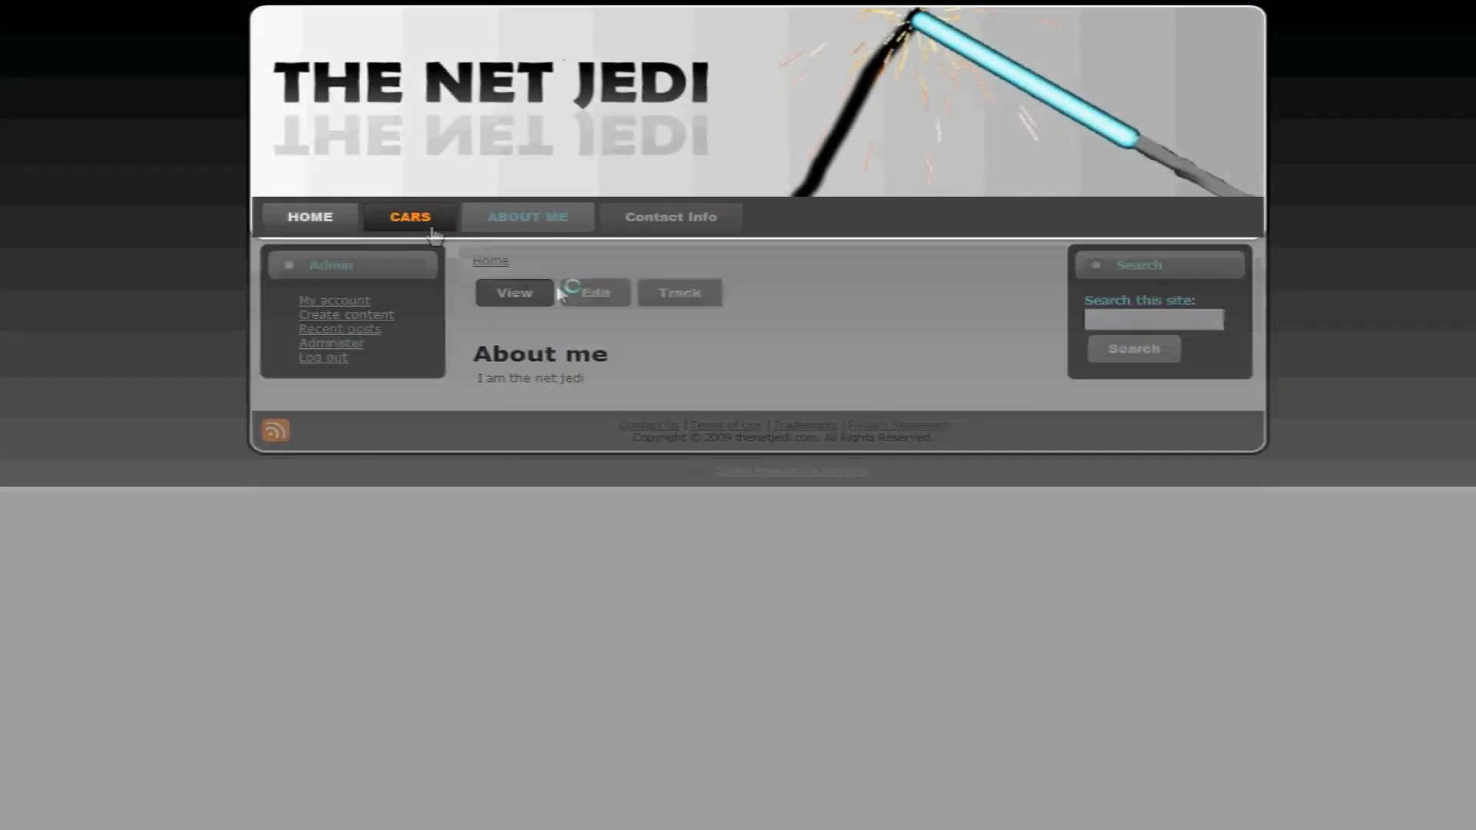
{"action": "left_click", "coordinate": [310, 217]}
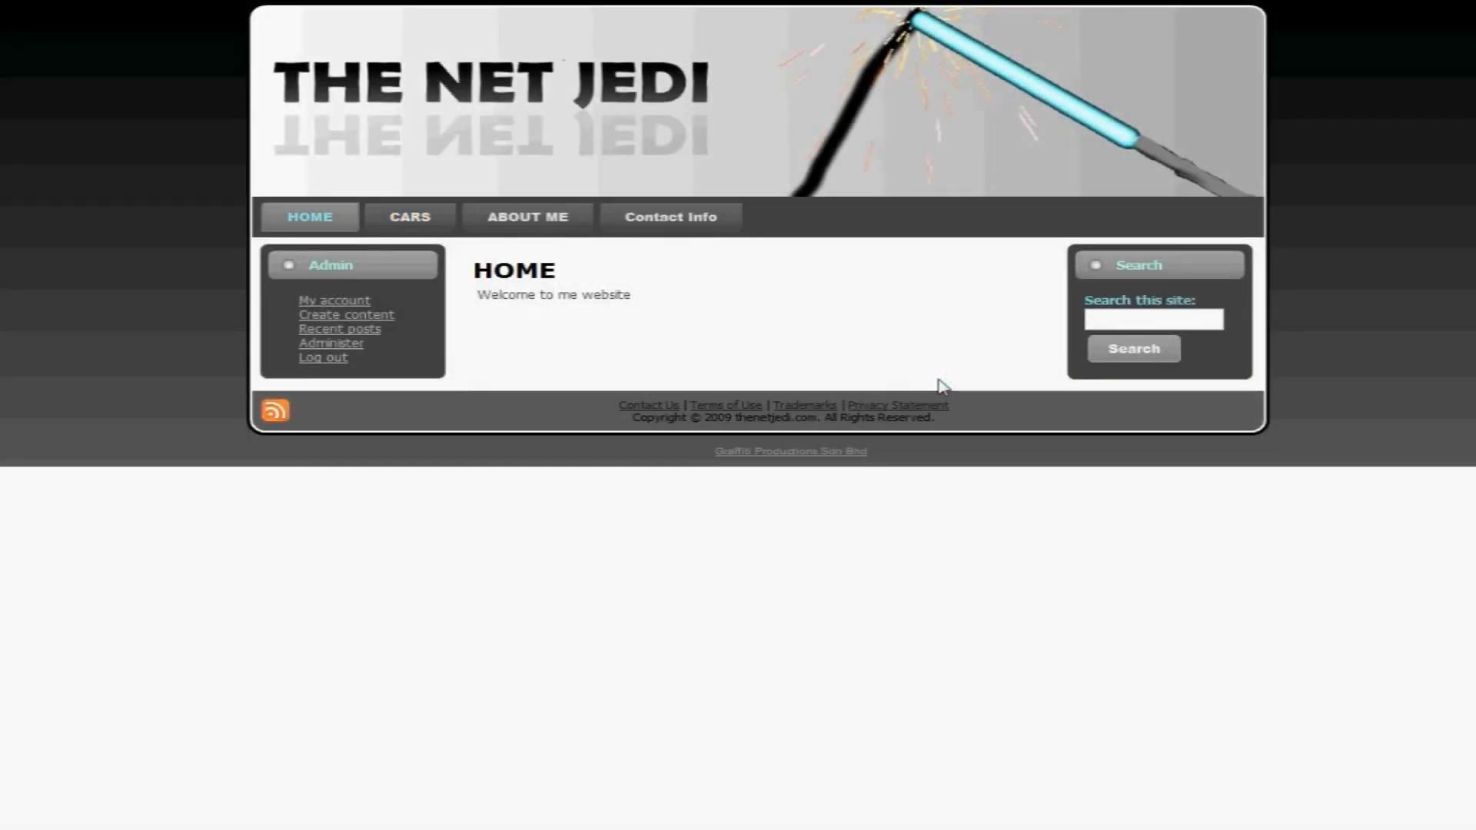
{"action": "mouse_move", "coordinate": [750, 351]}
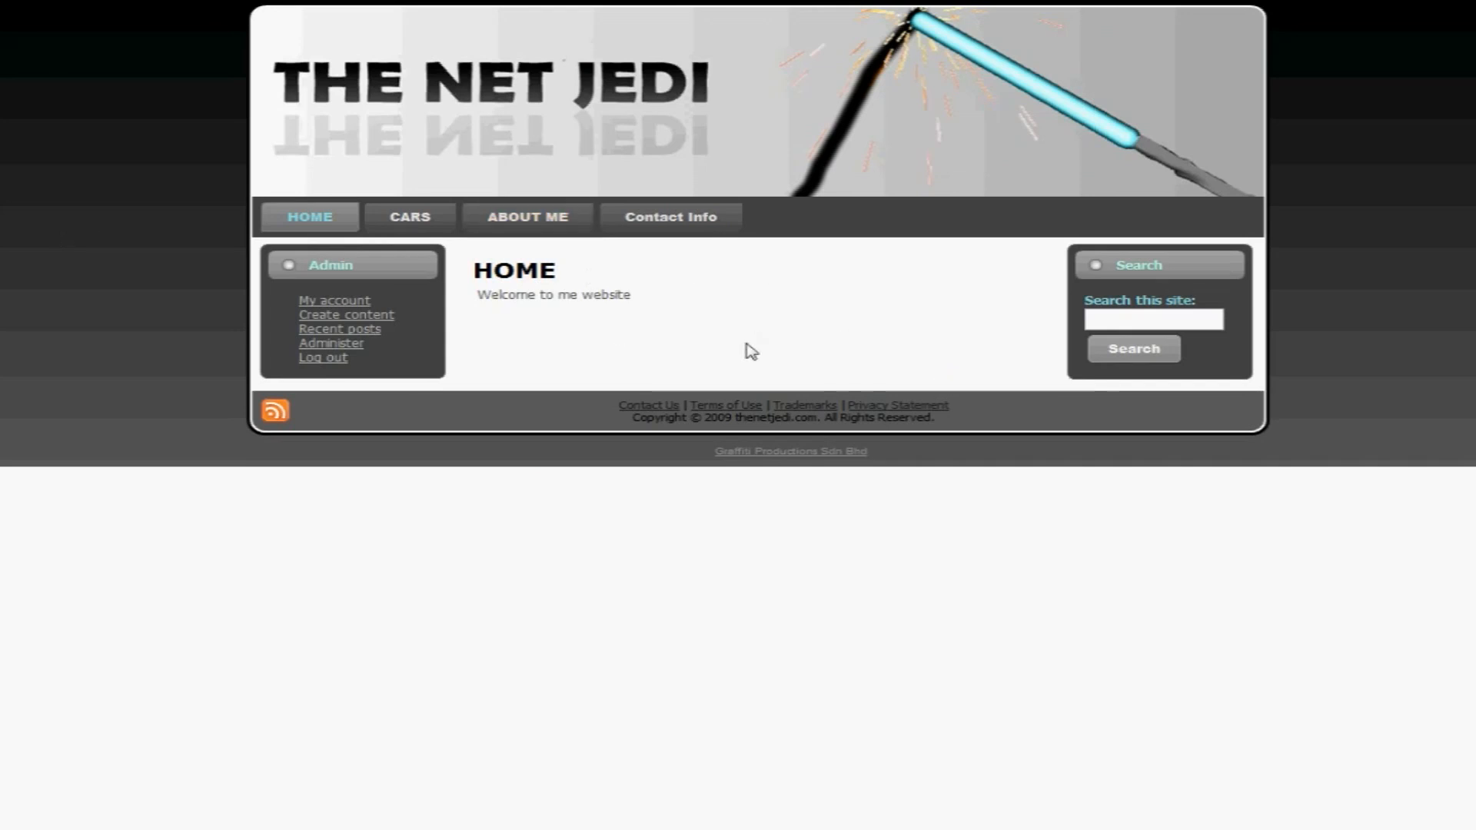
{"action": "mouse_move", "coordinate": [527, 217]}
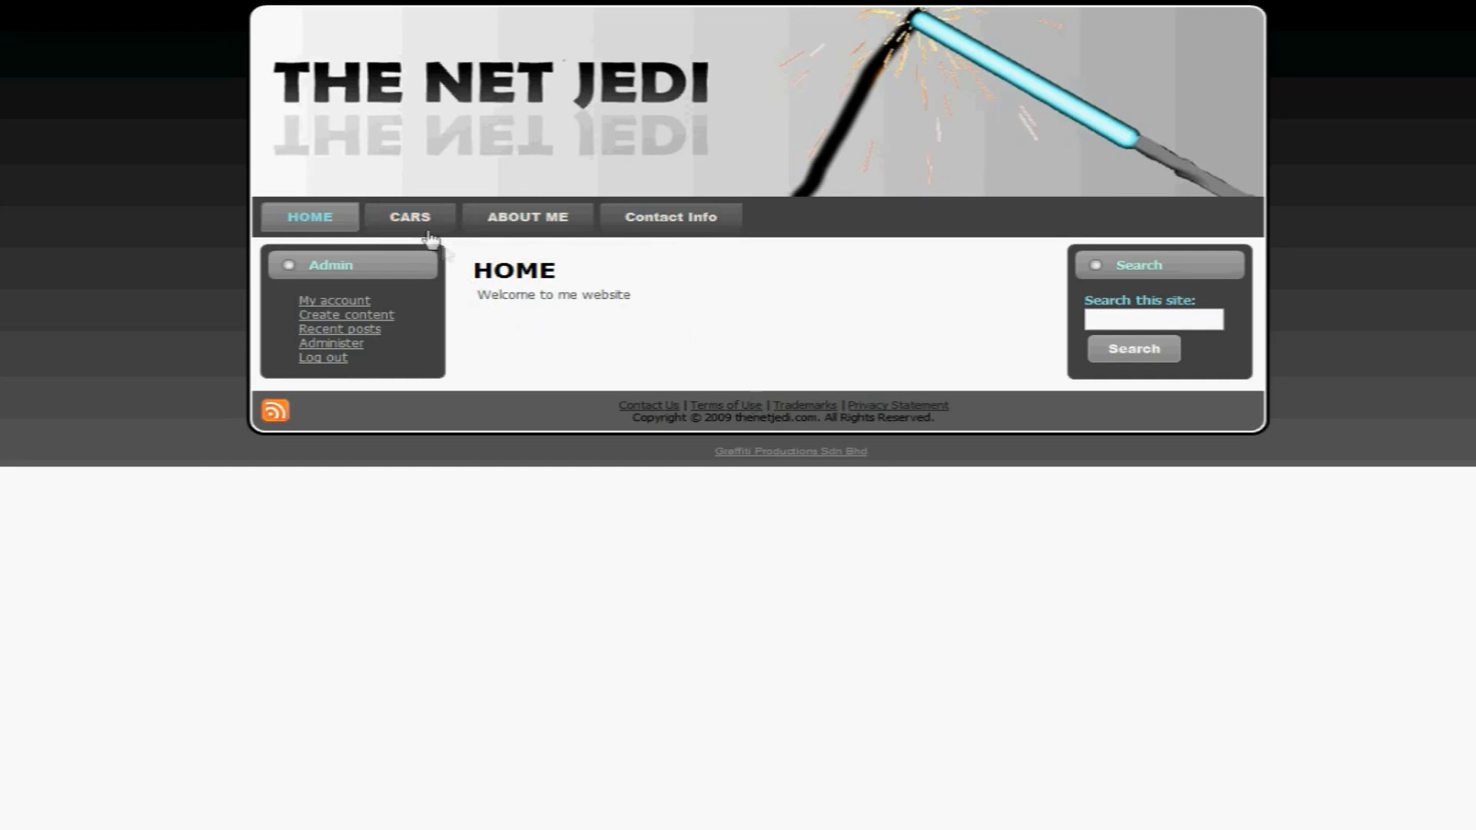
{"action": "left_click", "coordinate": [410, 217]}
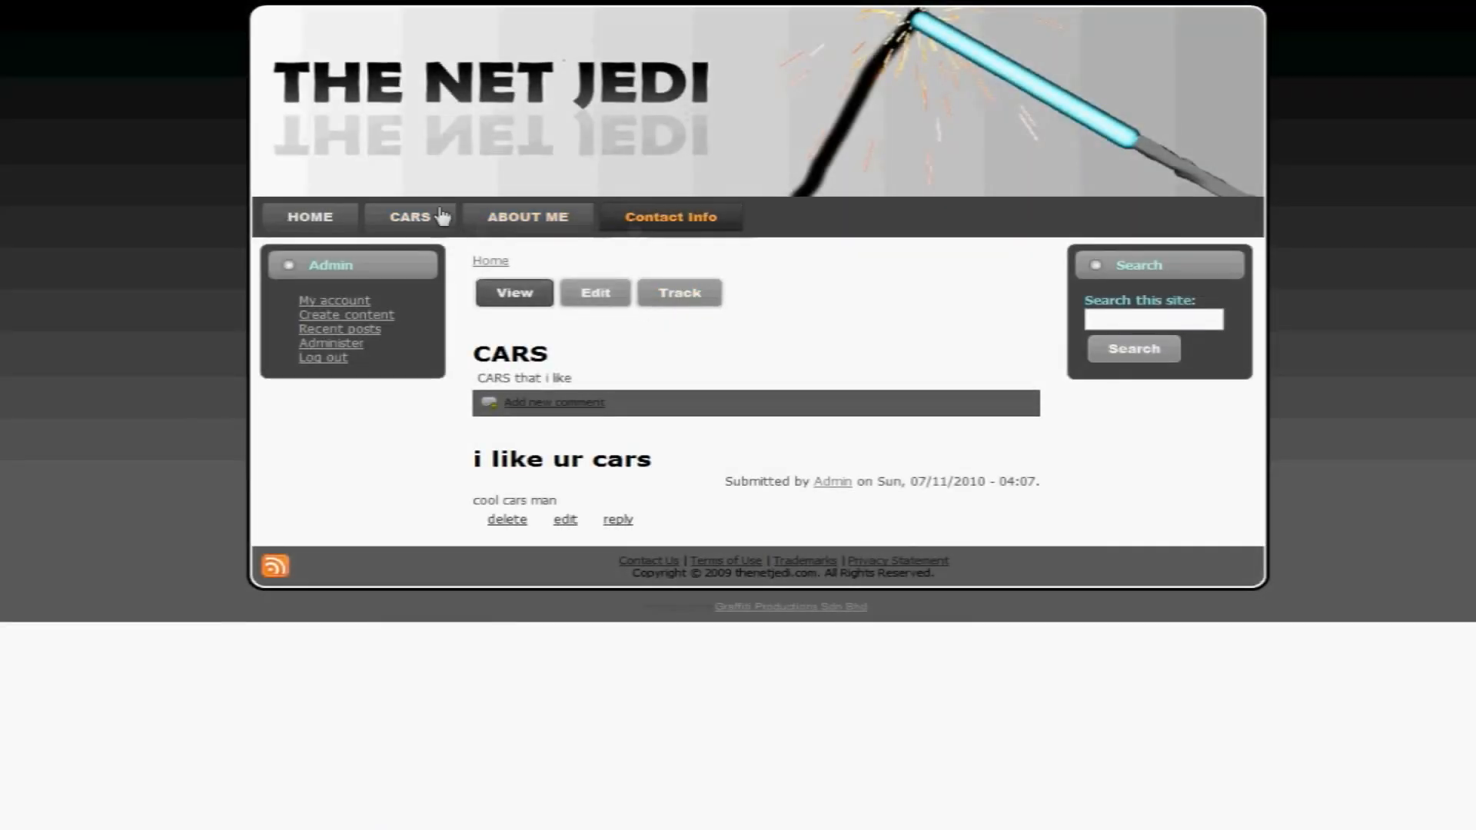
{"action": "mouse_move", "coordinate": [436, 202]}
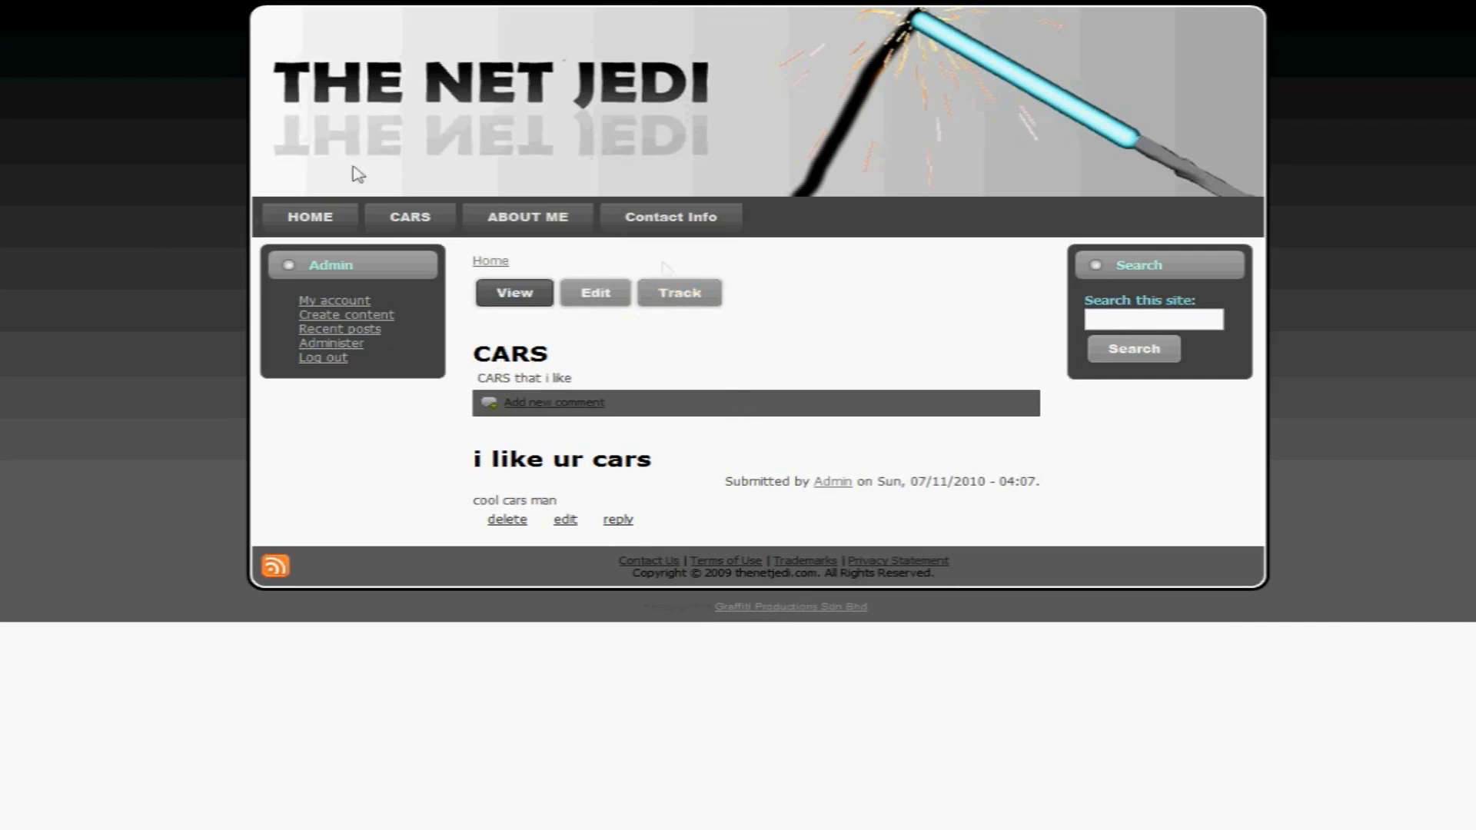
{"action": "mouse_move", "coordinate": [721, 271]}
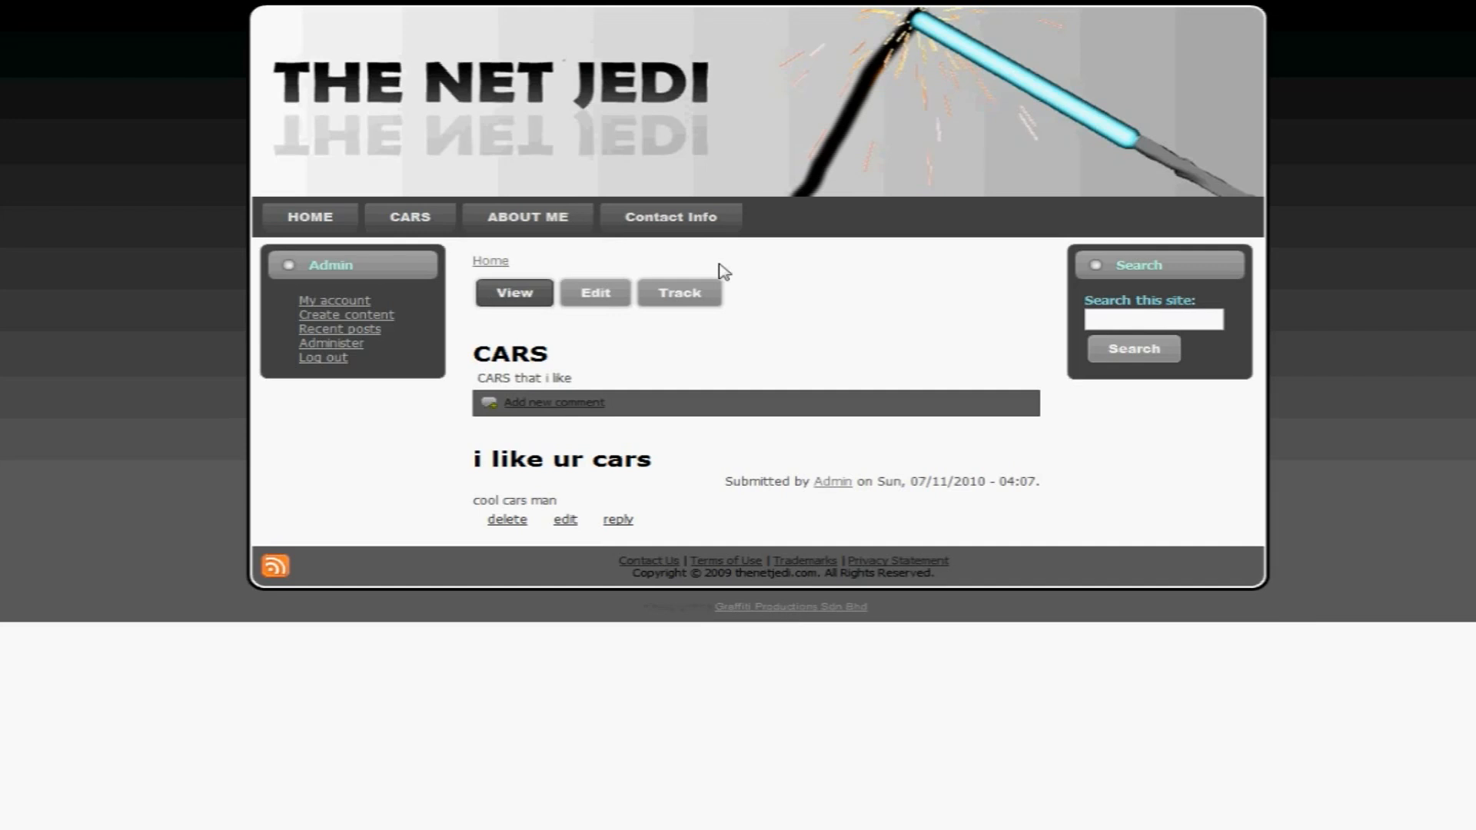